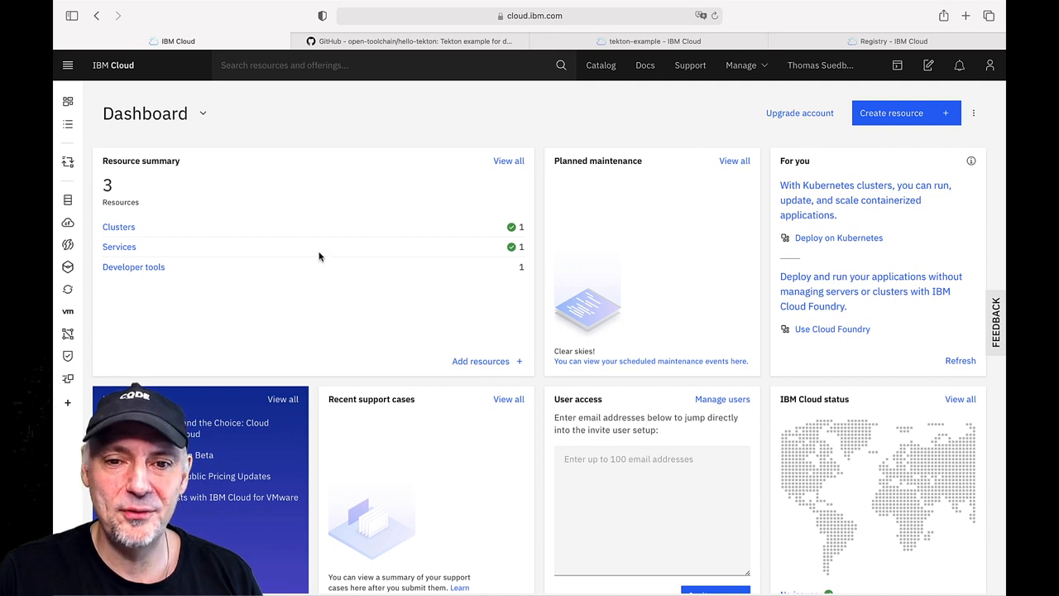
mouse_move(533, 357)
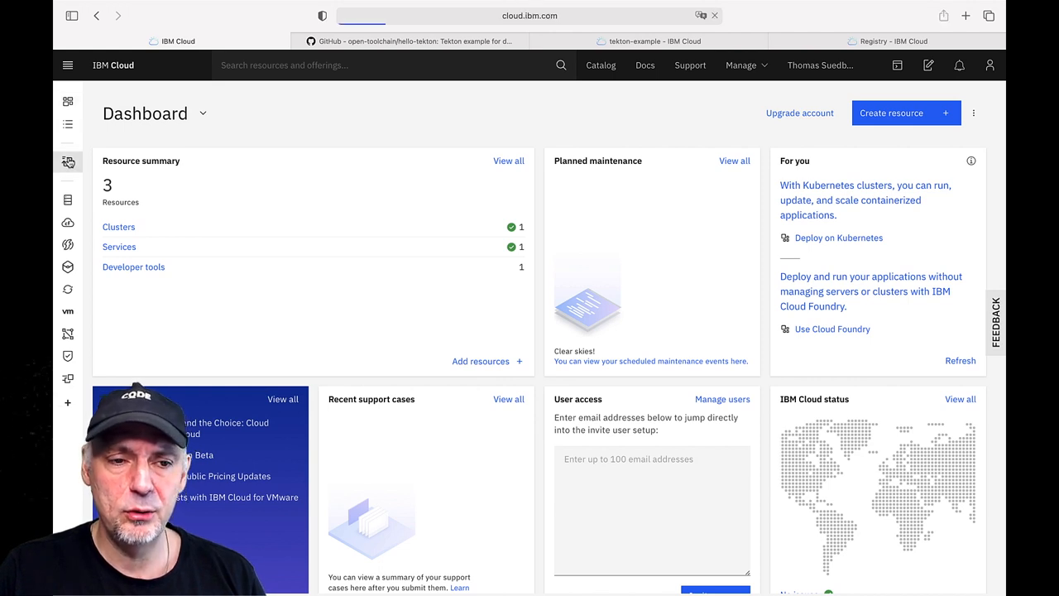
Switch the Toolchains location to Dallas and open tekton-example-toolchain.
left_click(68, 162)
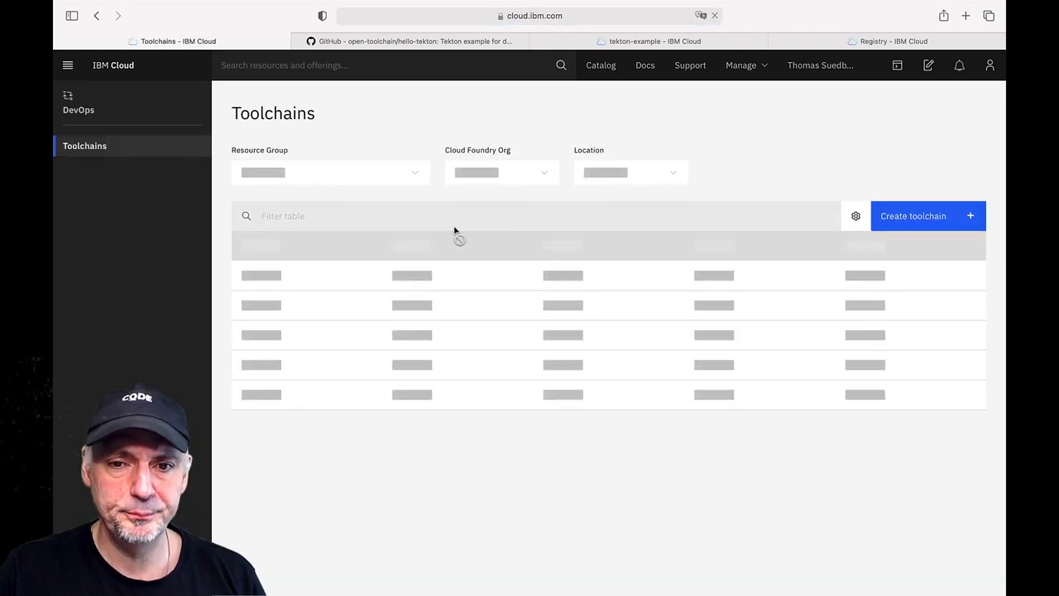
left_click(631, 173)
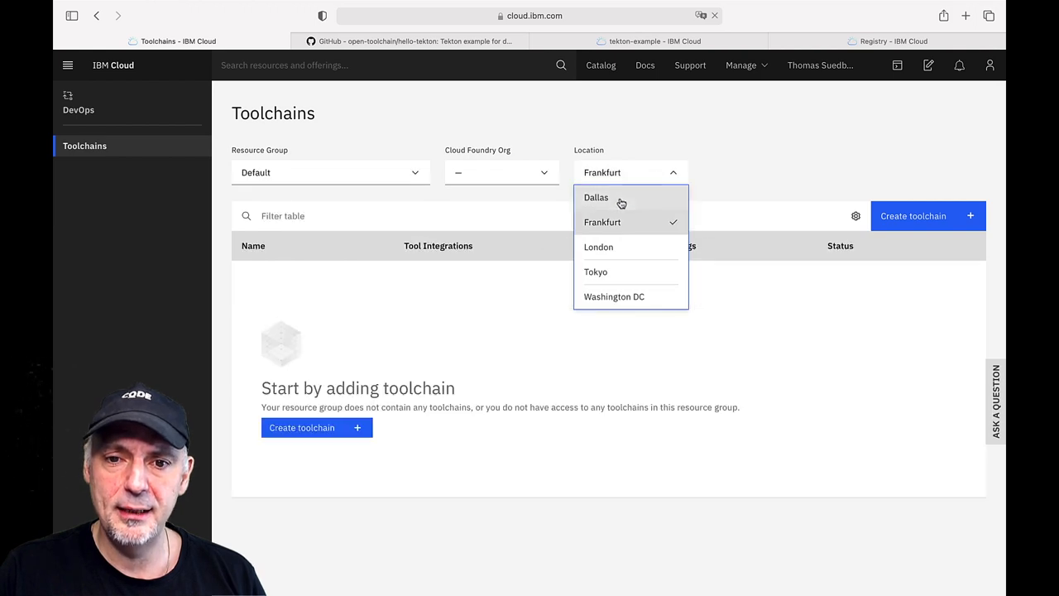
left_click(596, 197)
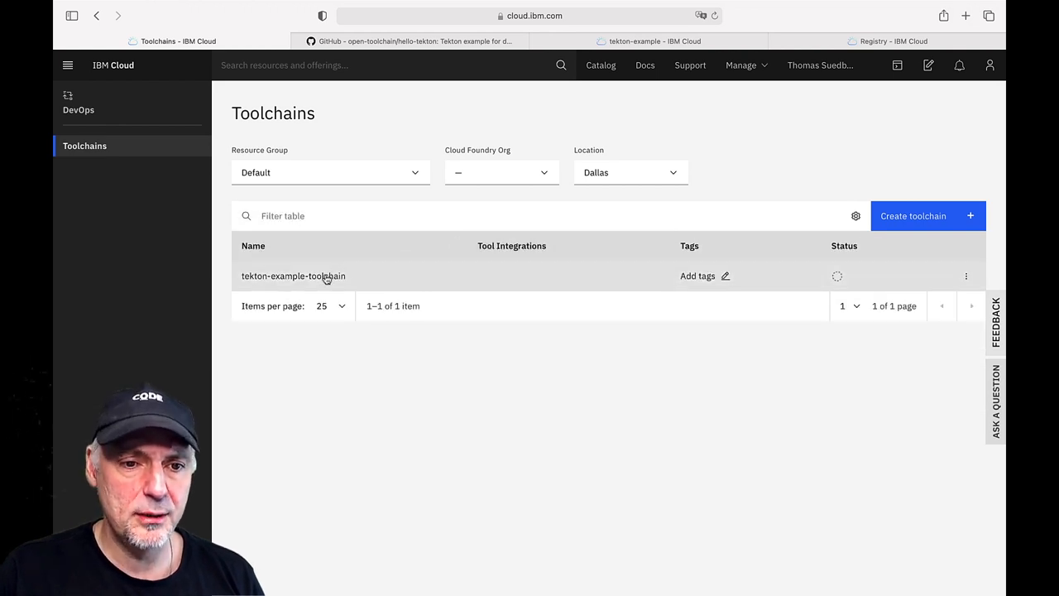
left_click(294, 275)
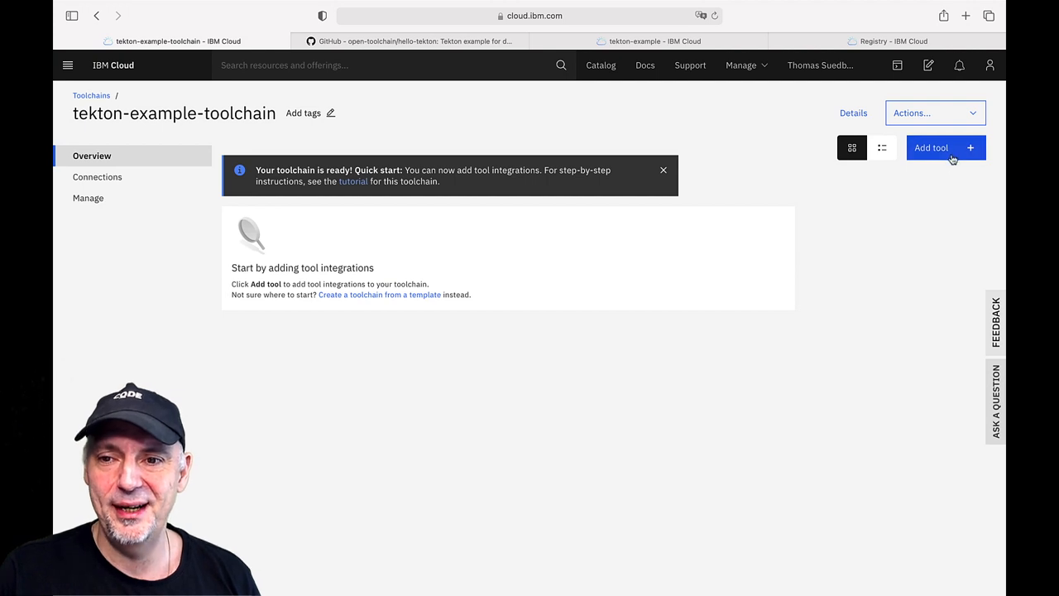
Add a Git Repos and Issue Tracking tool set to clone the hello-tekton.git repository URL.
left_click(930, 147)
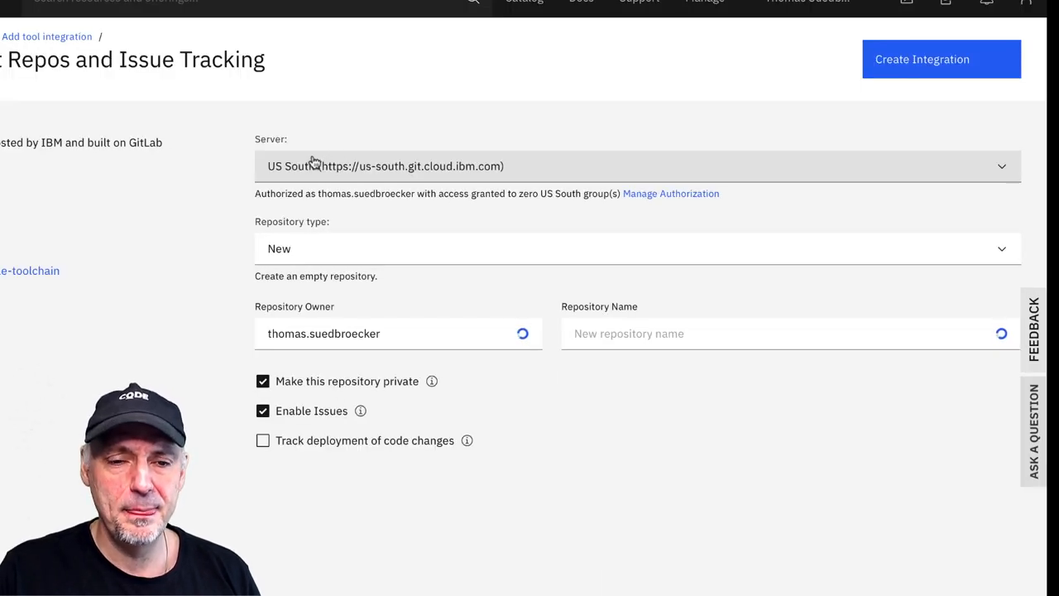
left_click(940, 59)
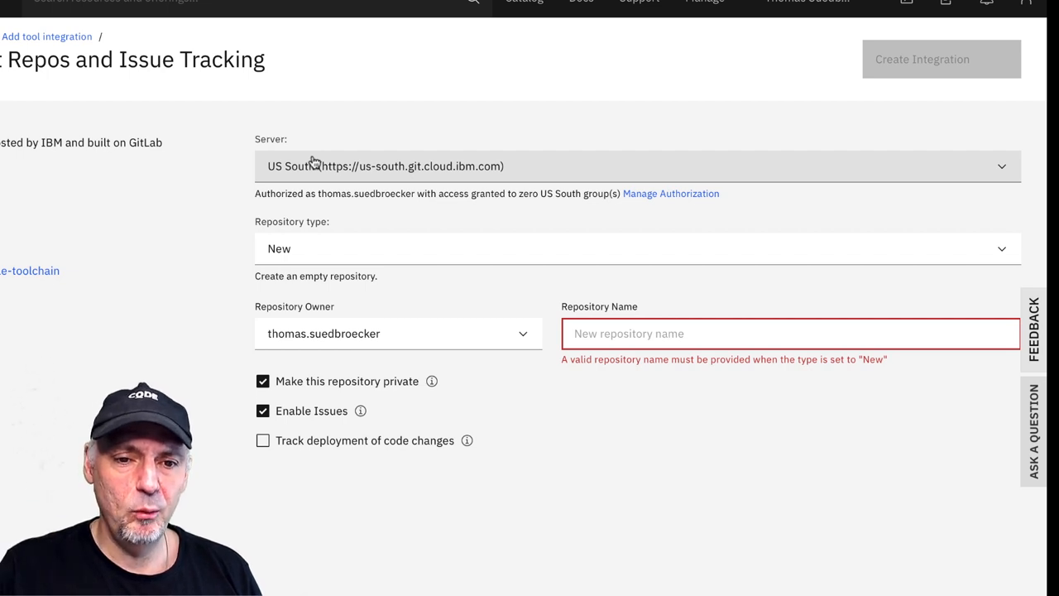
left_click(638, 248)
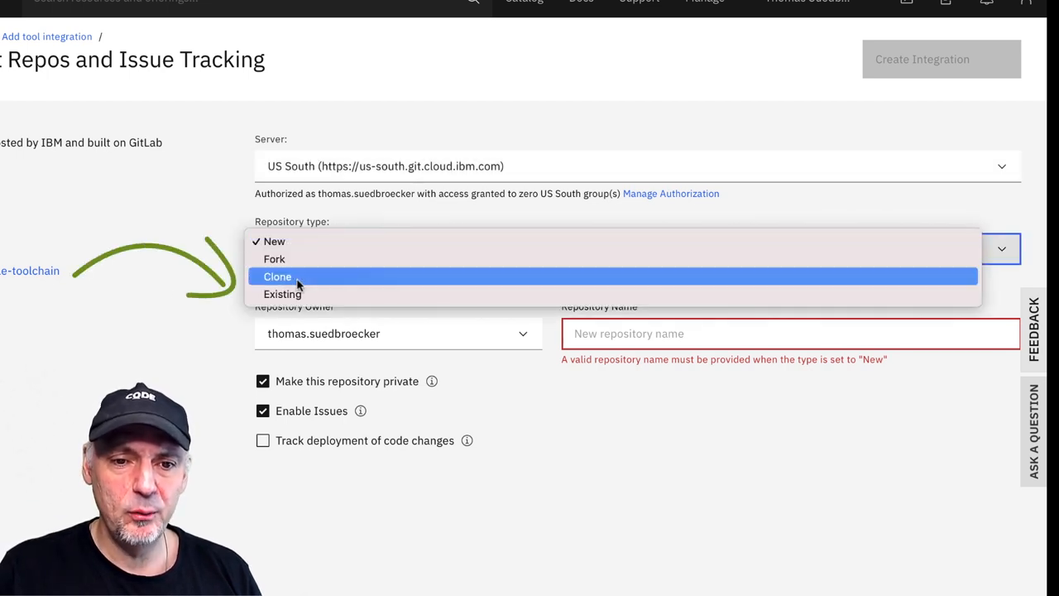
left_click(278, 276)
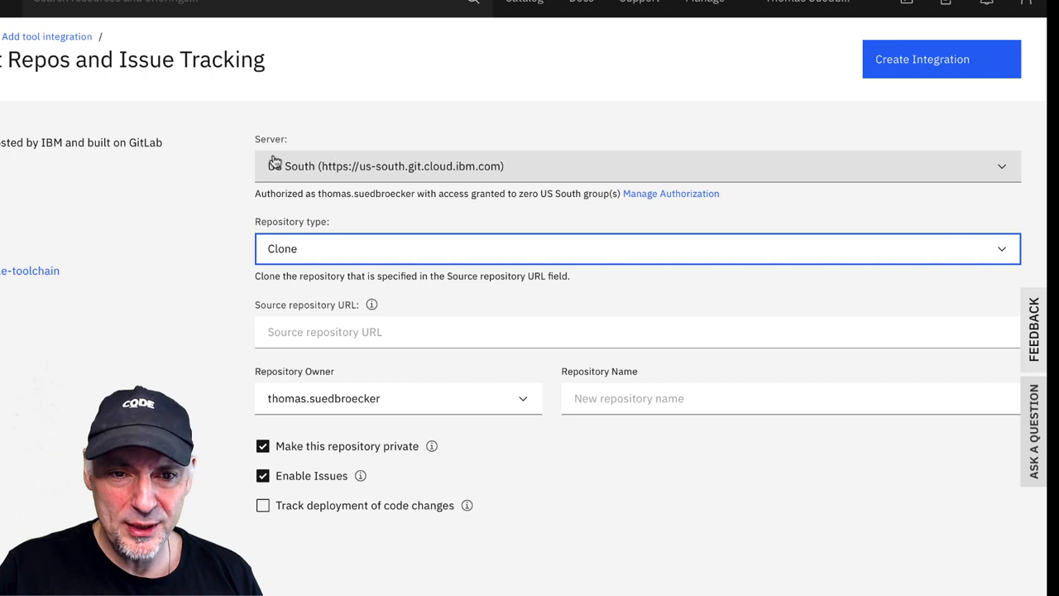
left_click(940, 60)
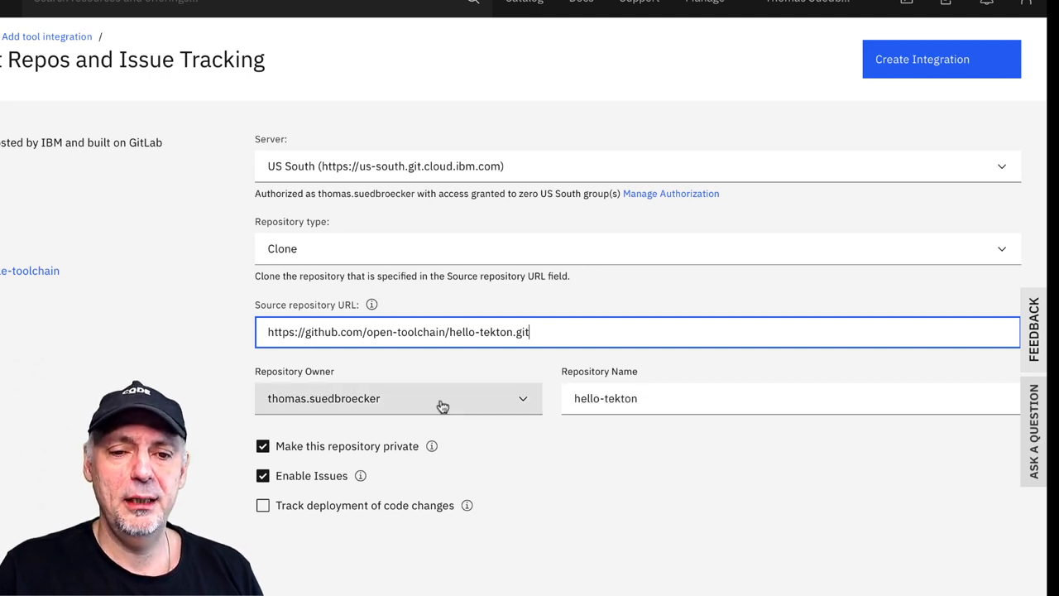
Make the new repository not private and enable tracking deployment of code changes.
left_click(261, 447)
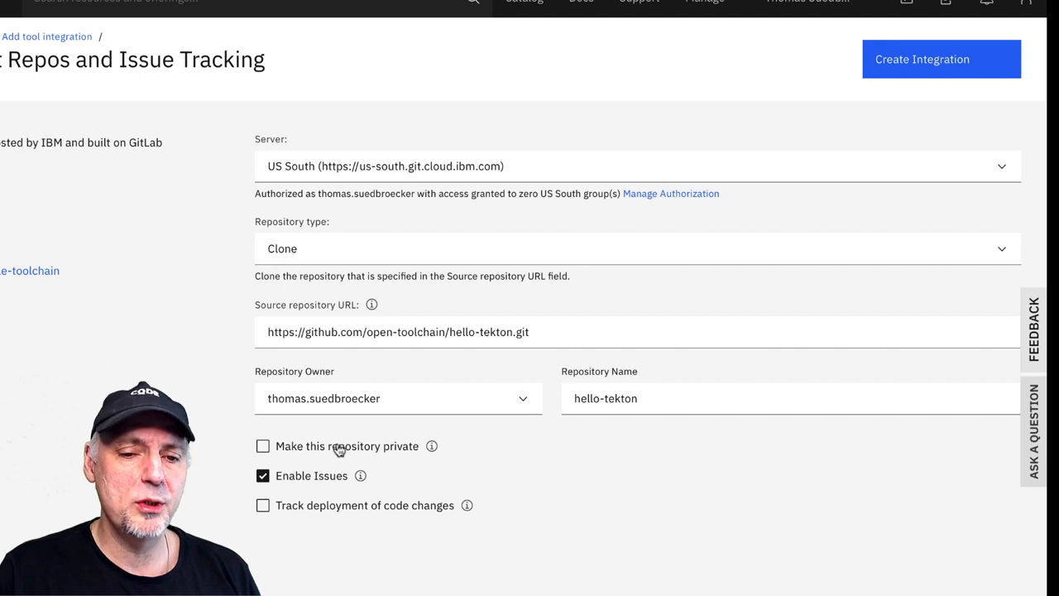
mouse_move(334, 450)
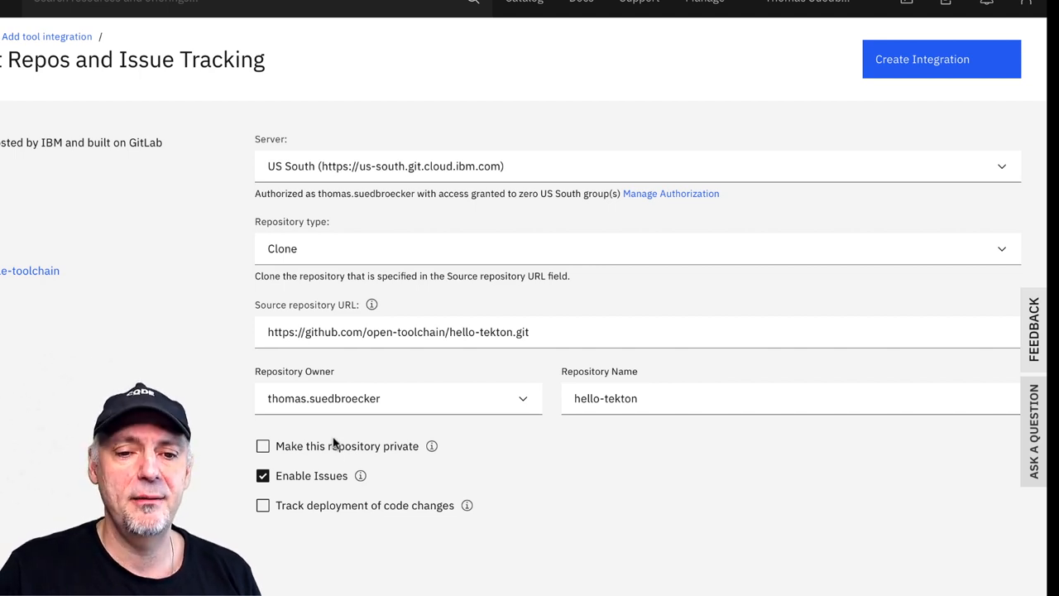
mouse_move(324, 452)
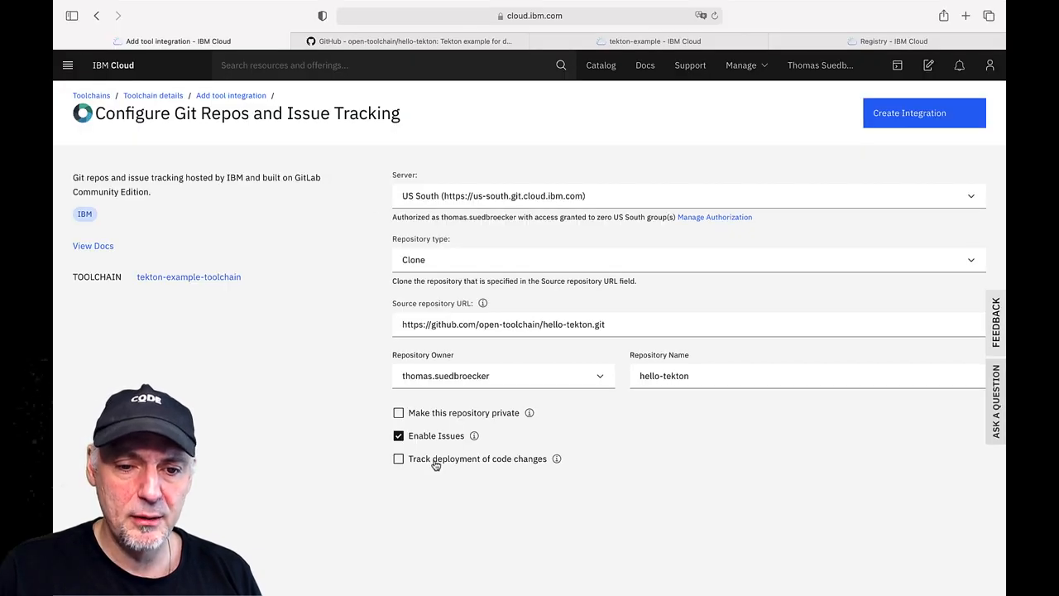
left_click(397, 459)
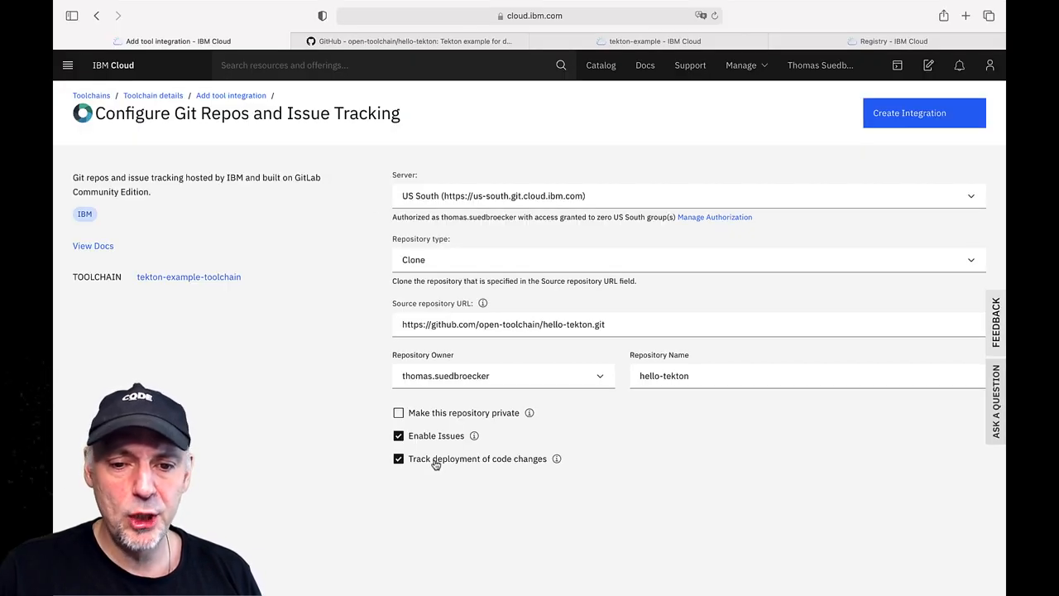
mouse_move(900, 102)
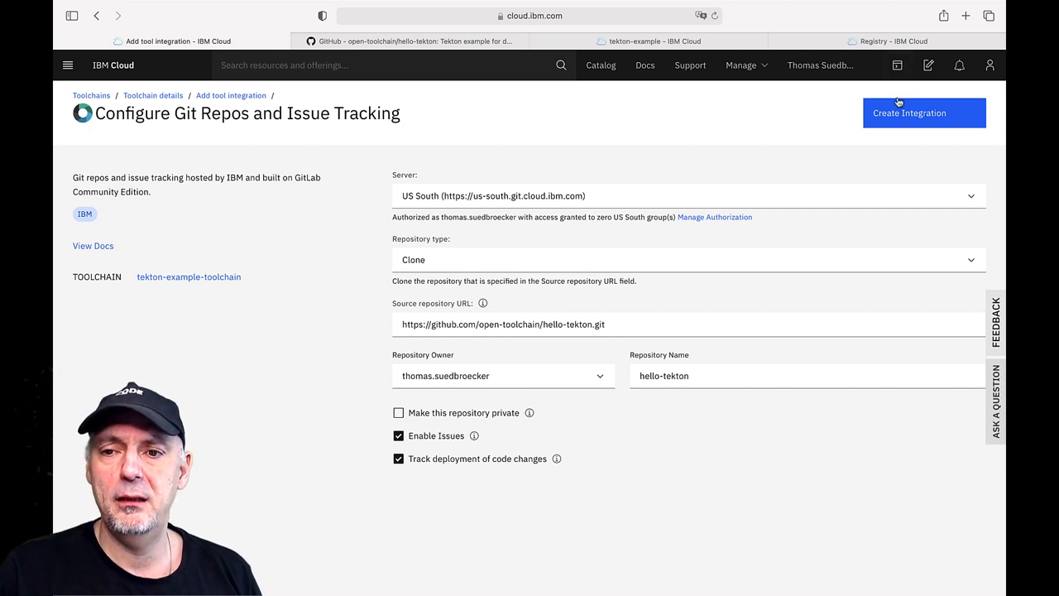
Create the Git integration so Issues and Git tiles show Configured for hello-tekton.
left_click(924, 113)
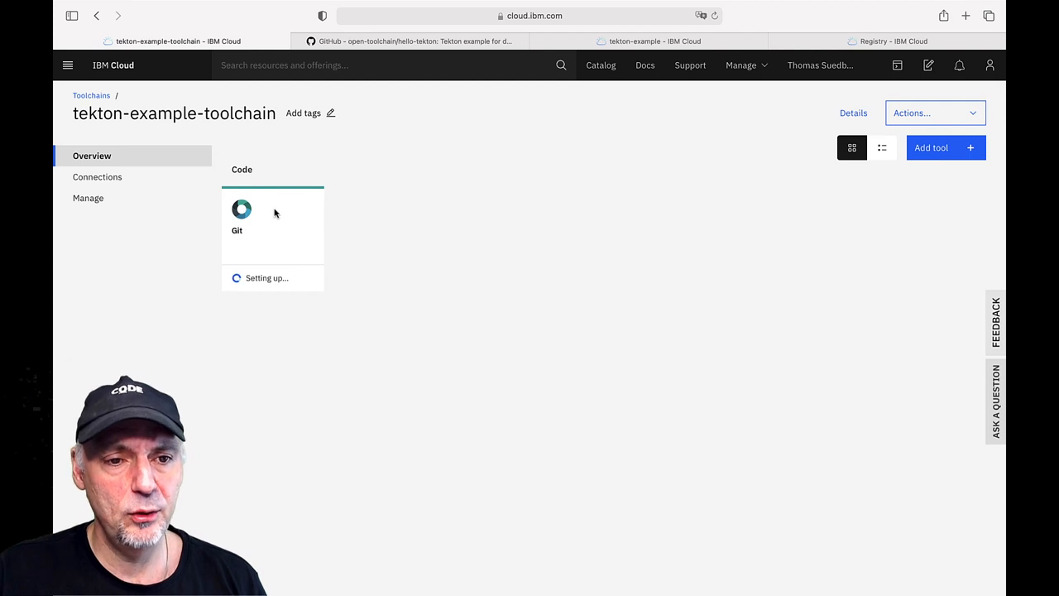
mouse_move(268, 248)
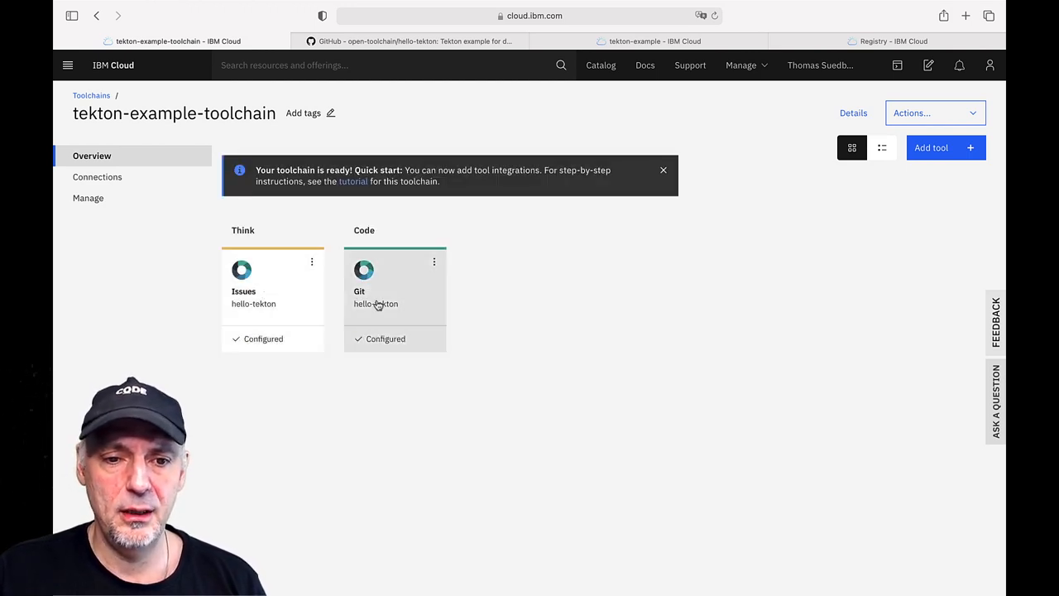
left_click(375, 305)
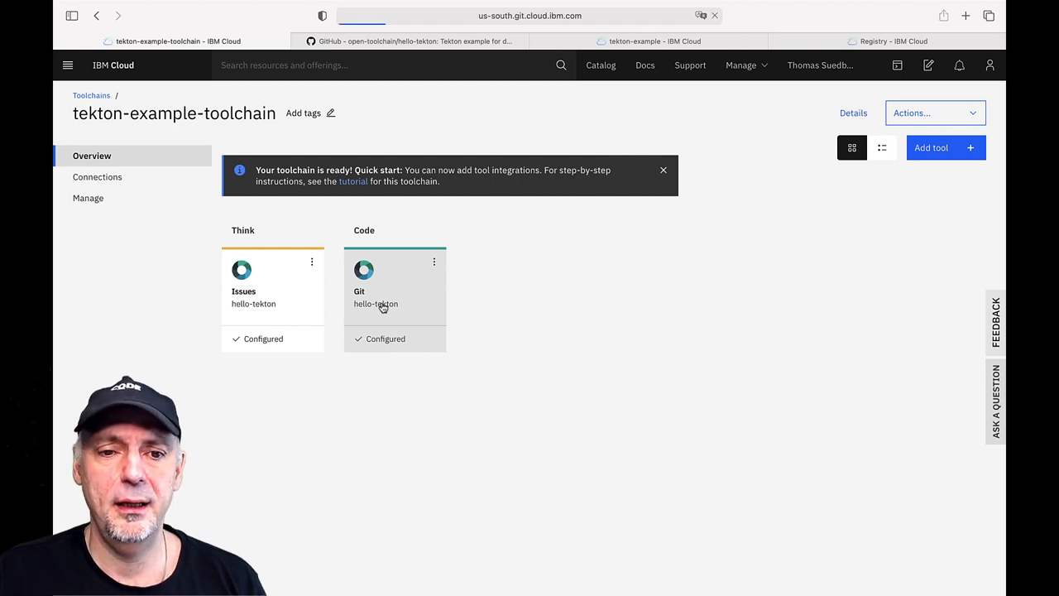
Browse the hello-tekton project files in GitLab, then go back to the toolchain overview.
left_click(376, 305)
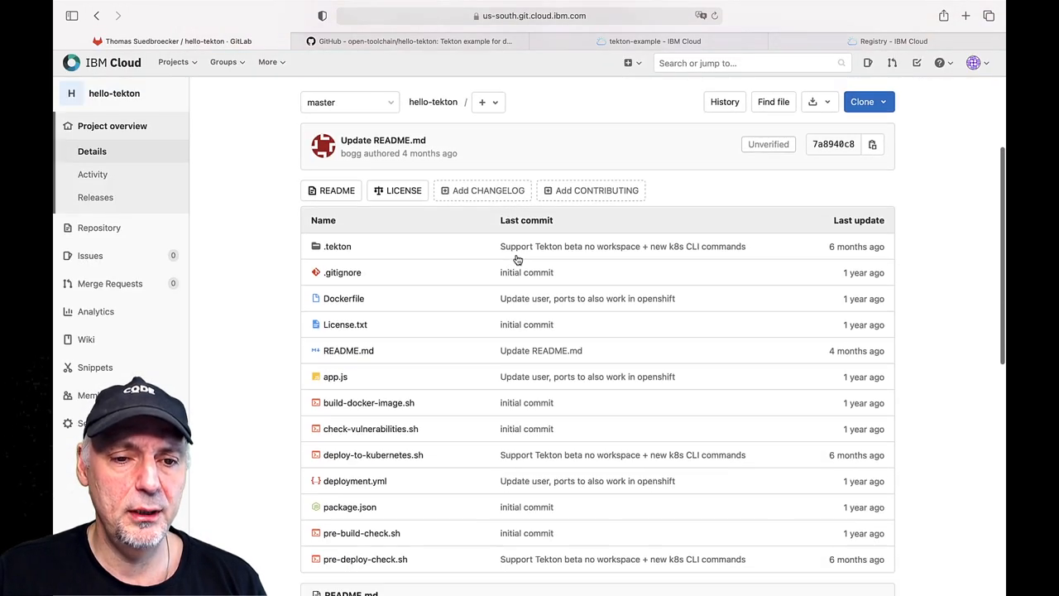
scroll("up", 3)
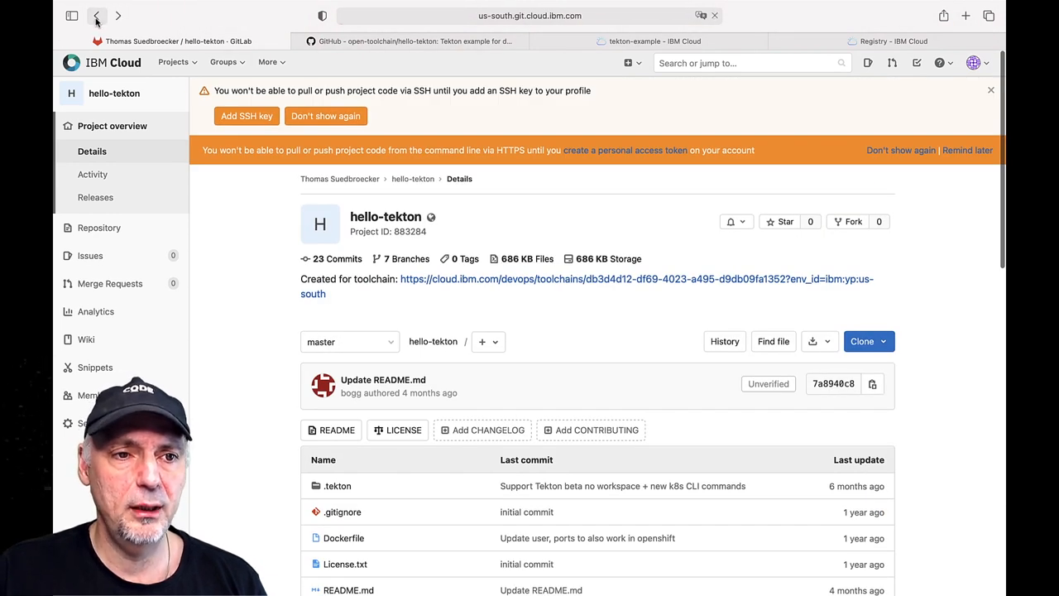
left_click(96, 15)
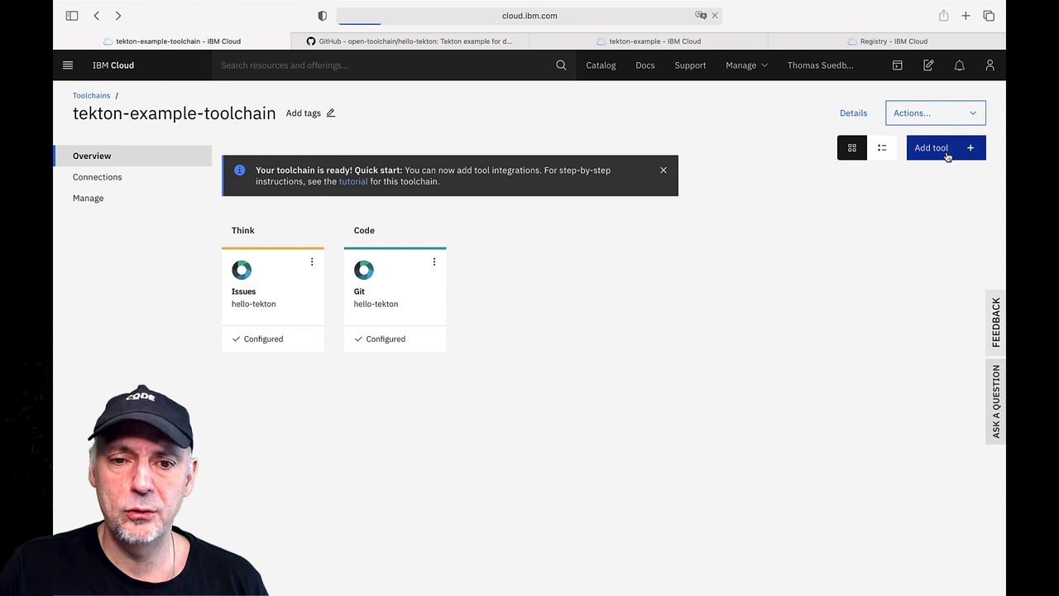
Search the tool catalog for 'Pipe' and choose Delivery Pipeline Private Worker.
left_click(947, 147)
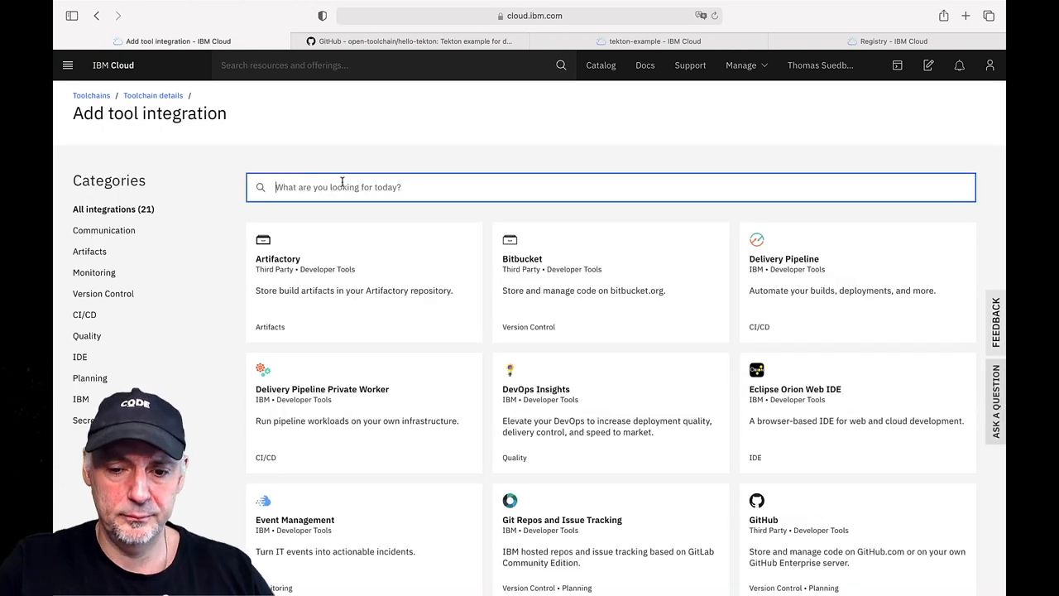
type("Pipe")
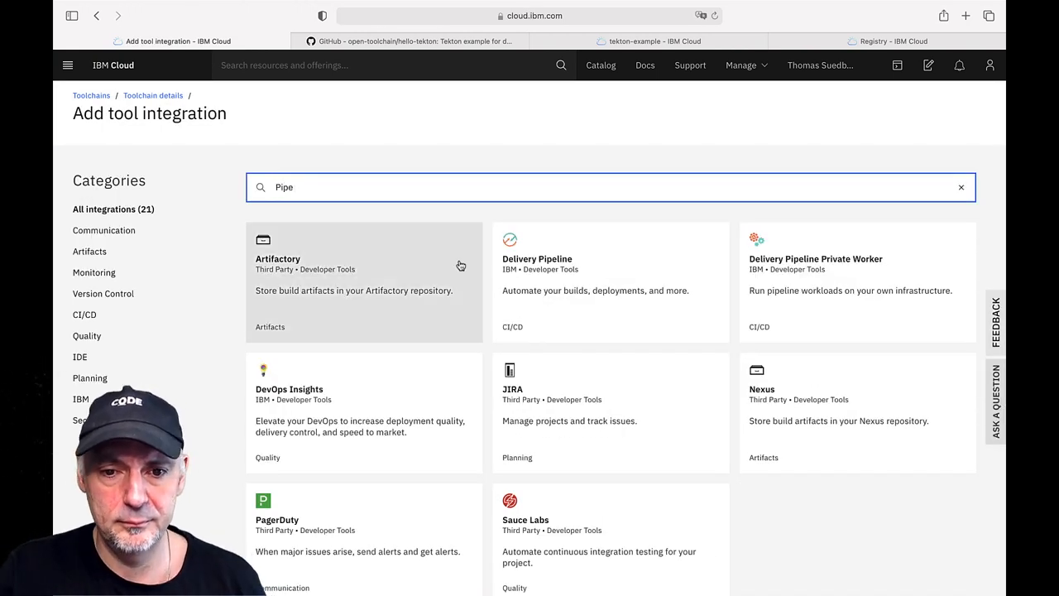
left_click(857, 282)
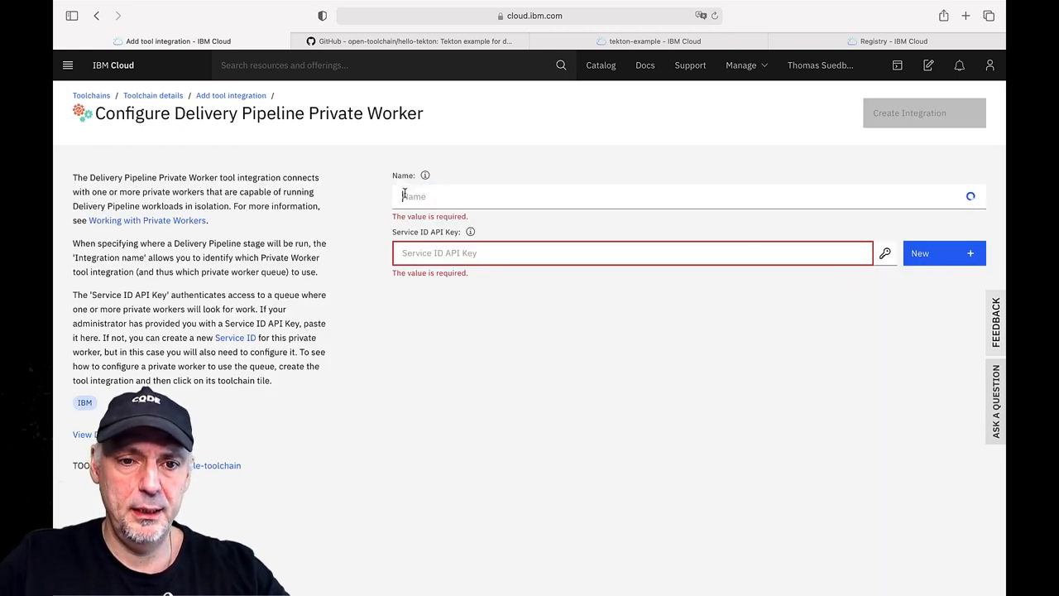
Name the worker Tekton-example-pipeline-worker, create a new Service ID API key, and create the integration.
type("Tekton-example-pipeline-worker")
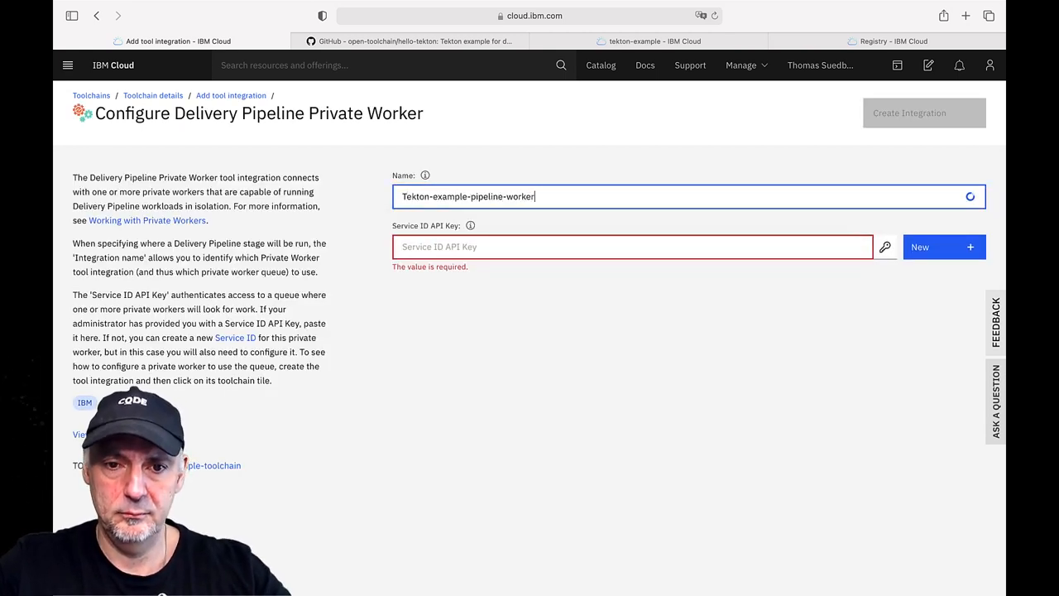
left_click(632, 247)
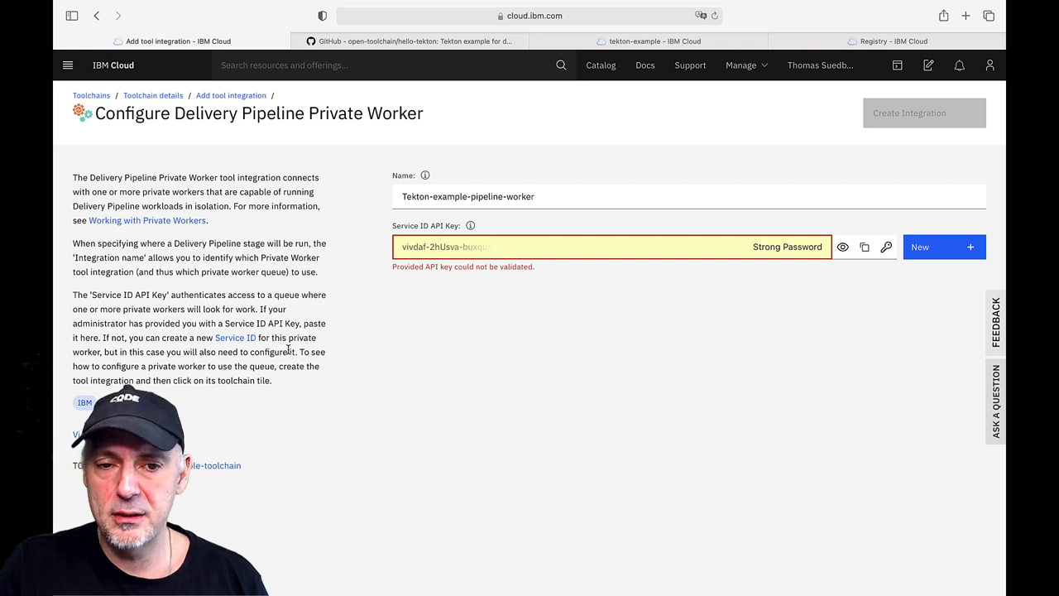
mouse_move(578, 334)
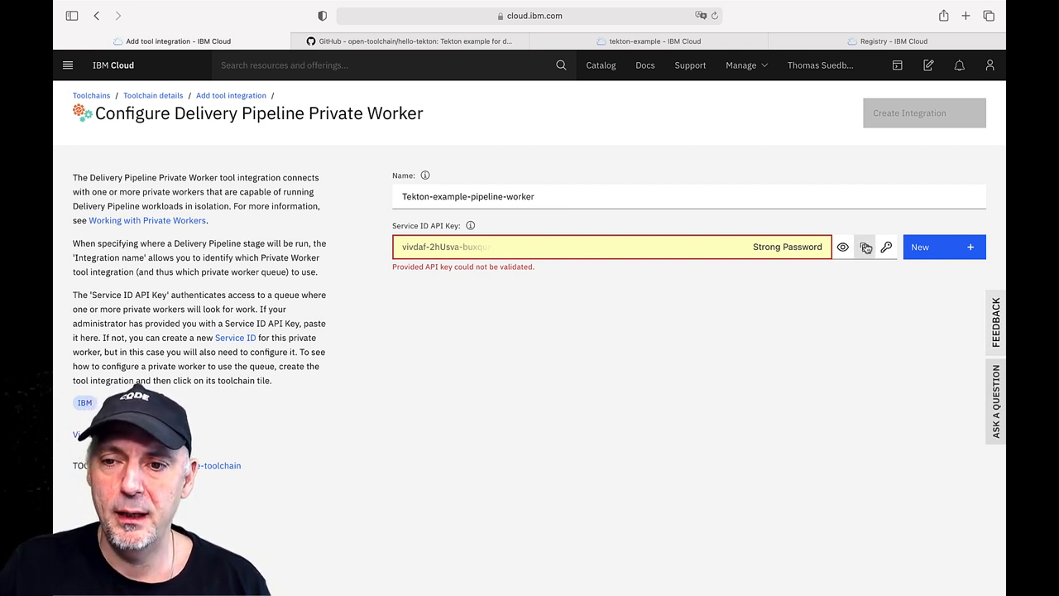
mouse_move(927, 250)
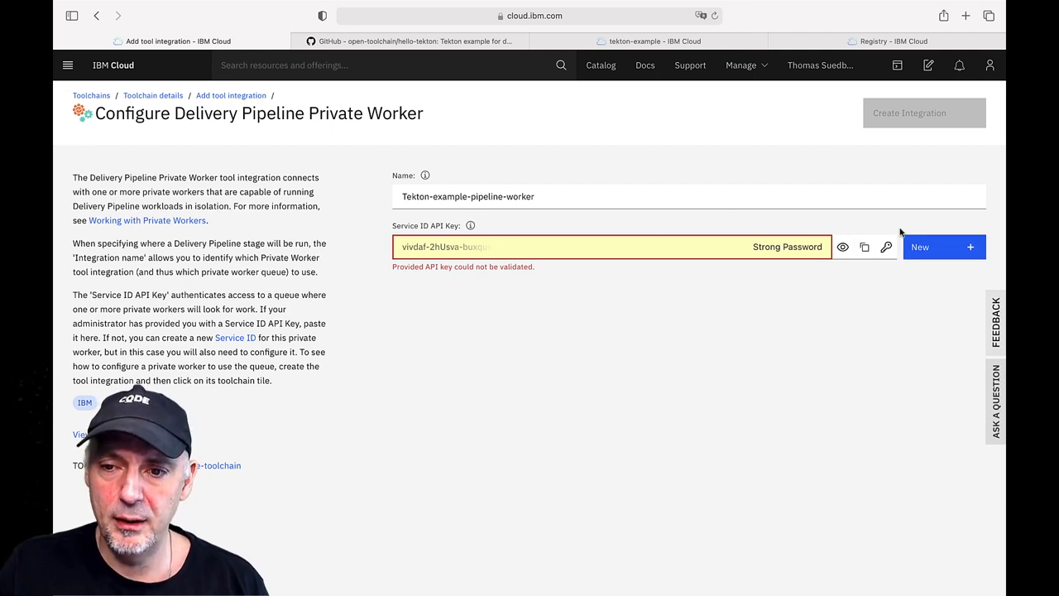
left_click(920, 246)
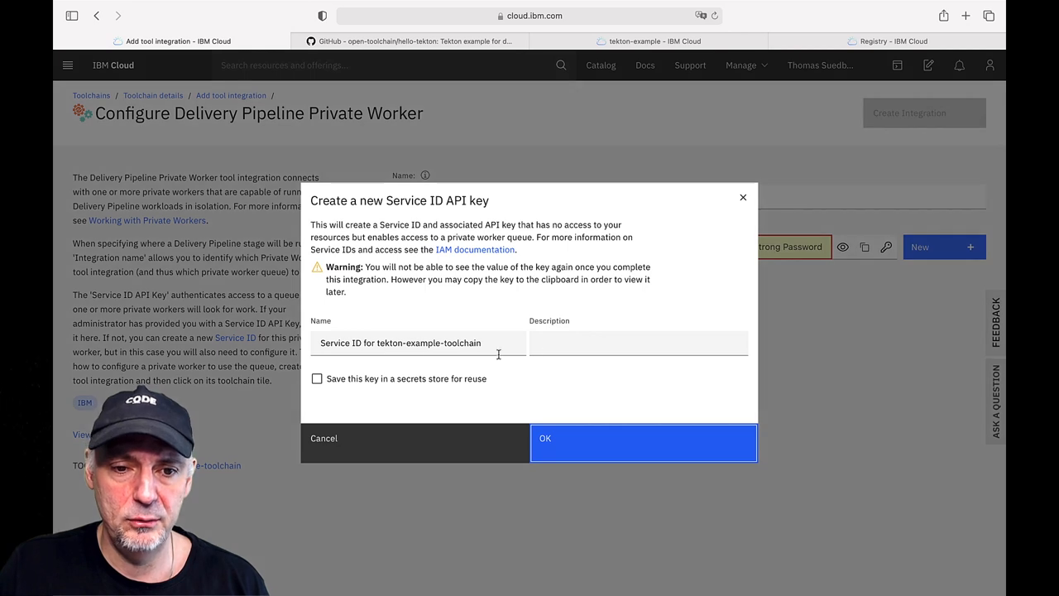
left_click(642, 437)
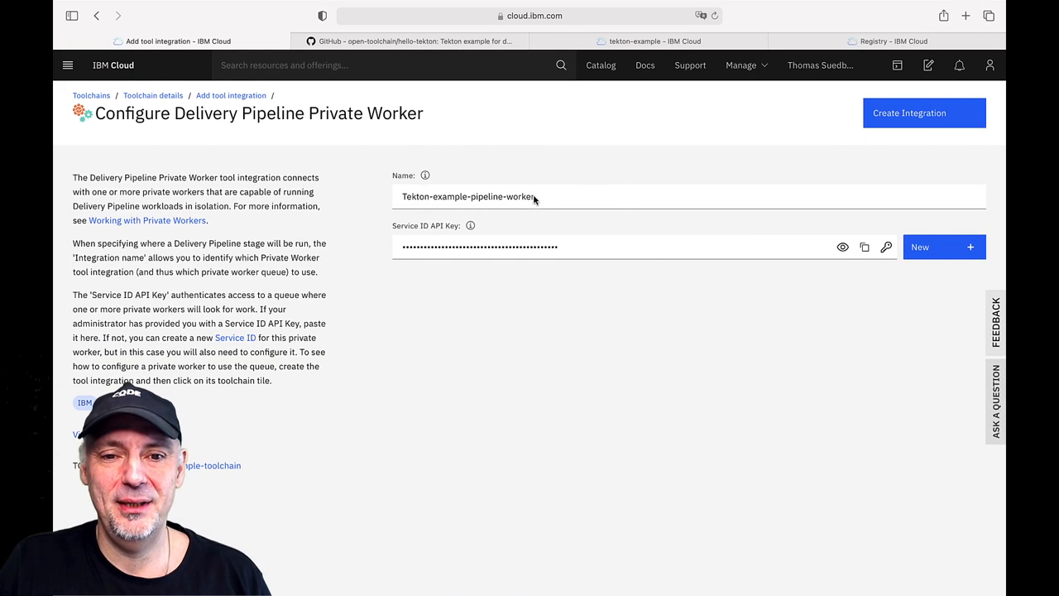
left_click(924, 113)
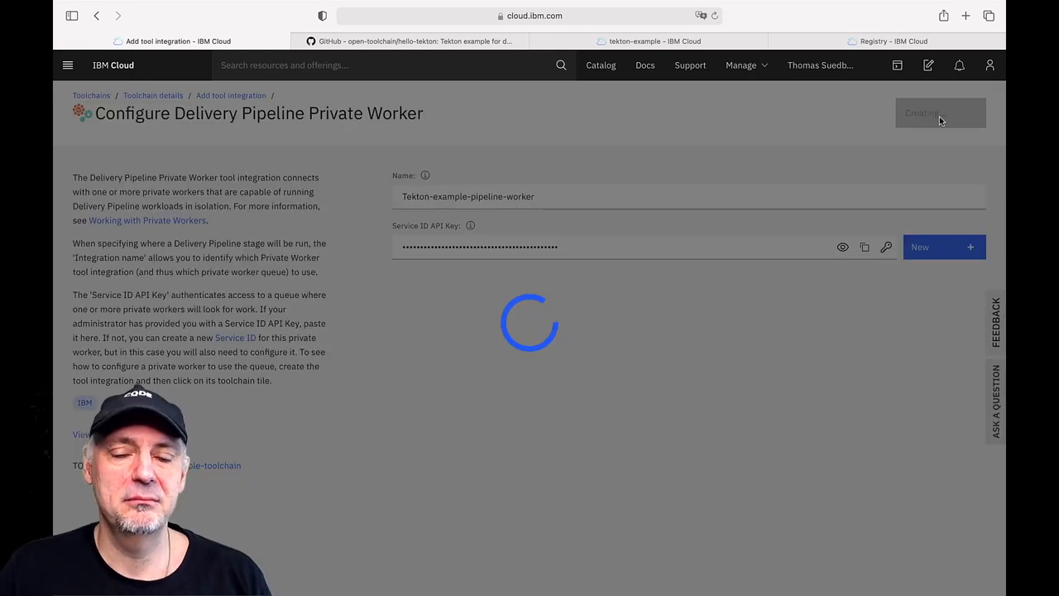
left_click(941, 113)
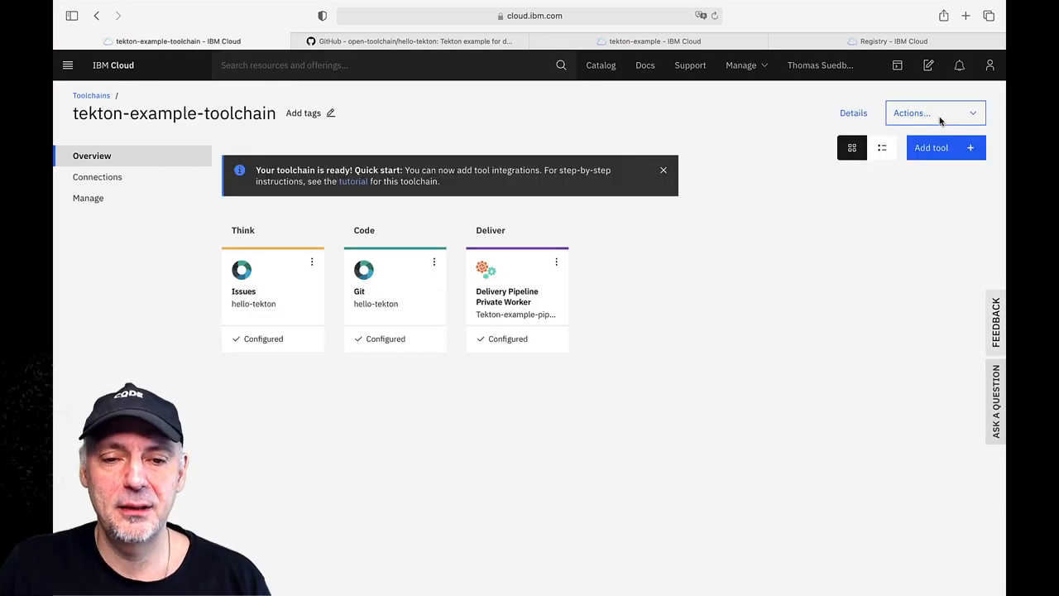
View the Tekton-example-pipeline-worker overview with its empty Registered Worker Pool.
left_click(517, 297)
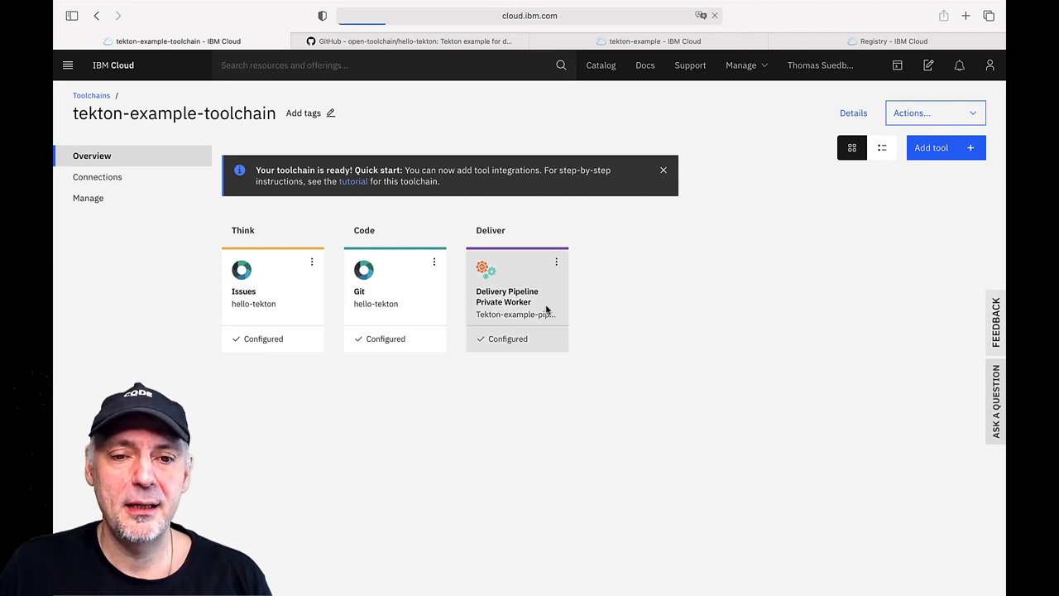
left_click(506, 296)
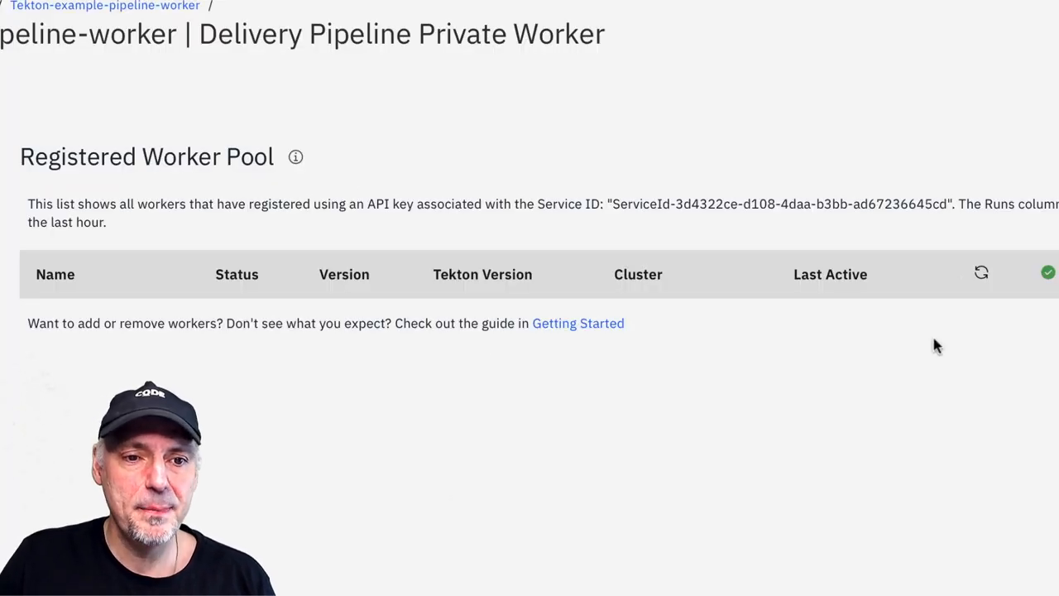
mouse_move(235, 271)
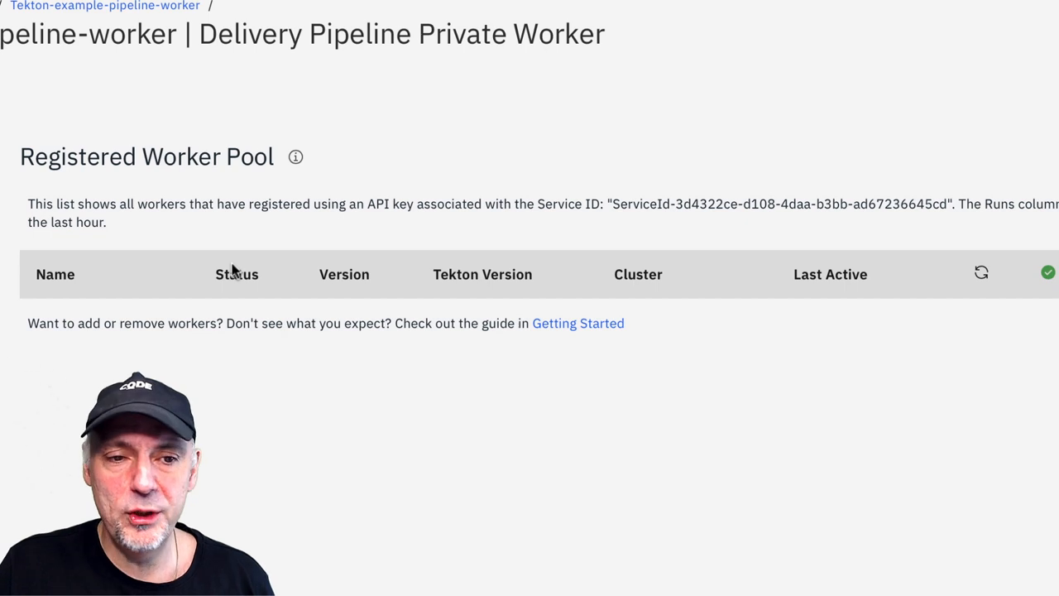
mouse_move(278, 523)
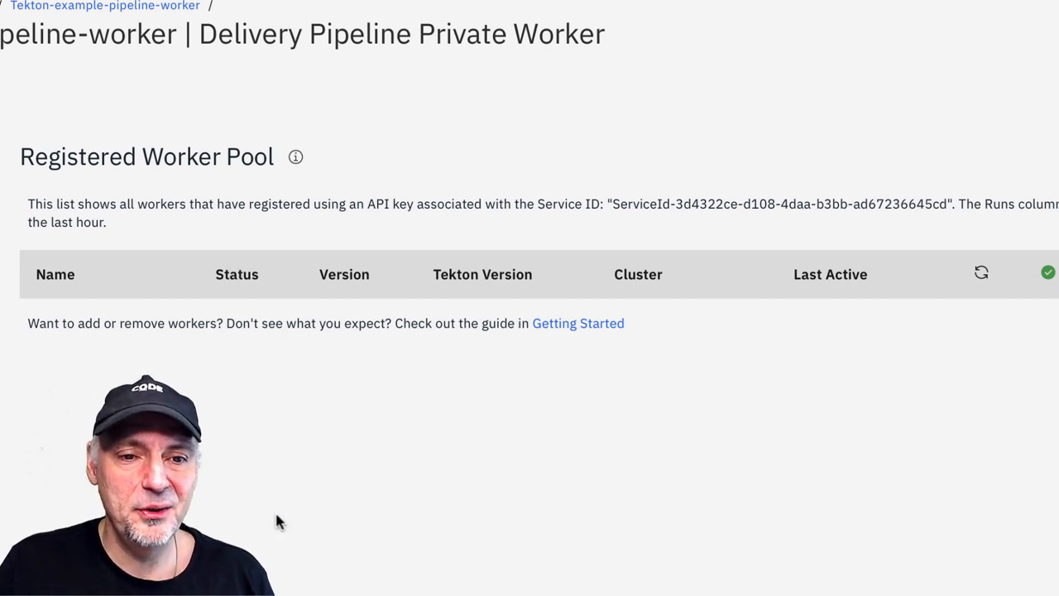
mouse_move(487, 423)
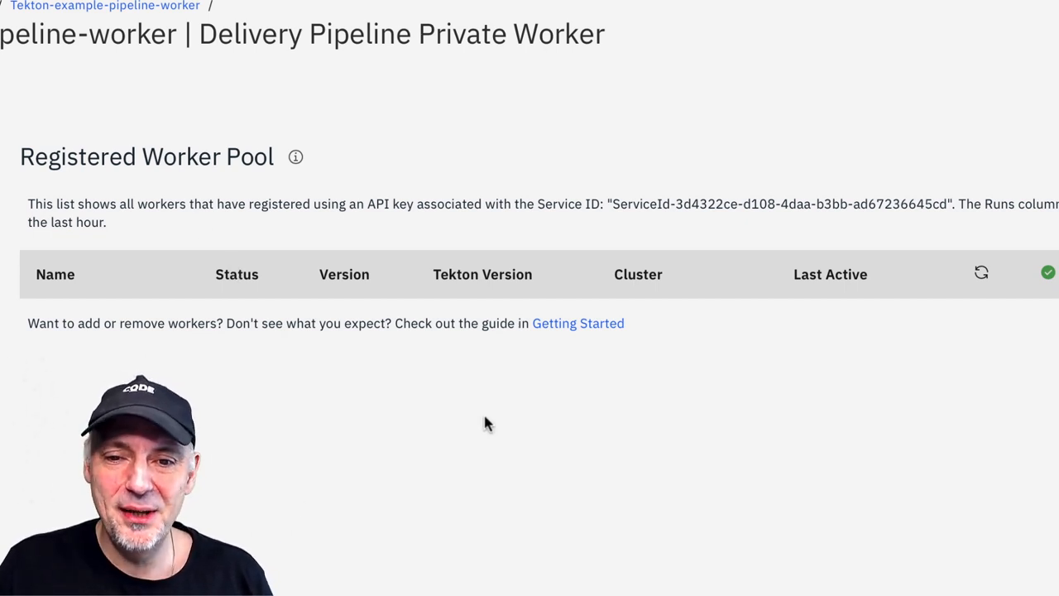
double_click(639, 275)
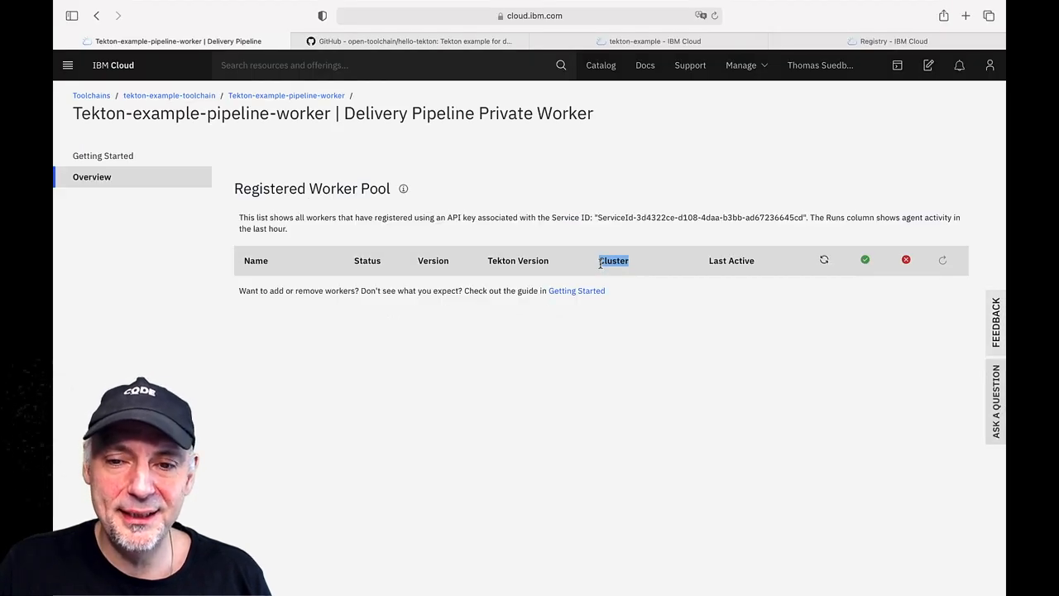
In Getting Started, generate kubectl setup commands for worker tekton-example-worker with the API key.
left_click(103, 155)
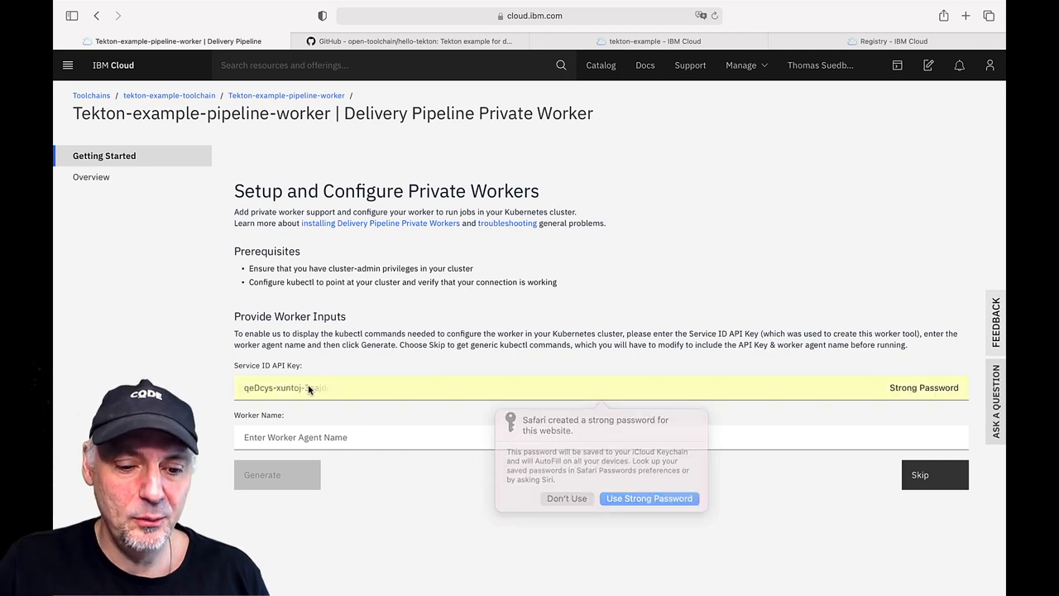
left_click(567, 498)
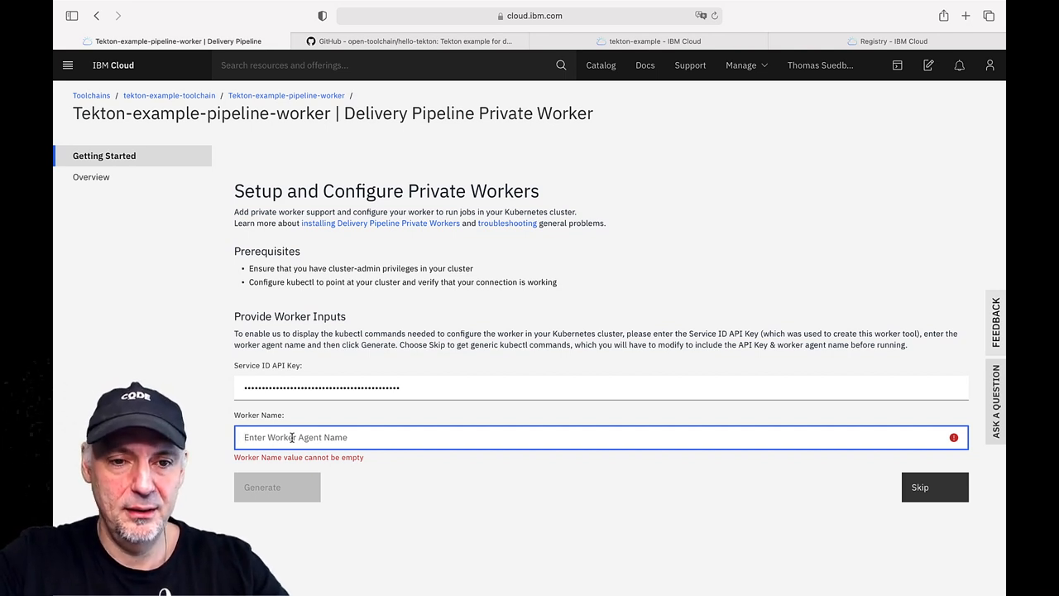
type("tekton-example-worker")
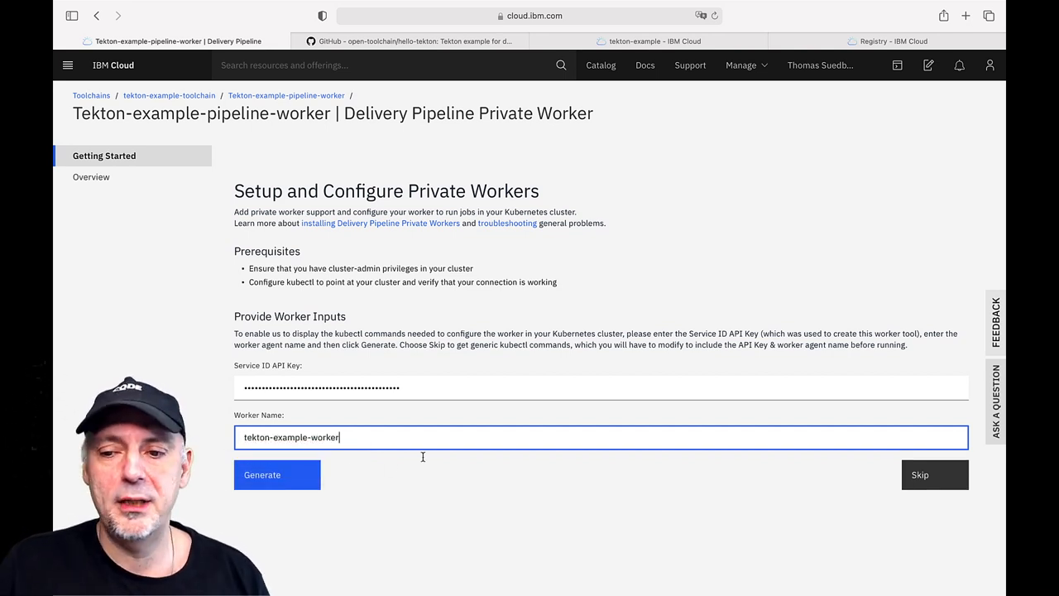
left_click(278, 474)
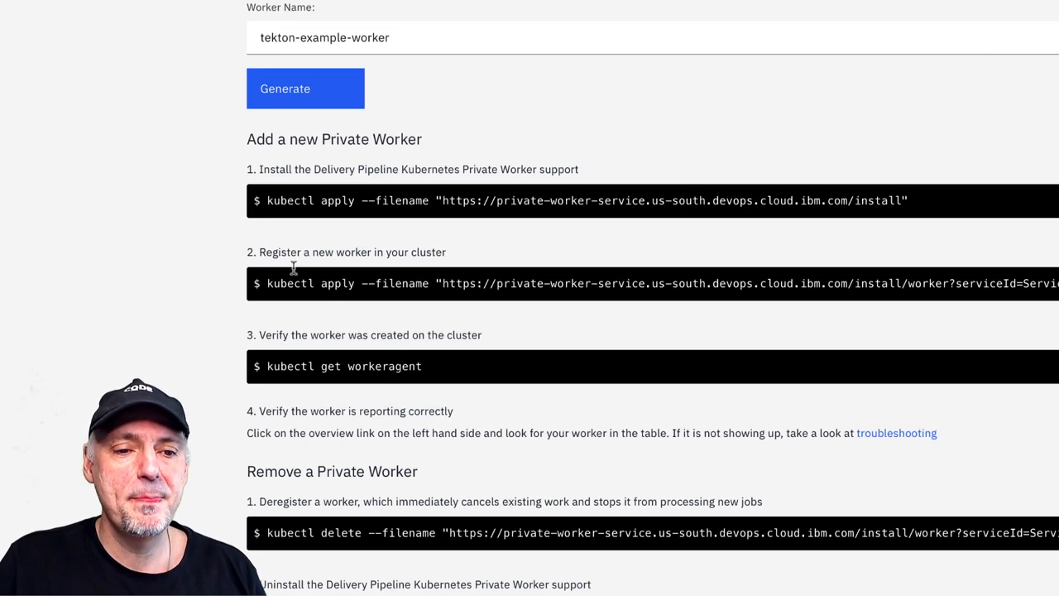
mouse_move(940, 219)
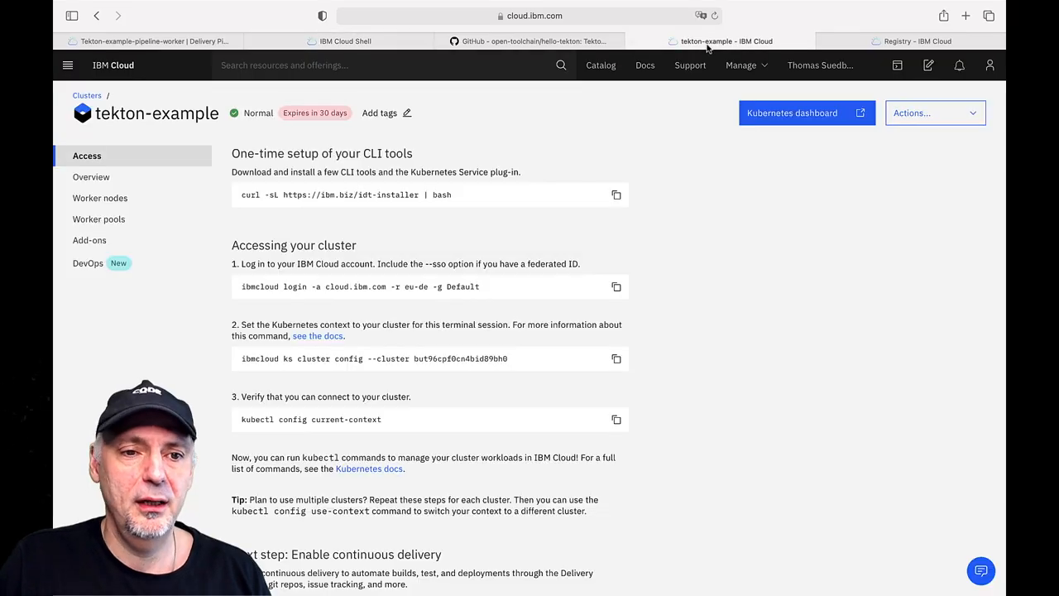
mouse_move(248, 295)
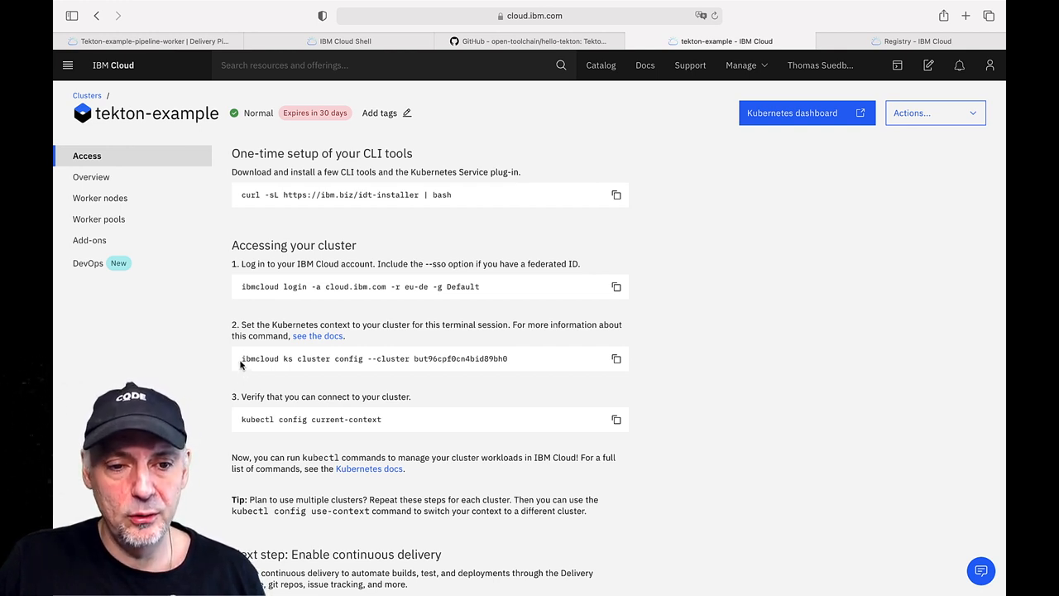
Run the 'ibmcloud ks cluster config' command in Cloud Shell so kubectl targets tekton-example.
left_click(616, 358)
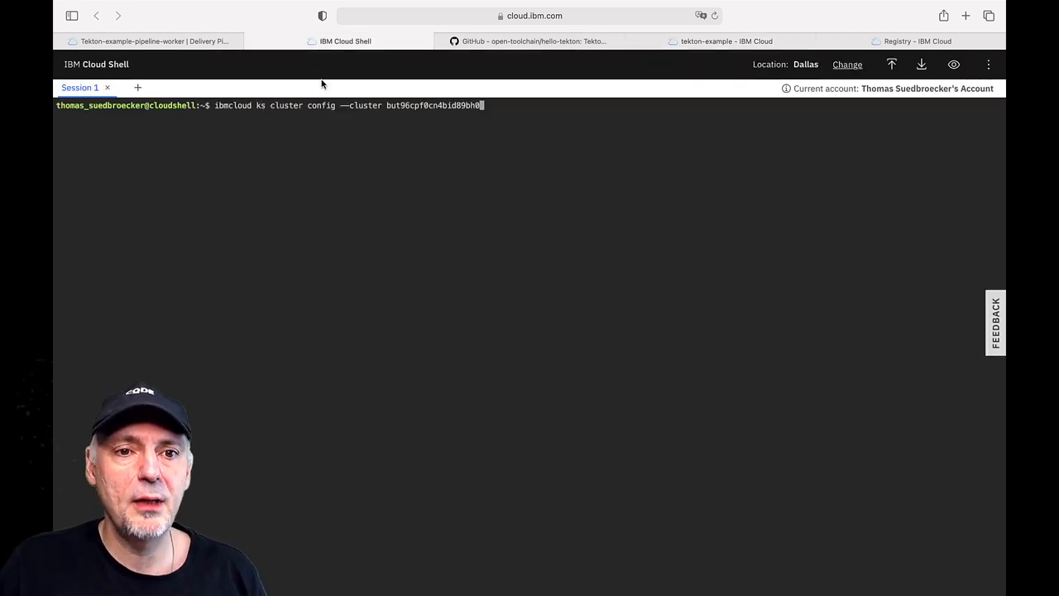
mouse_move(371, 103)
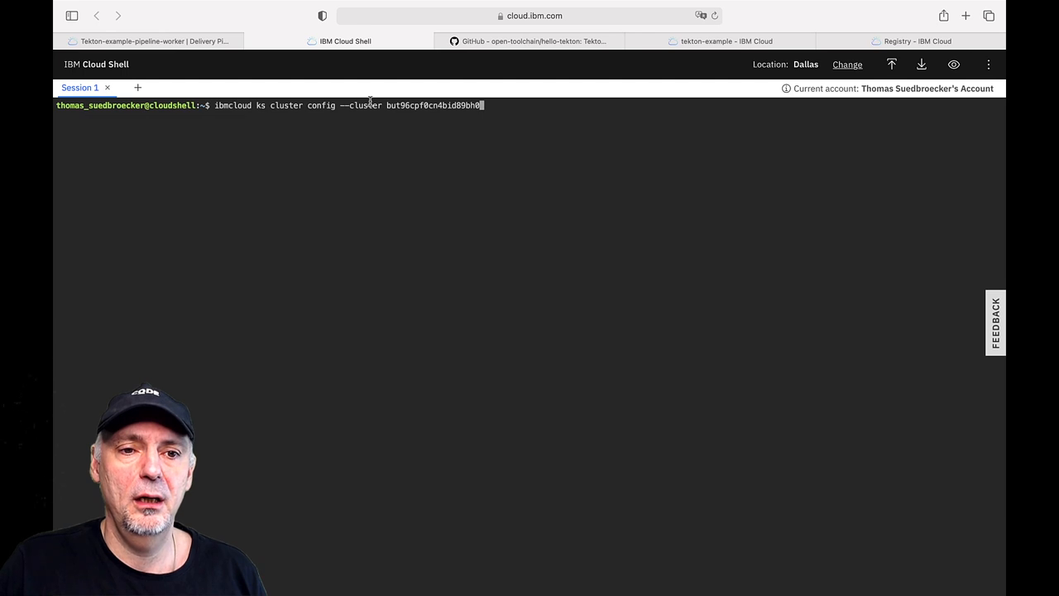
key("Return")
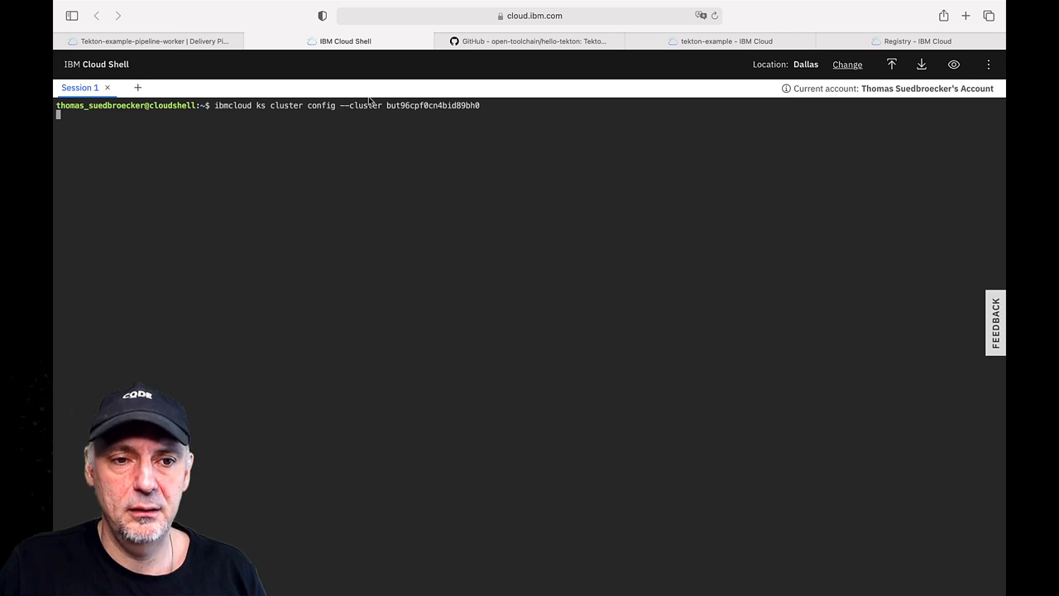
key("Return")
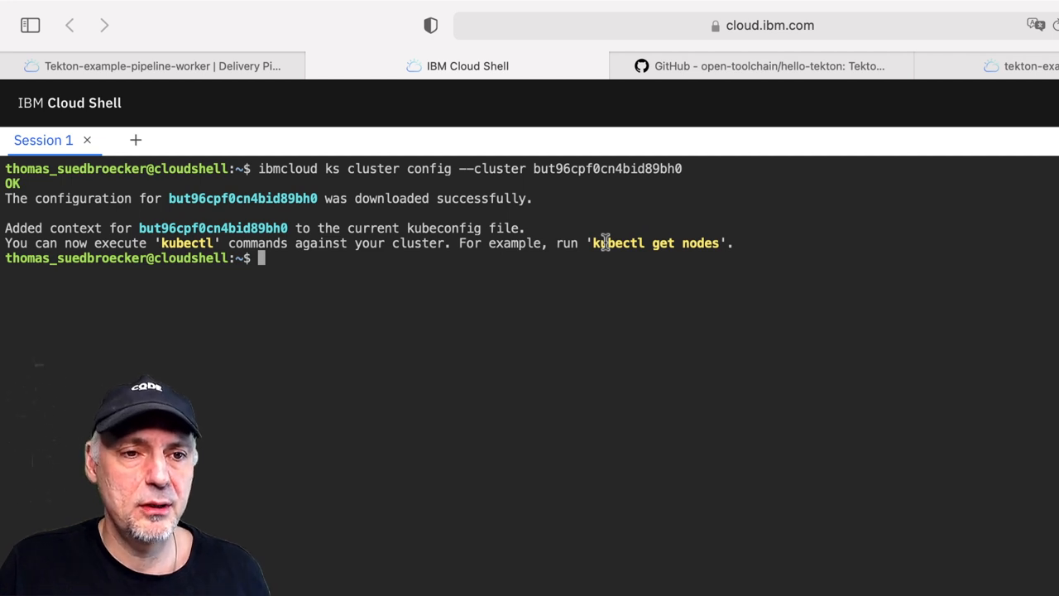
left_click(152, 41)
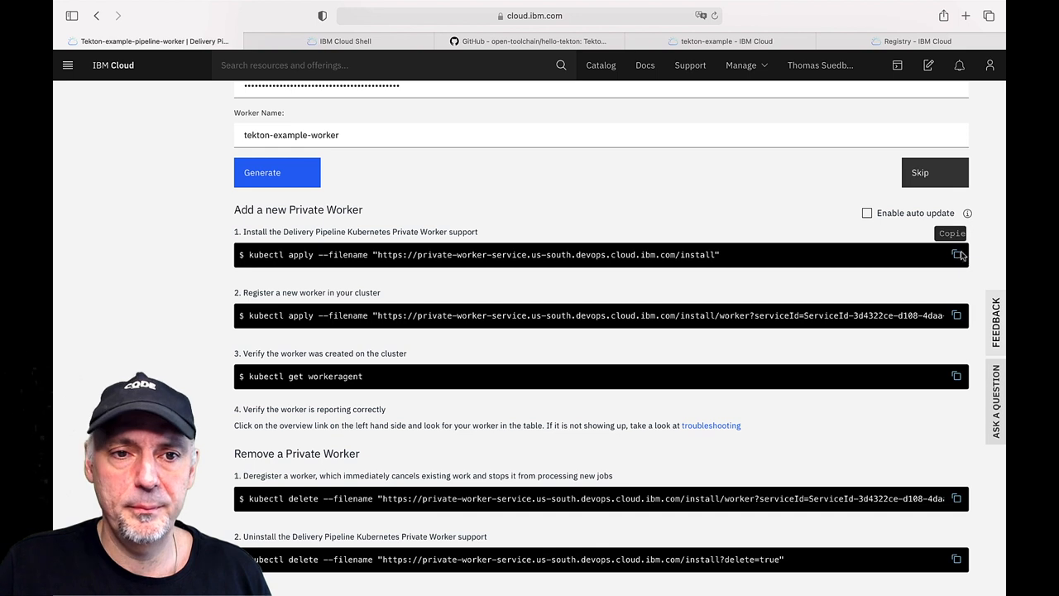
Run the kubectl apply private-worker install command in Cloud Shell, creating tekton-pipelines resources.
left_click(344, 40)
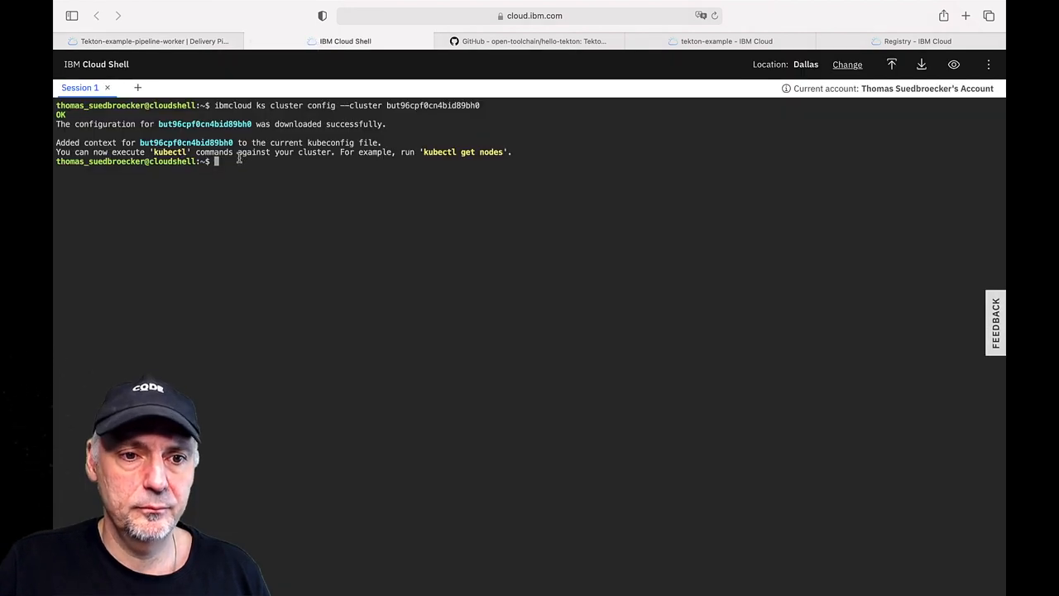
type("kubectl apply --filename \"https://private-worker-service.us-south.devops.cloud.ibm.com/install\"")
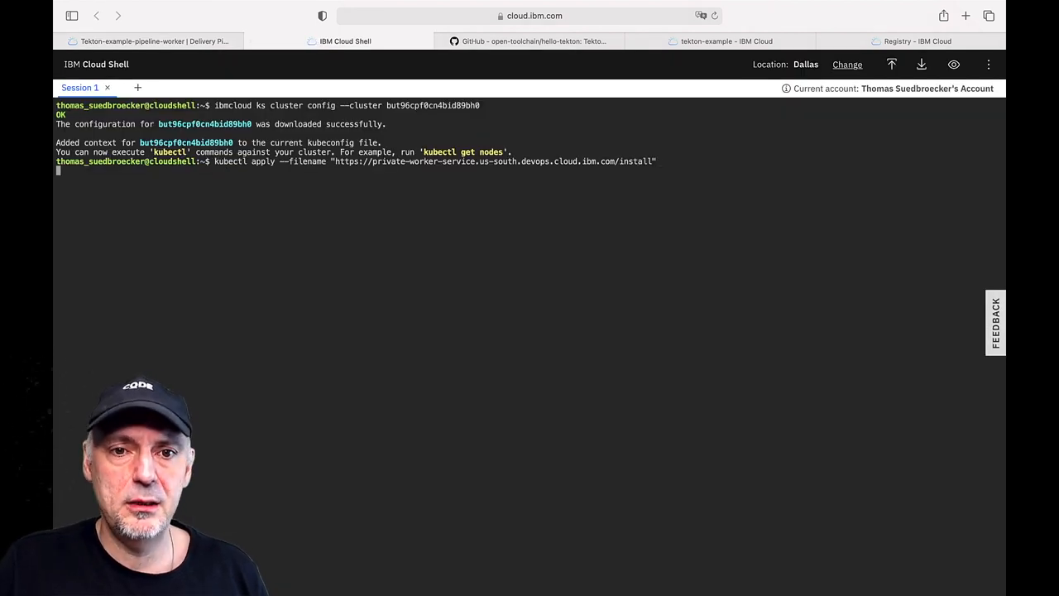
View the tekton-example cluster's Kubernetes dashboard, then return to Cloud Shell.
left_click(727, 39)
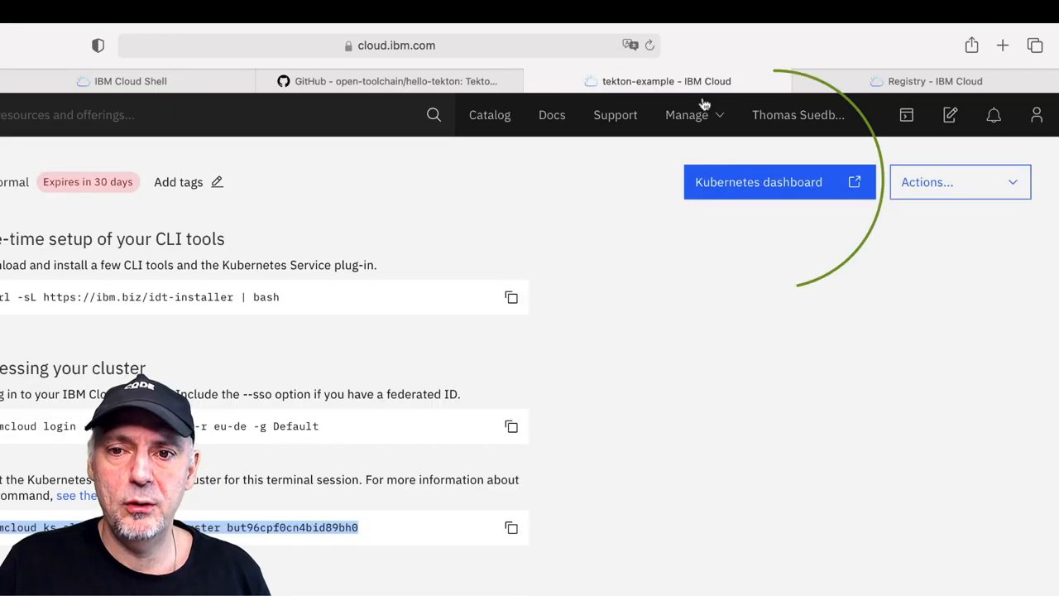
left_click(758, 180)
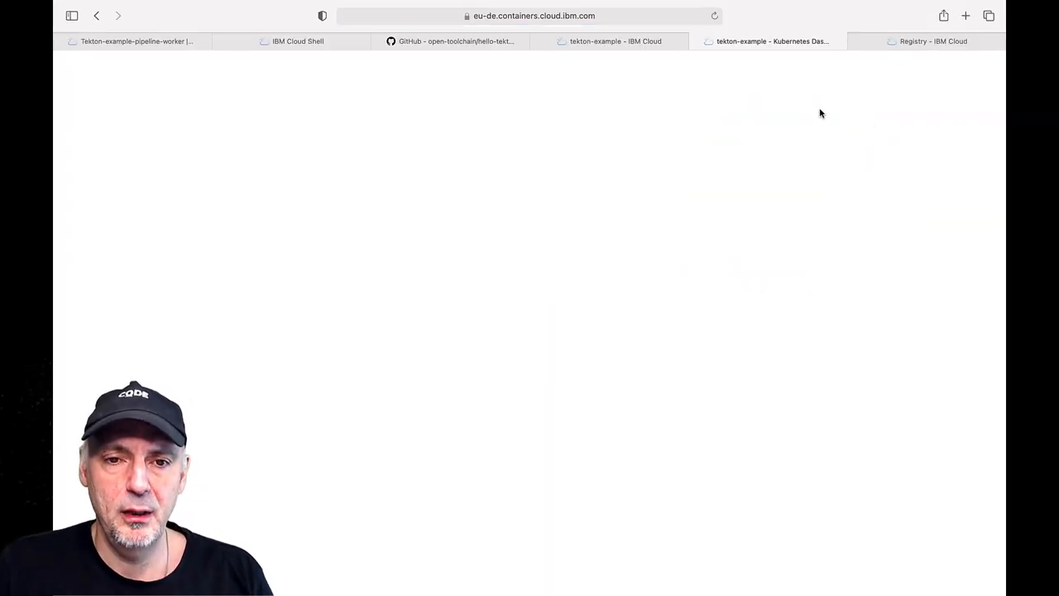
left_click(770, 40)
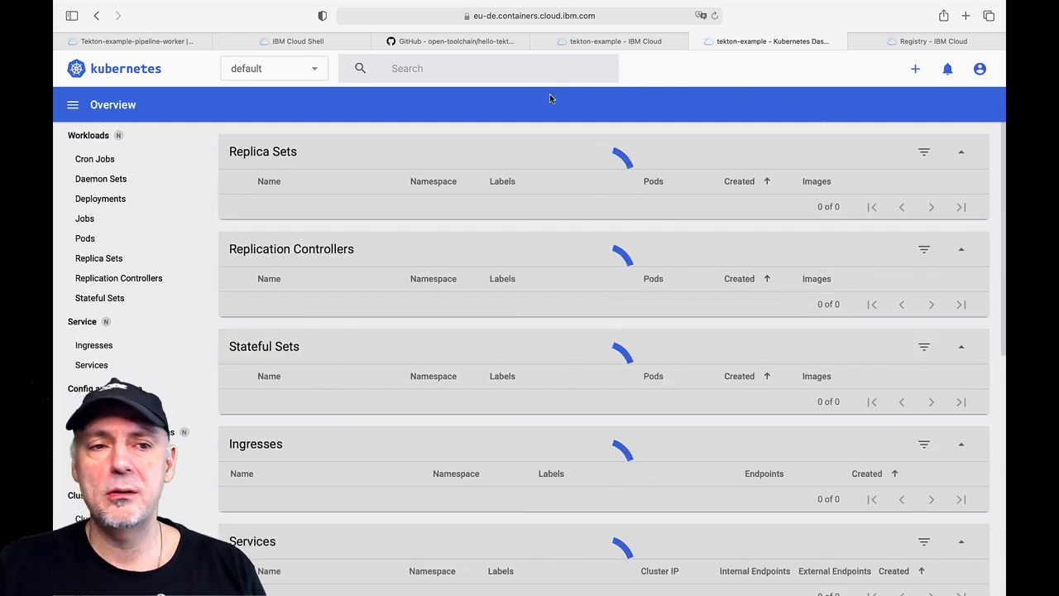
scroll("down", 3)
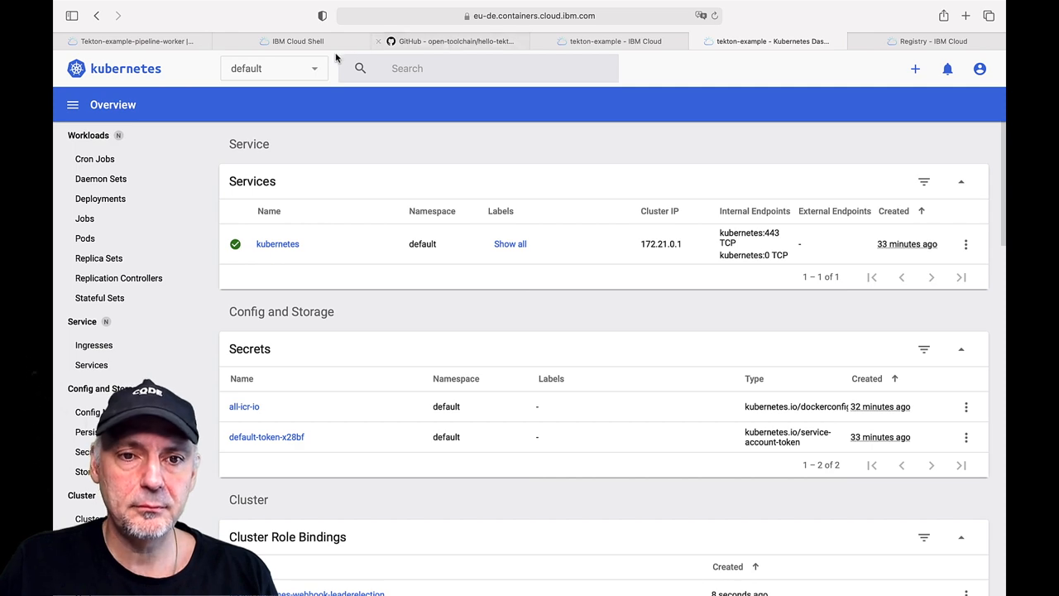
left_click(298, 41)
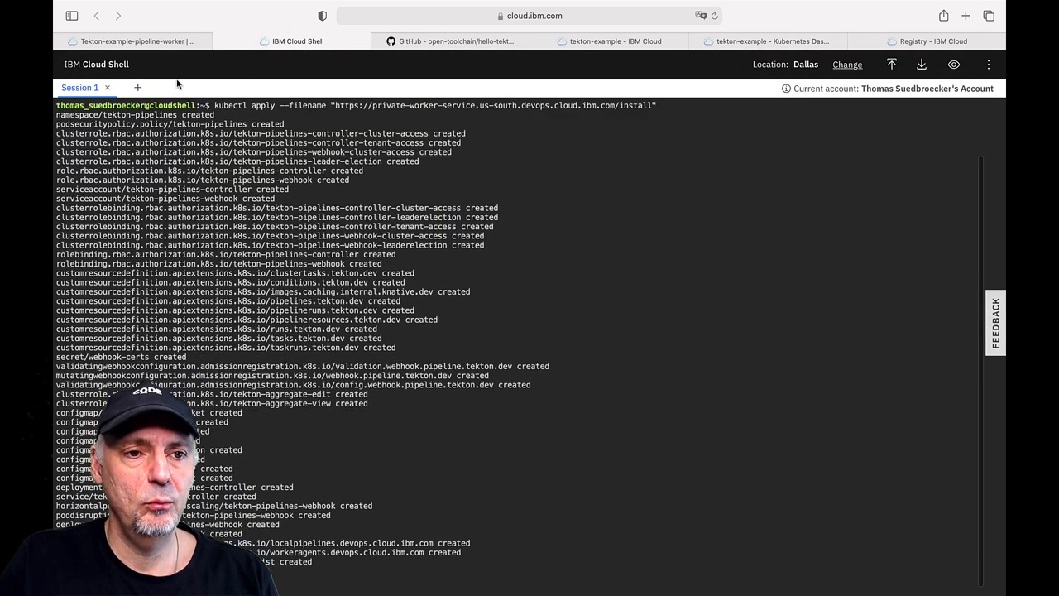
Run 'kubectl get workeragent' in Cloud Shell to confirm tekton-example-worker reports Succeeded.
left_click(132, 40)
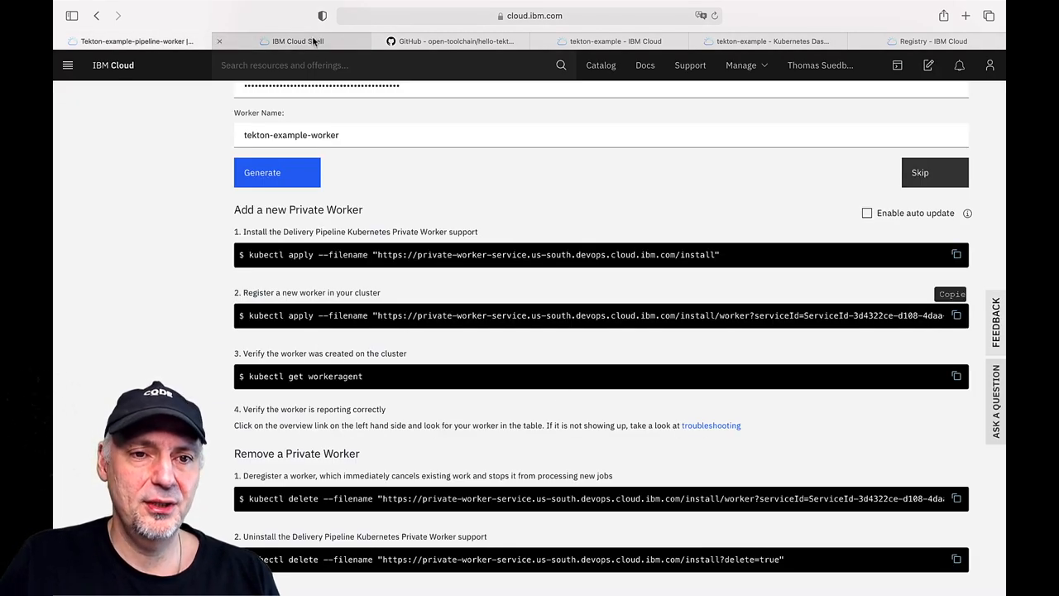
left_click(297, 41)
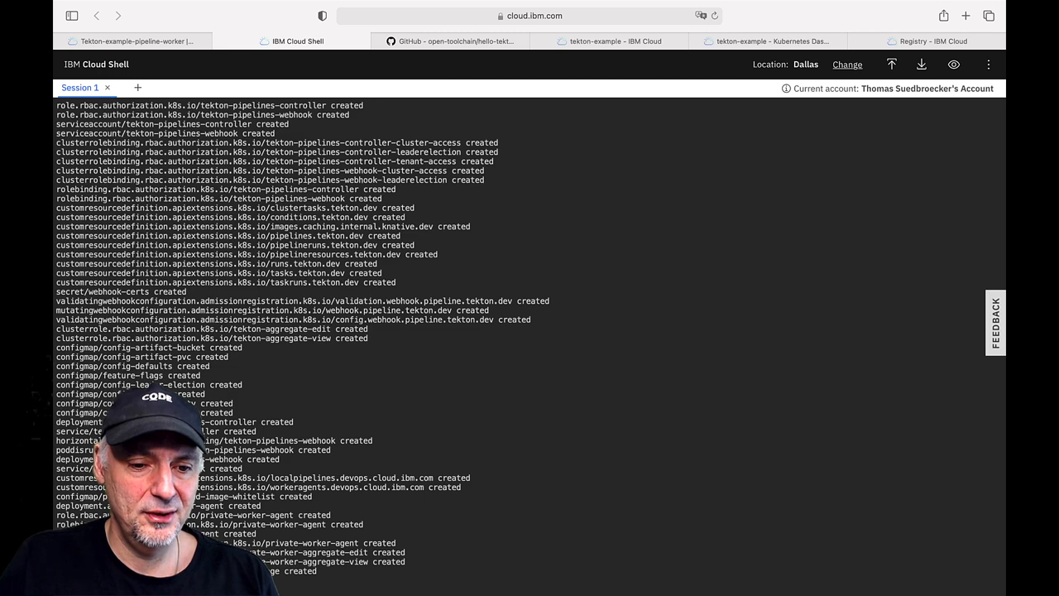
scroll("down", 3)
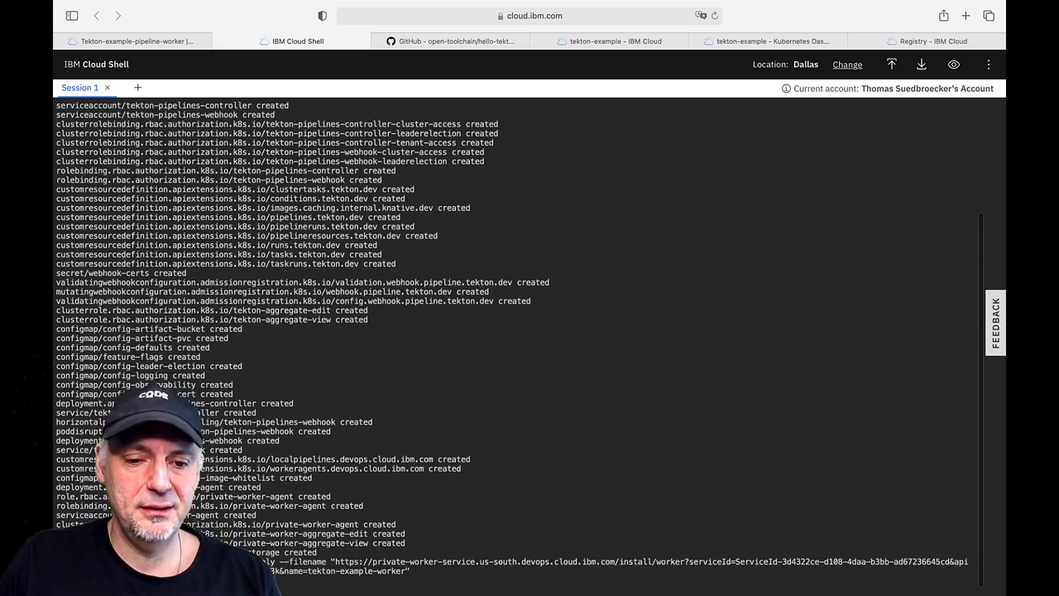
left_click(768, 41)
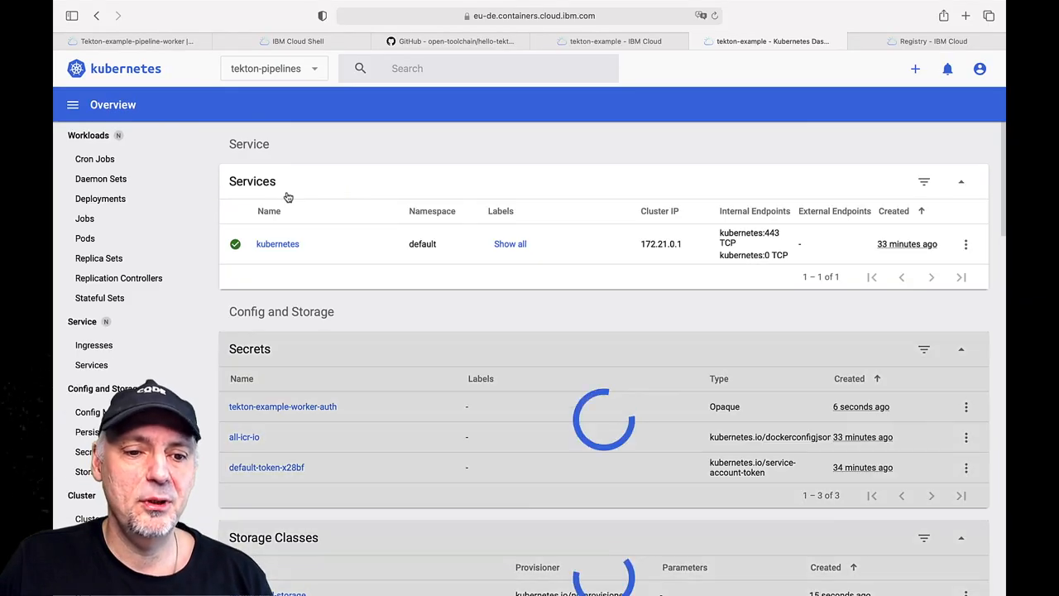
mouse_move(296, 40)
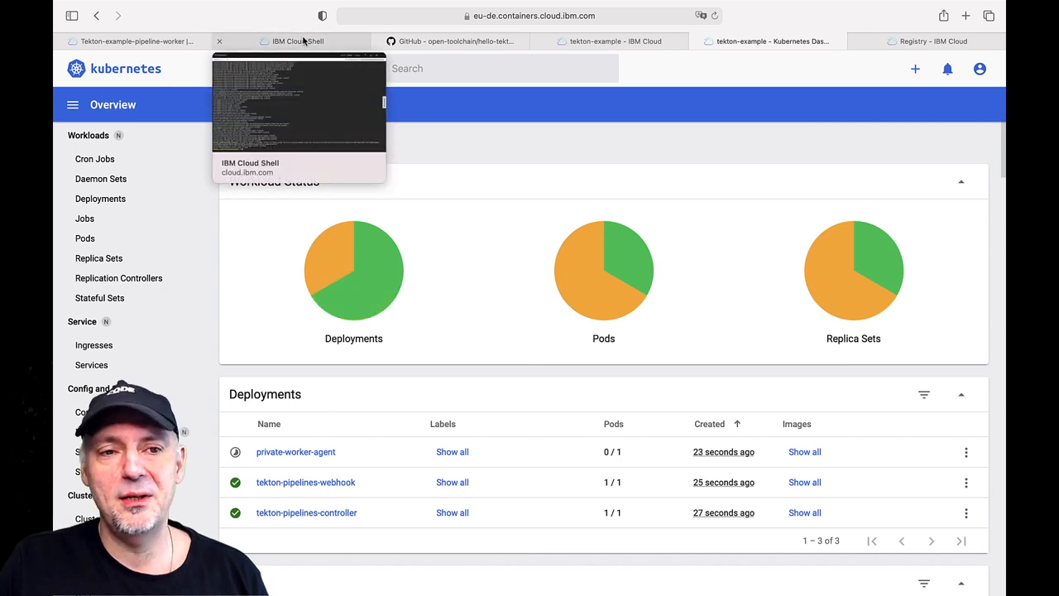
left_click(296, 40)
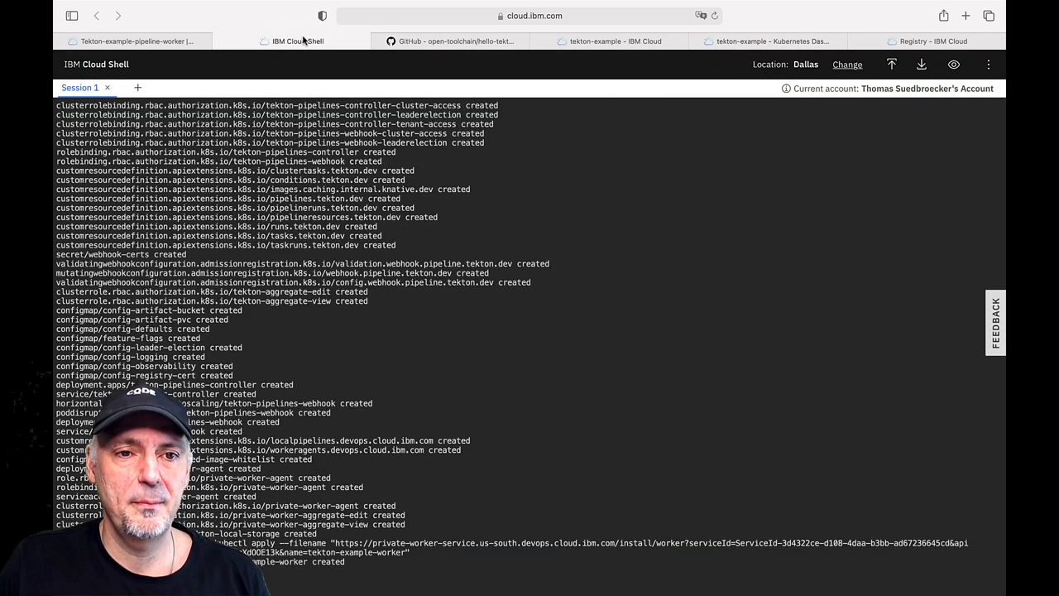
left_click(132, 39)
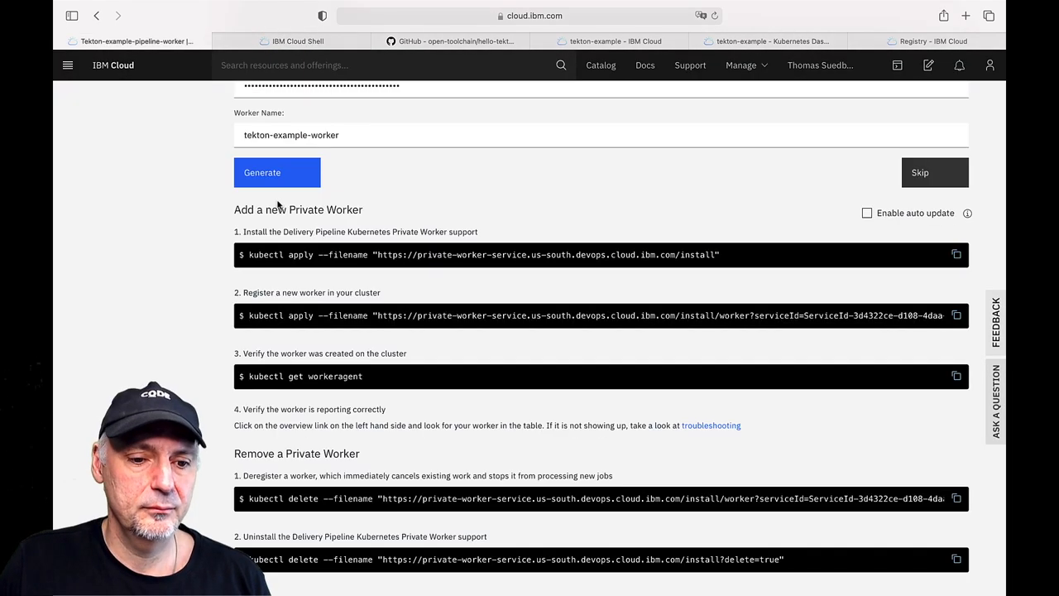
double_click(305, 378)
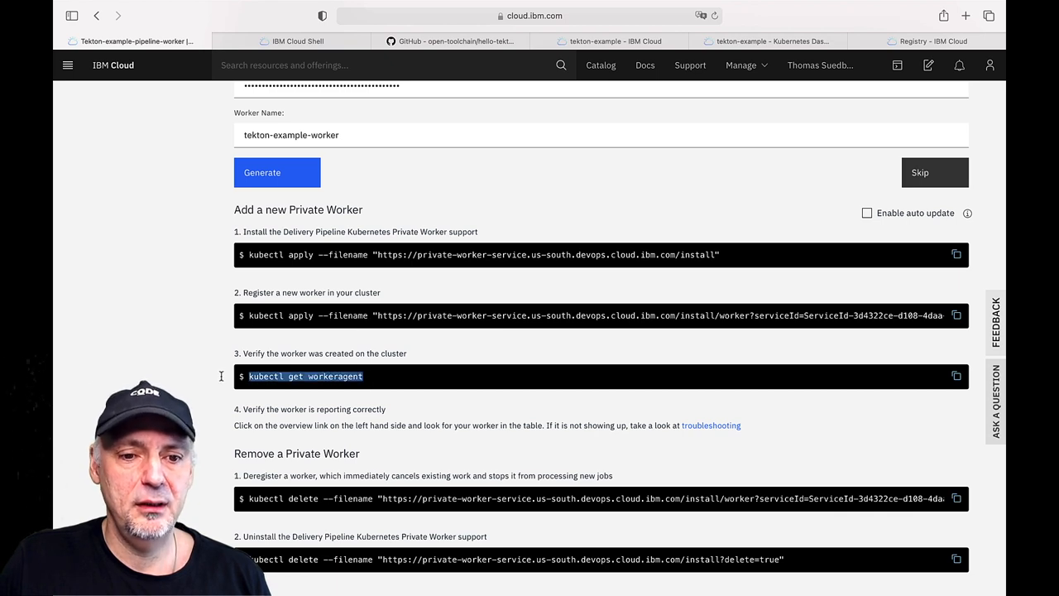
left_click(298, 42)
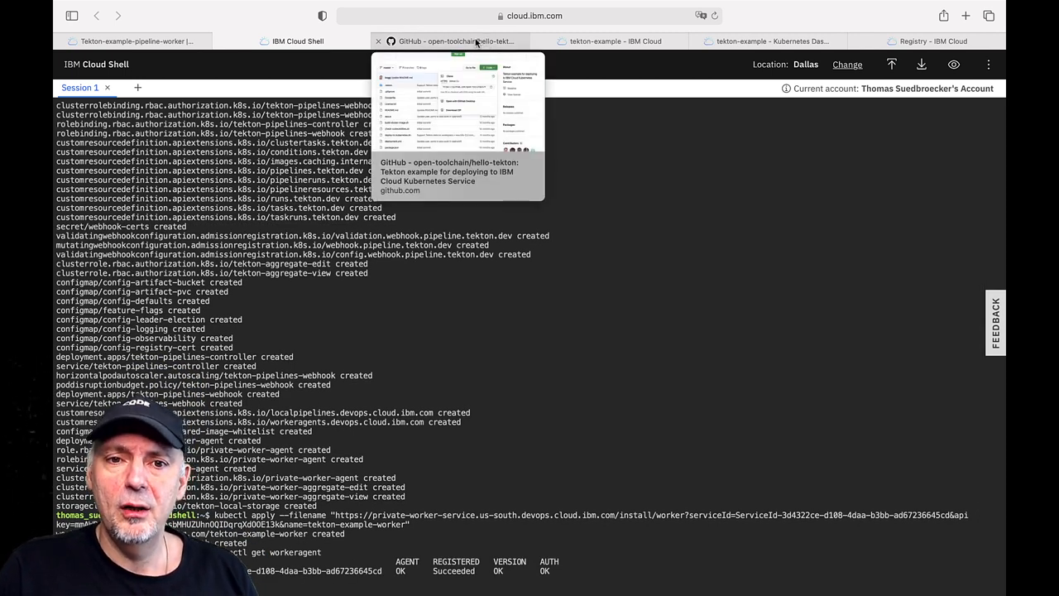
Check the tekton-example cluster's Kubernetes dashboard shows the private-worker-agent deployment running.
left_click(616, 40)
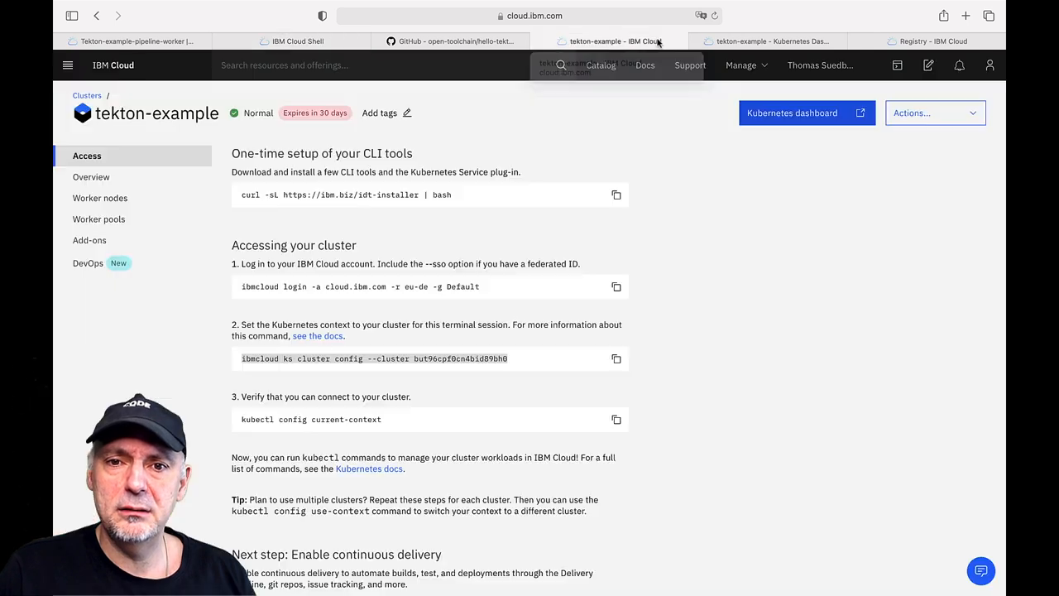
left_click(765, 40)
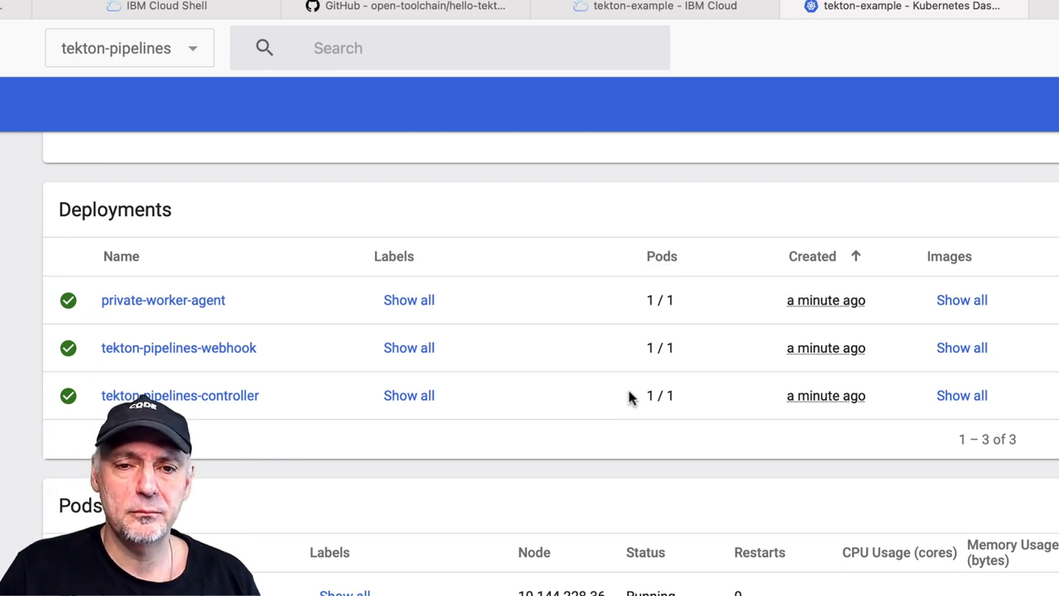
mouse_move(625, 382)
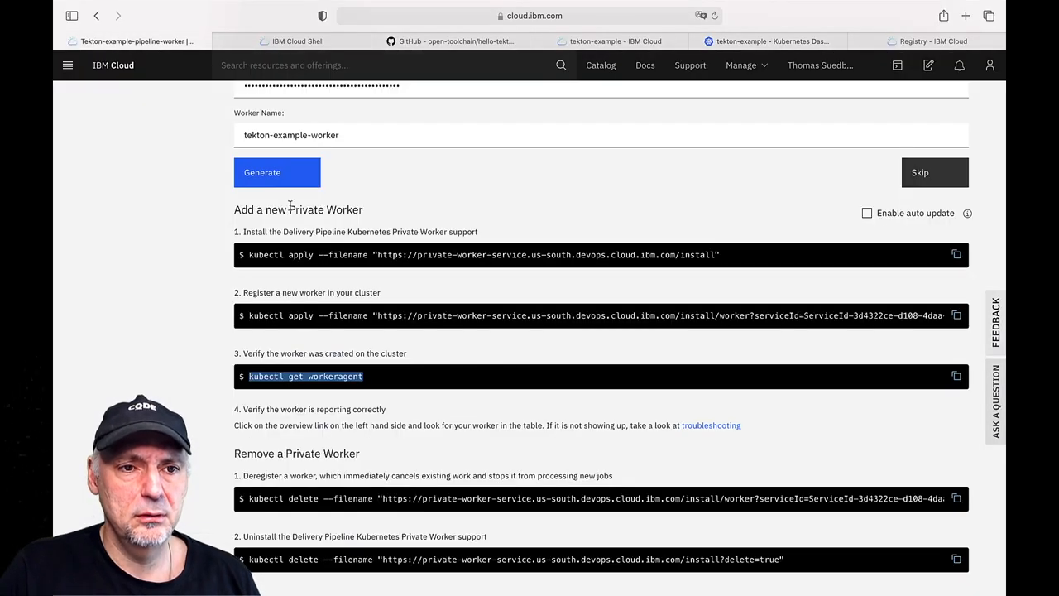
scroll("up", 3)
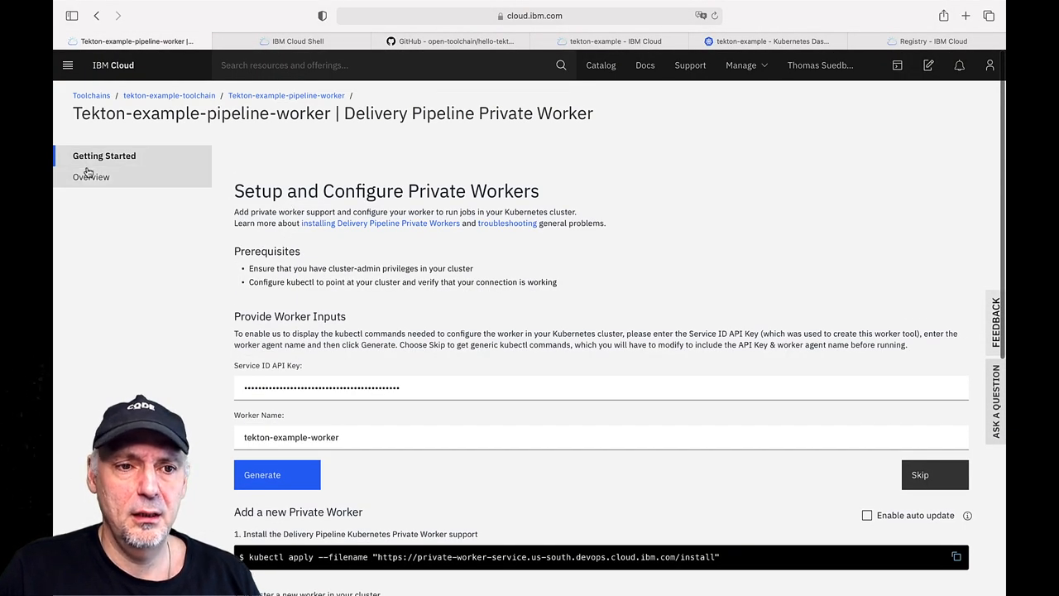
Verify tekton-example-worker is Active in the Registered Worker Pool, then return to the toolchain overview.
left_click(91, 175)
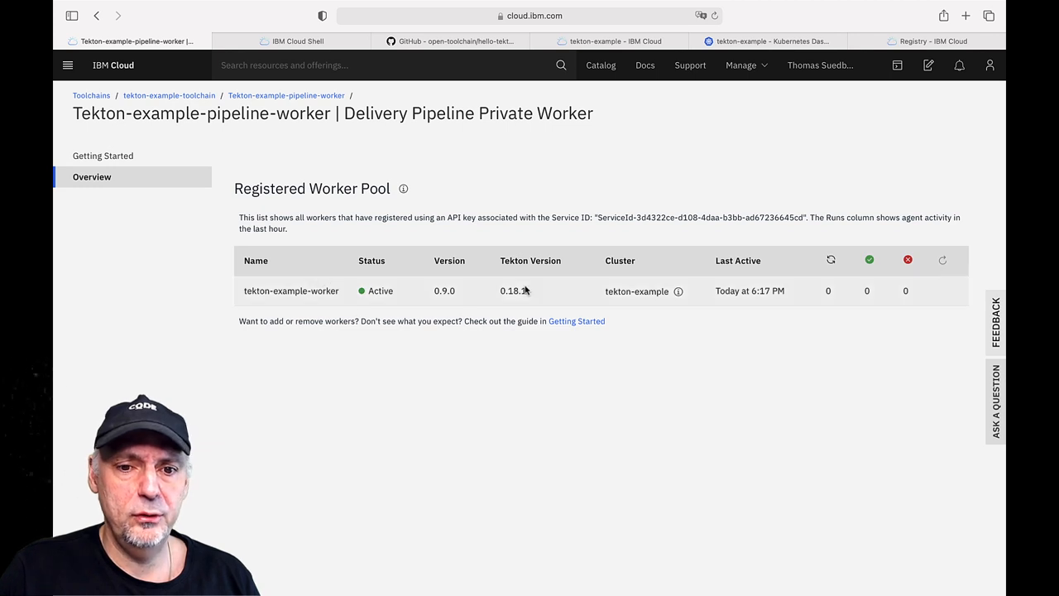
mouse_move(389, 302)
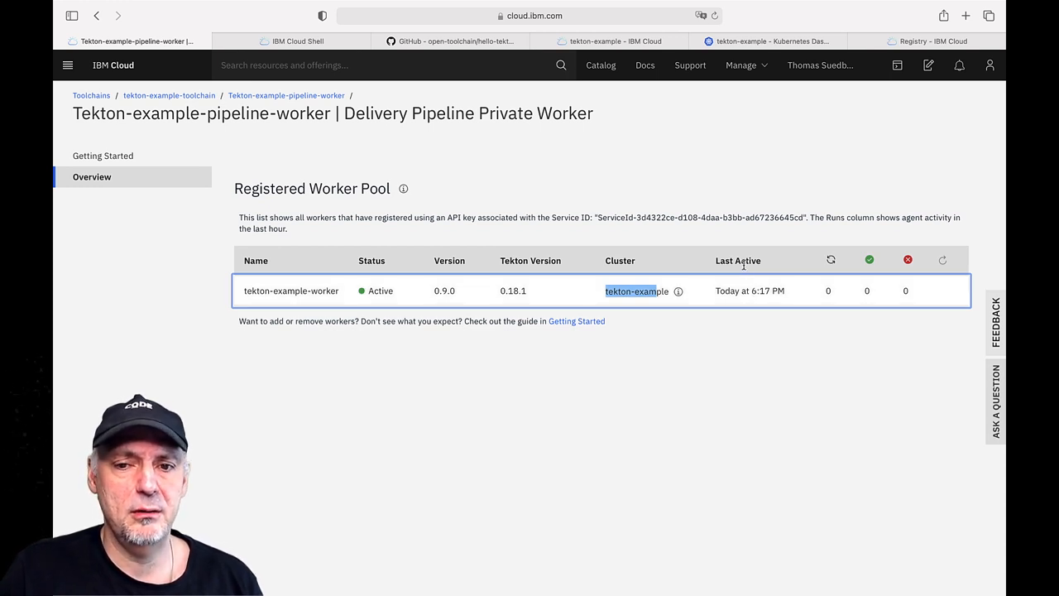
mouse_move(450, 167)
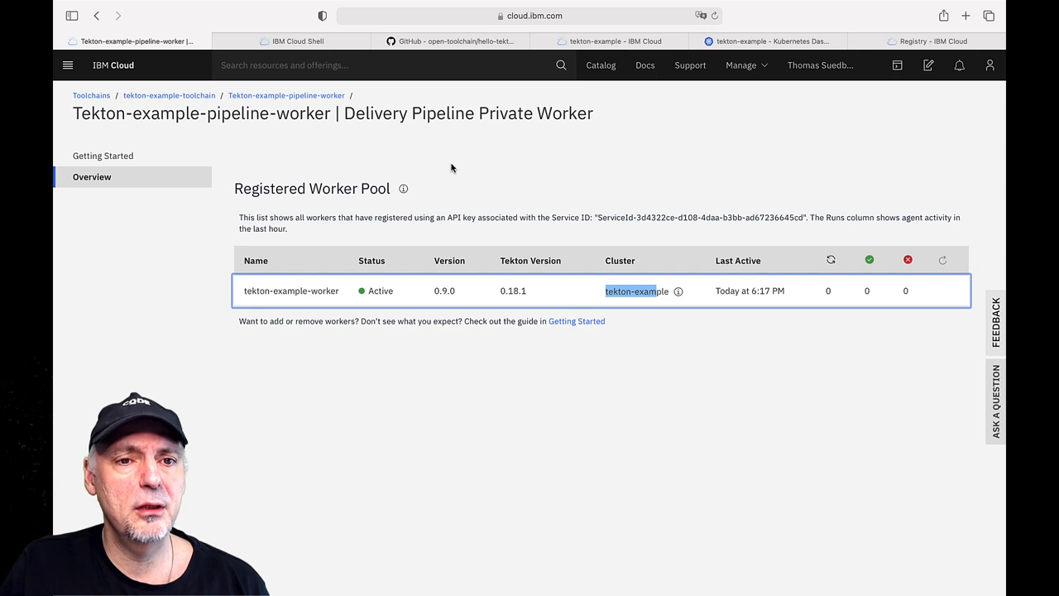
left_click(169, 94)
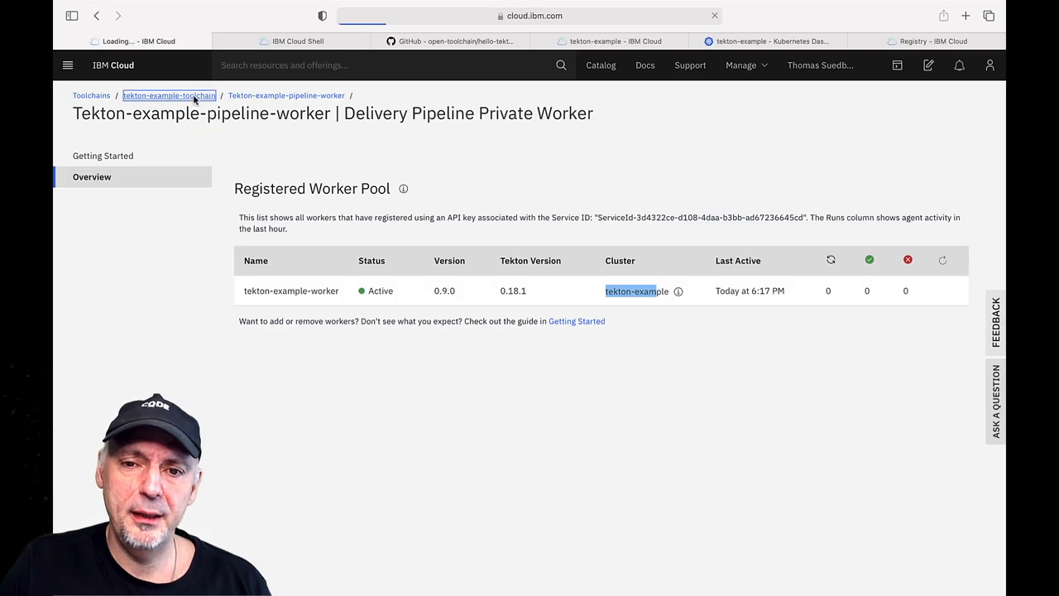
left_click(169, 94)
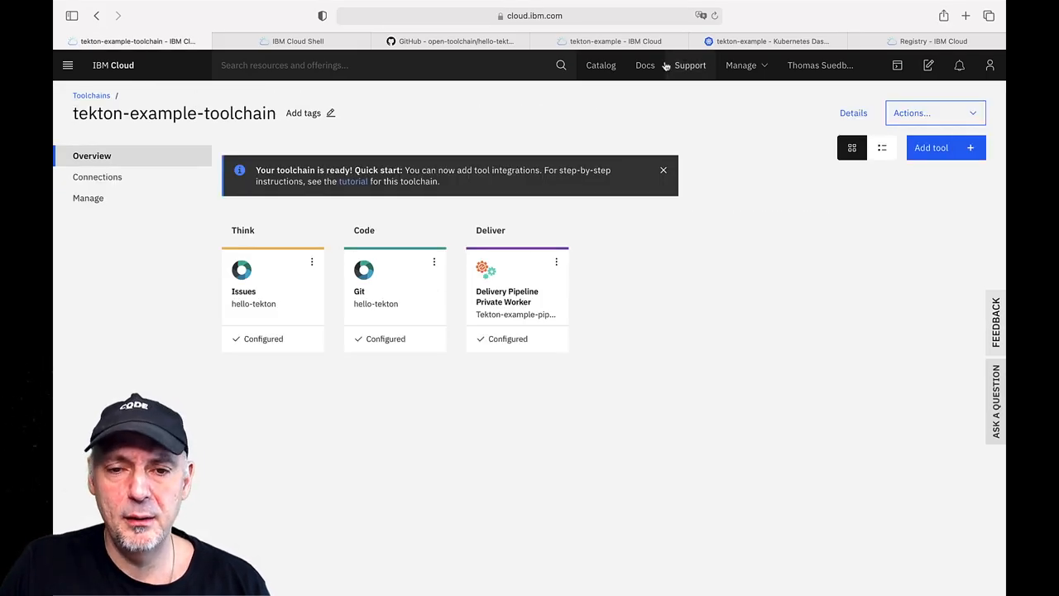
Create a Delivery Pipeline integration of type Tekton in tekton-example-toolchain and open it.
left_click(946, 147)
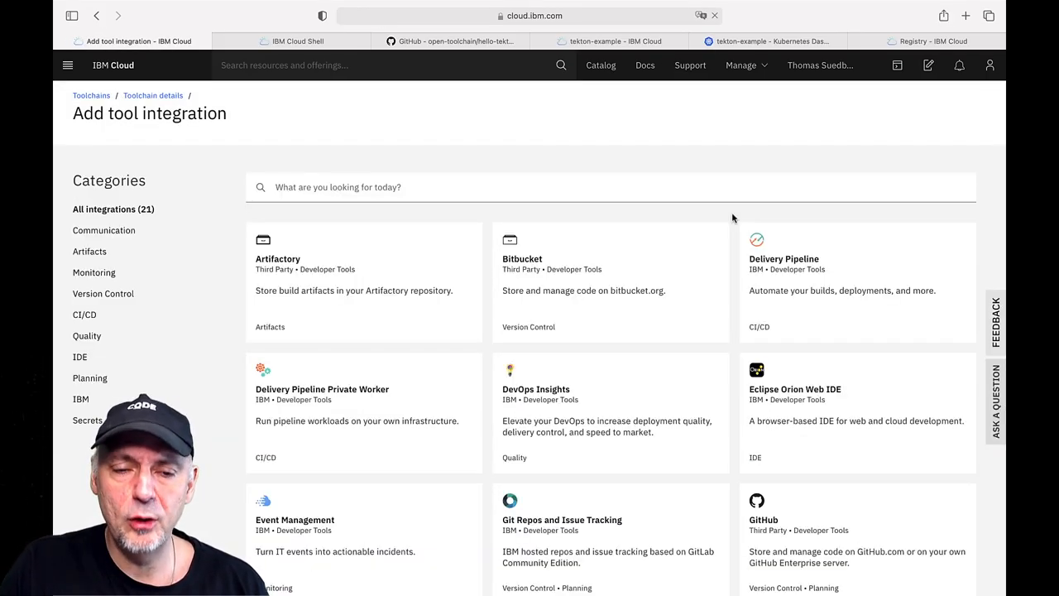
mouse_move(831, 294)
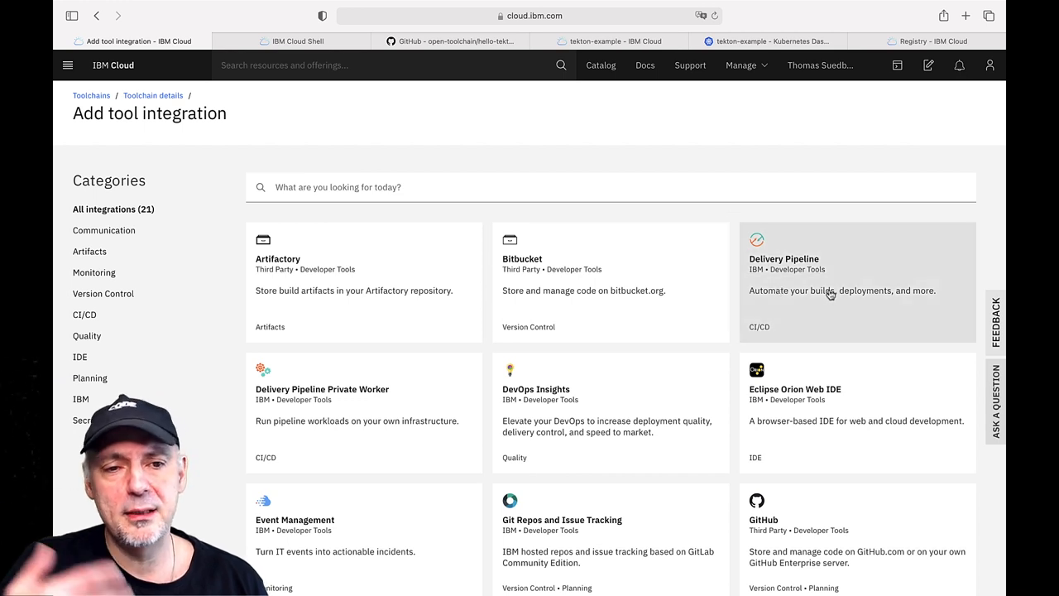
left_click(857, 281)
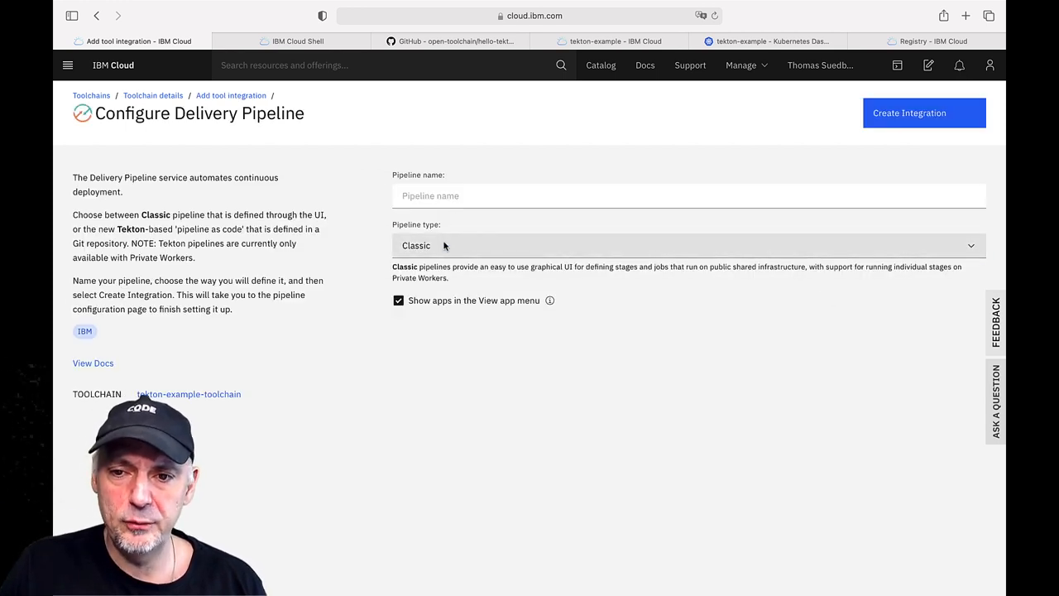
left_click(687, 245)
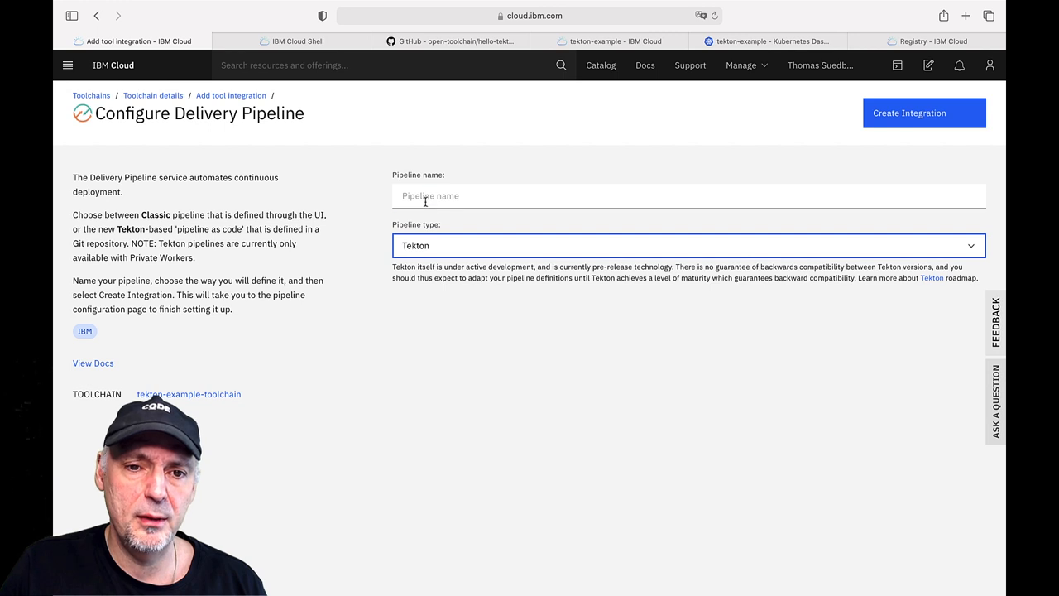
type("Te")
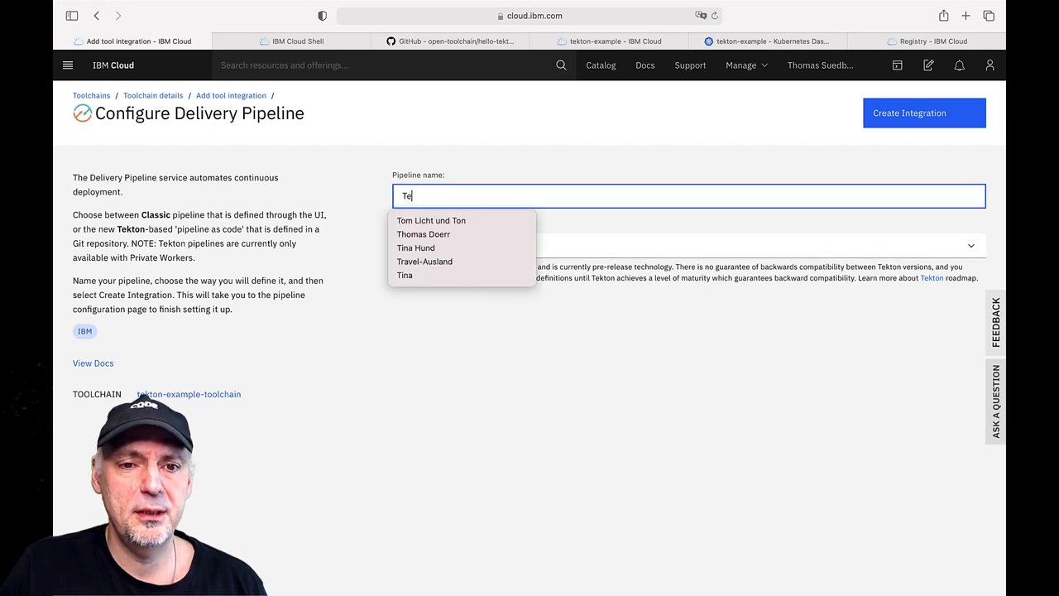
type("kt")
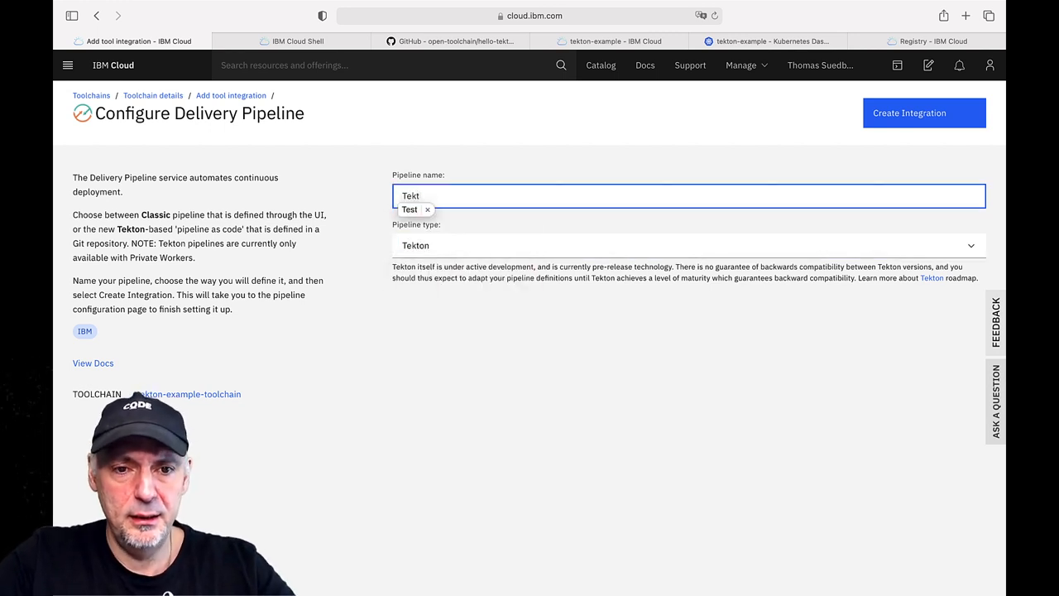
left_click(924, 113)
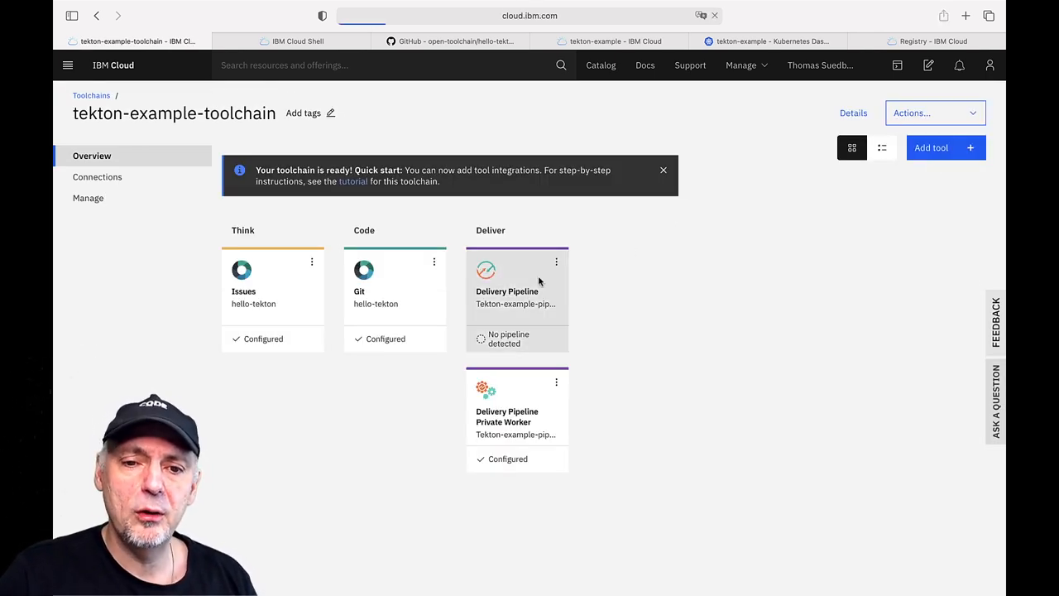
left_click(507, 292)
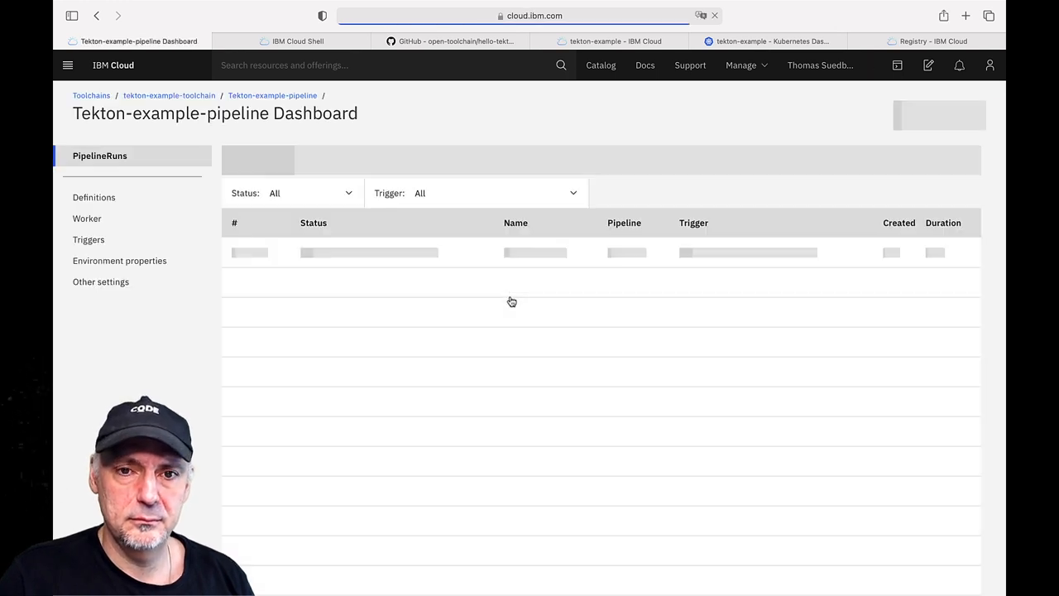
Add the hello-tekton repository's .tekton folder on master as the pipeline's definitions.
left_click(93, 197)
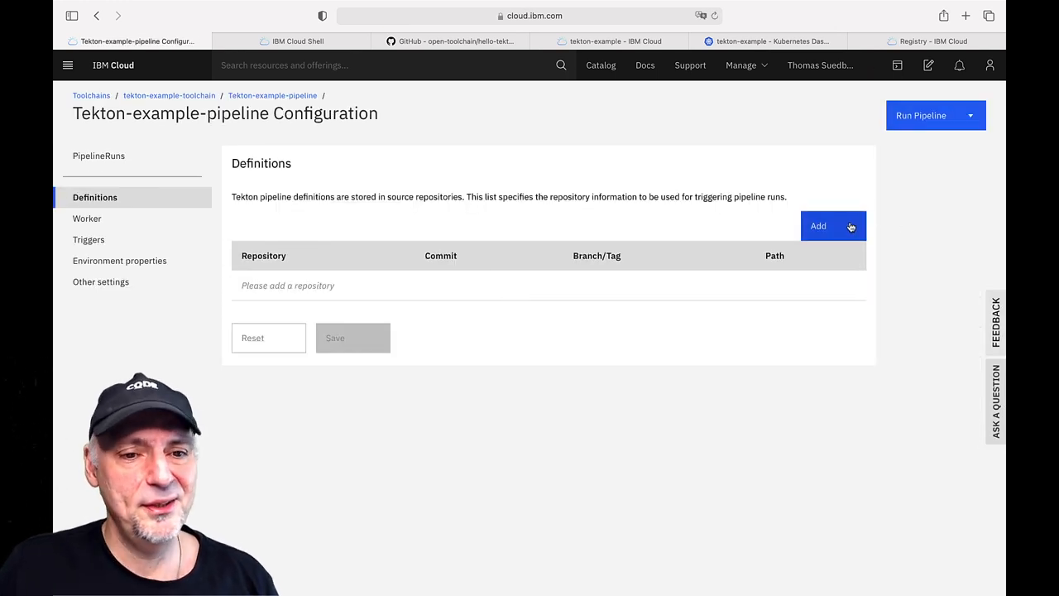
left_click(818, 225)
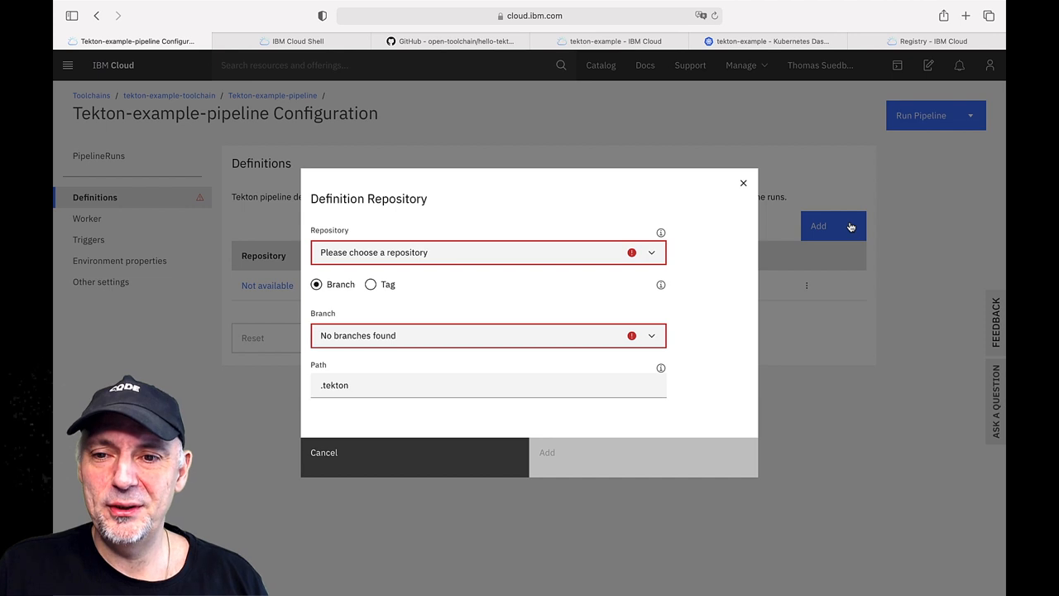
left_click(486, 252)
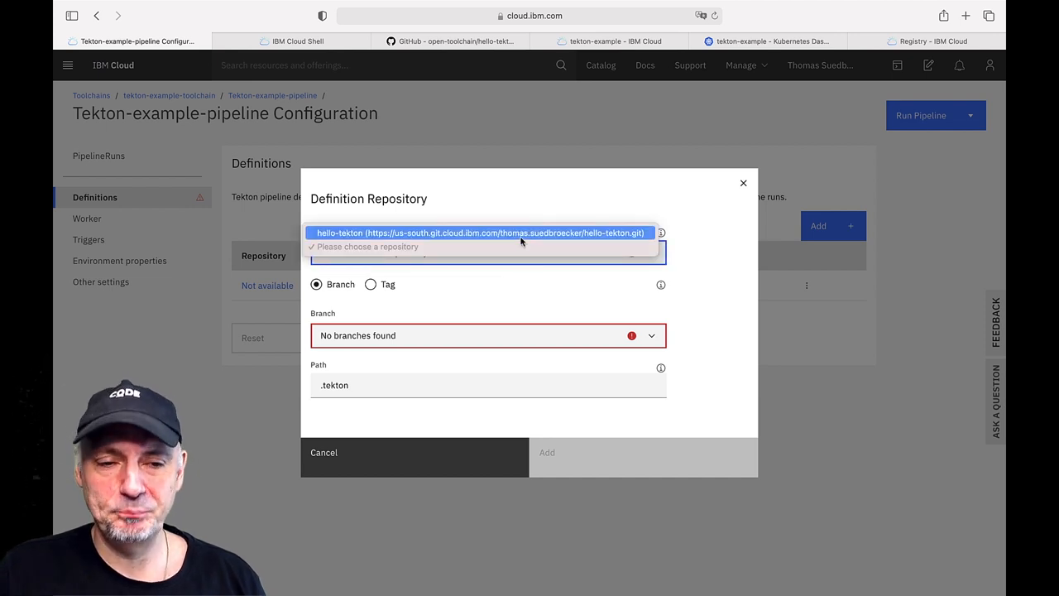
left_click(479, 231)
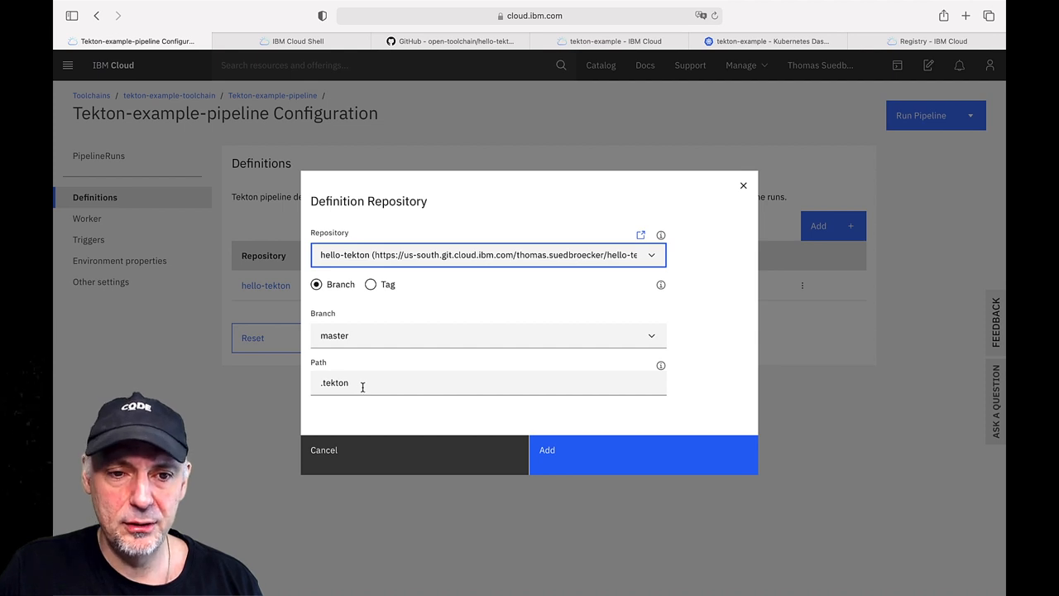
mouse_move(603, 433)
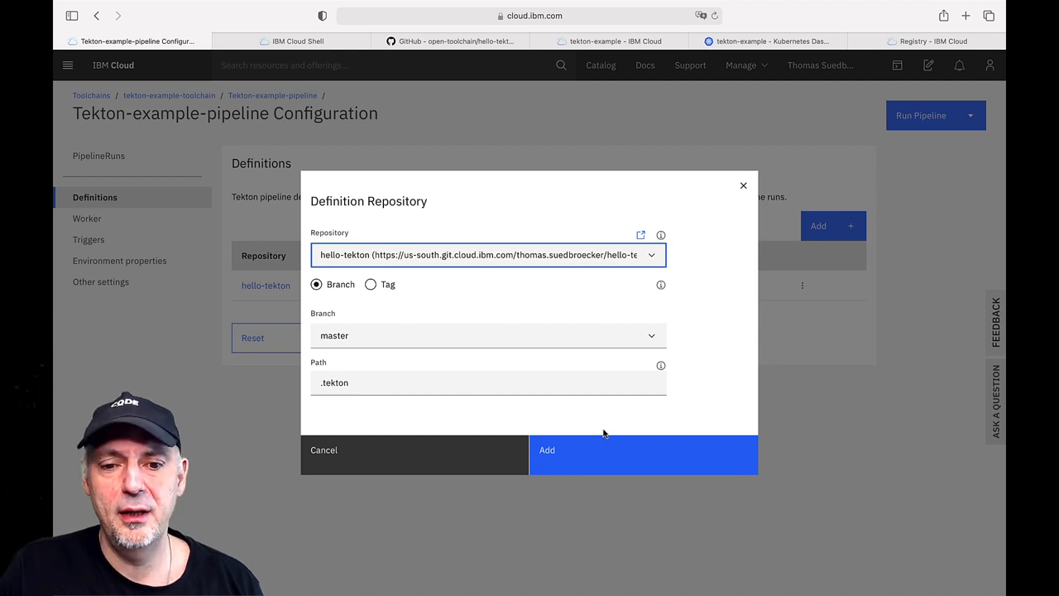
left_click(644, 450)
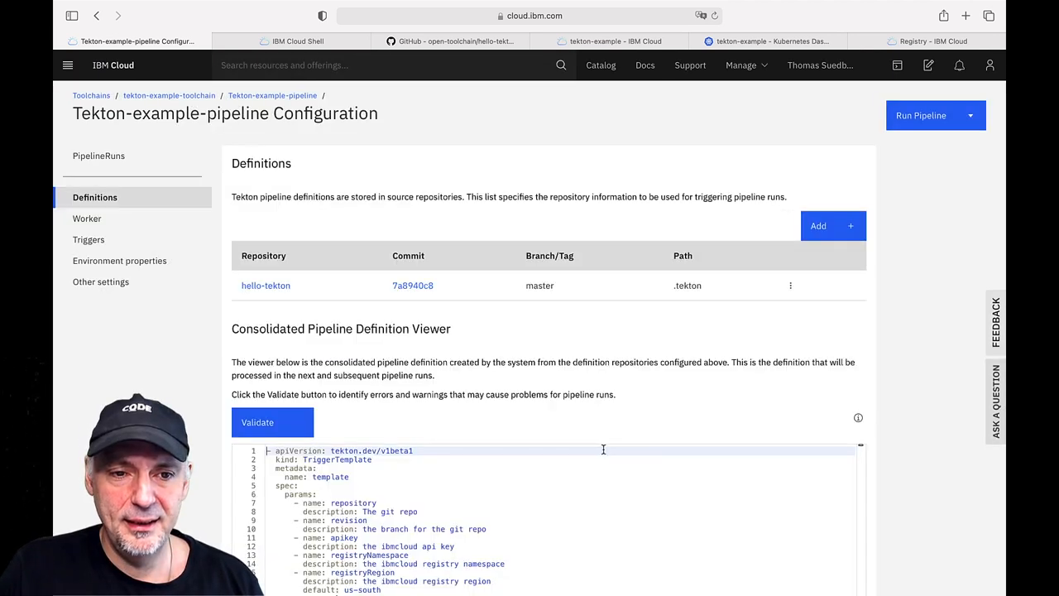
Validate the consolidated pipeline definition, which reports 18 warnings.
scroll("down", 3)
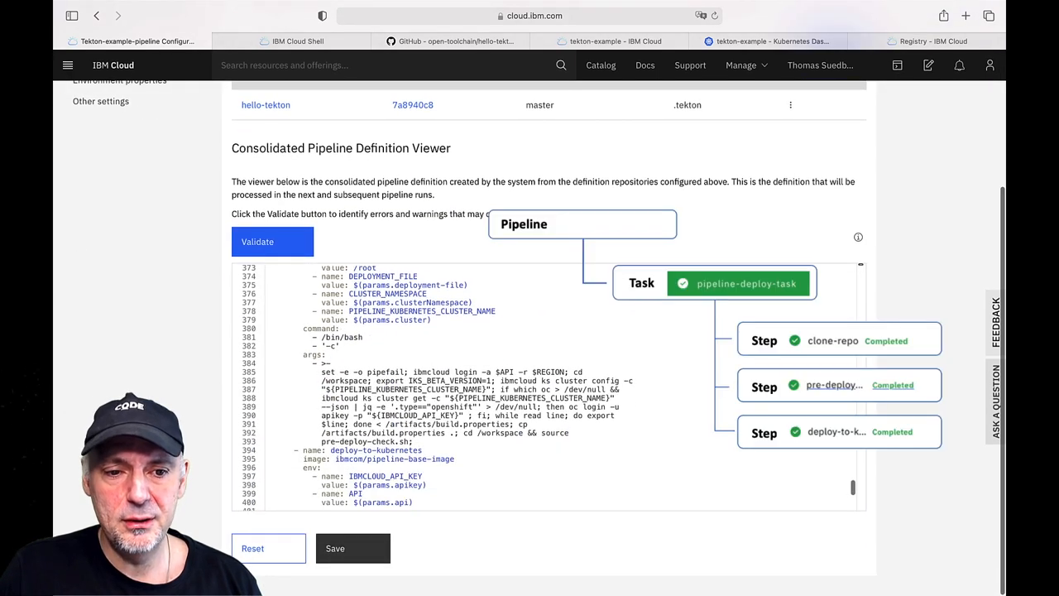
scroll("down", 3)
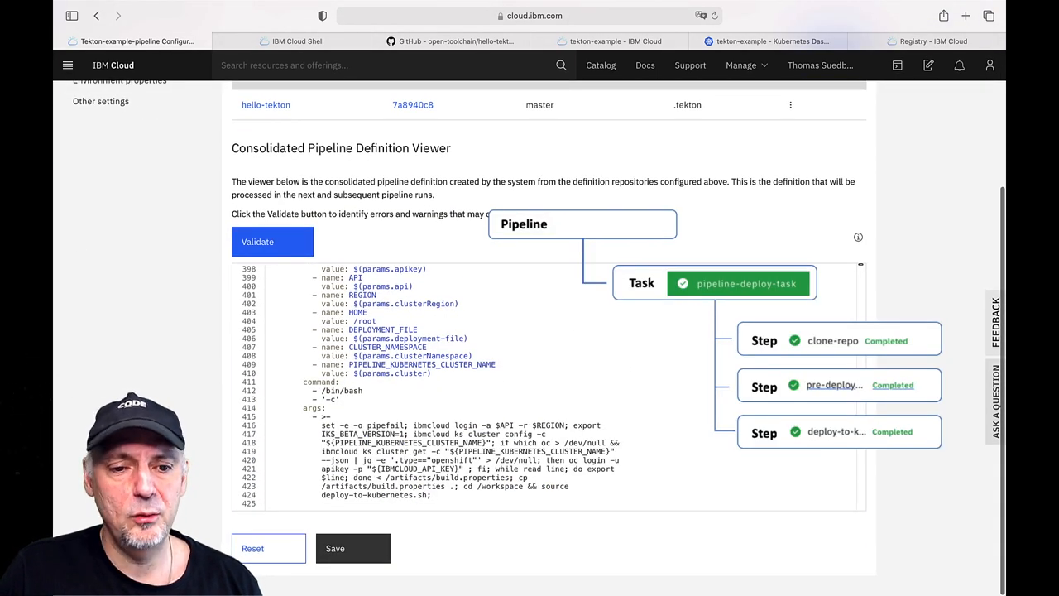
scroll("up", 3)
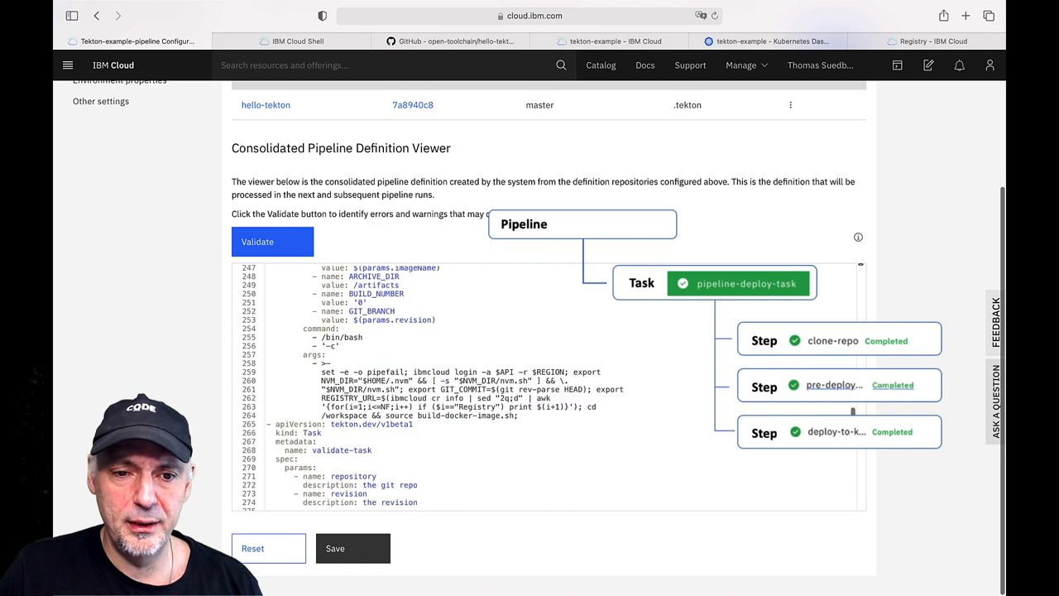
scroll("up", 3)
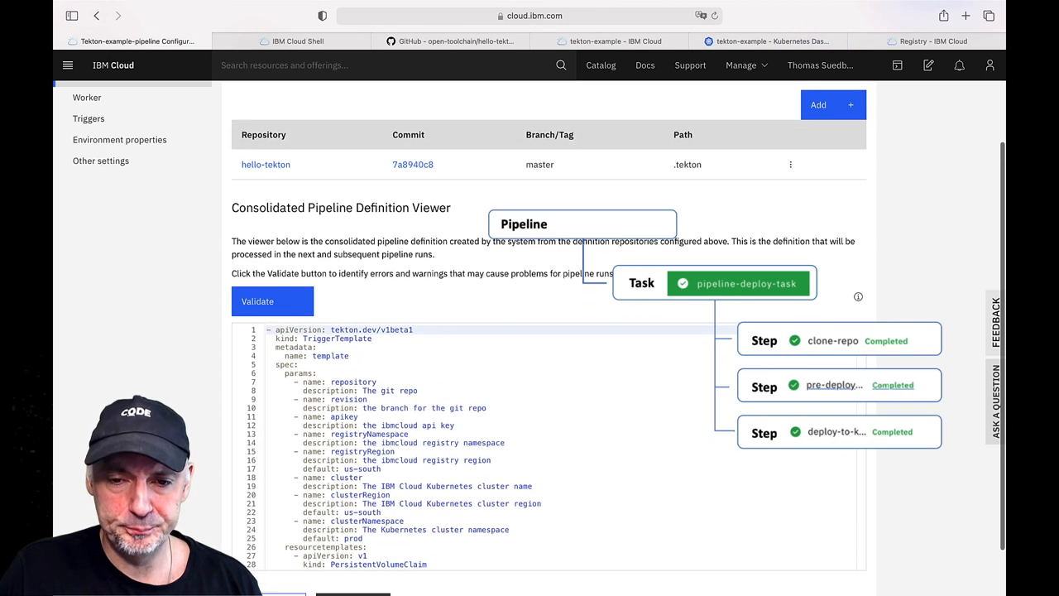
left_click(256, 301)
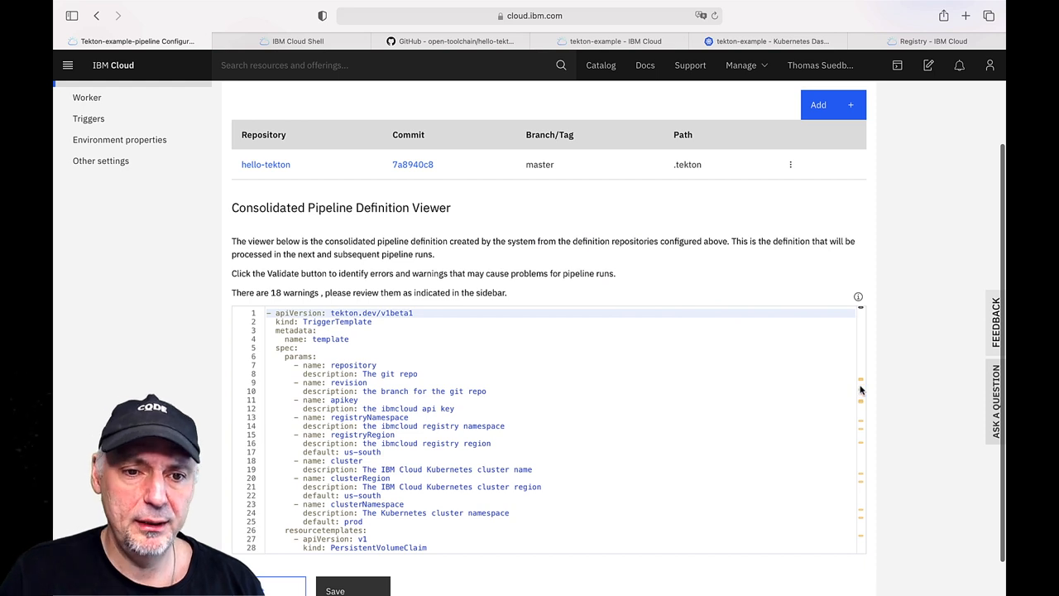
mouse_move(861, 384)
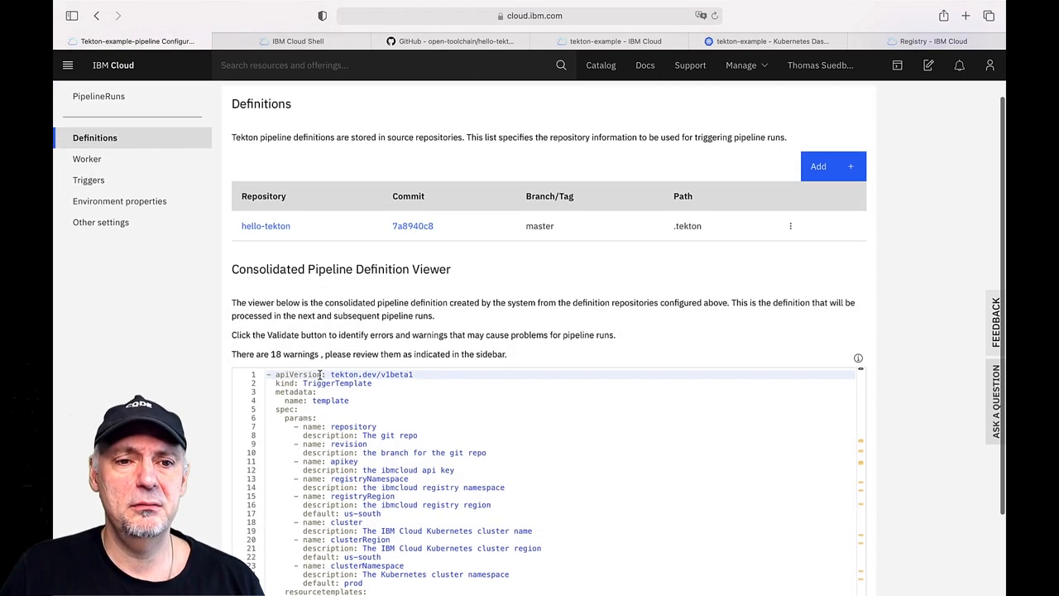
scroll("up", 3)
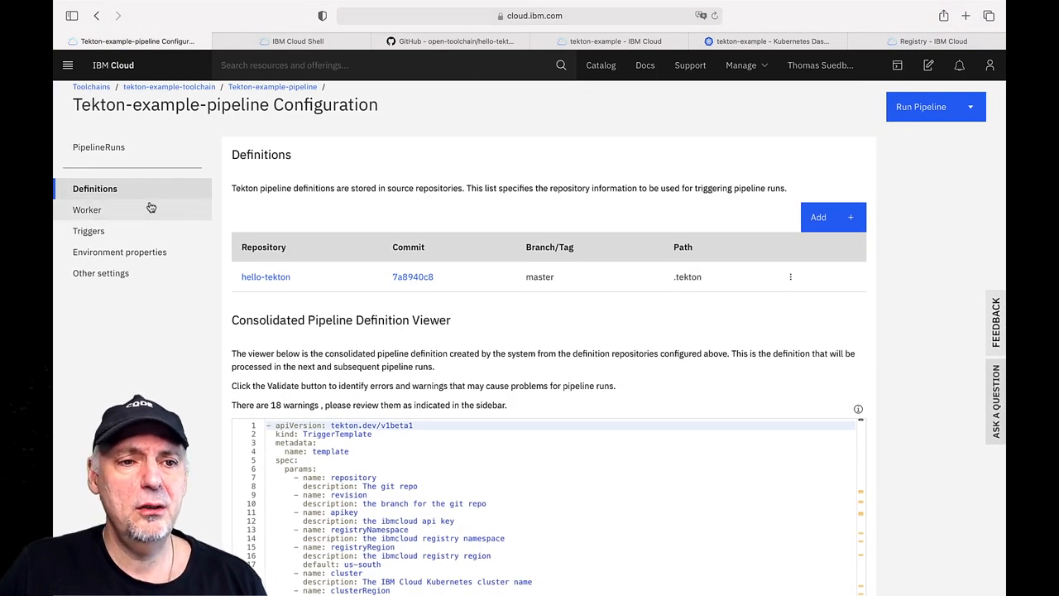
Set the pipeline's worker to Tekton-example-pipeline-worker and save.
left_click(86, 208)
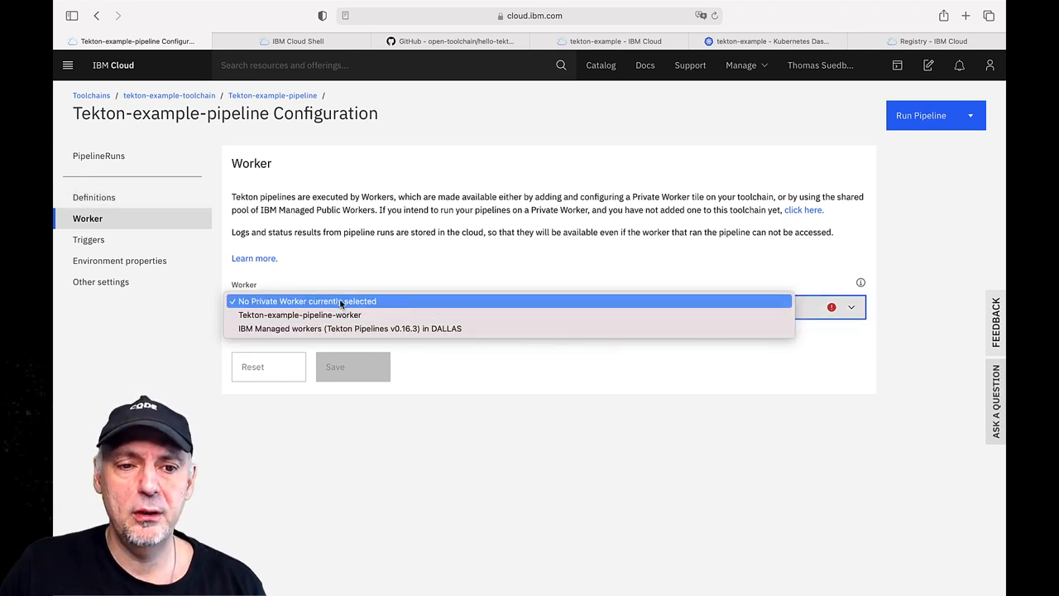
left_click(300, 314)
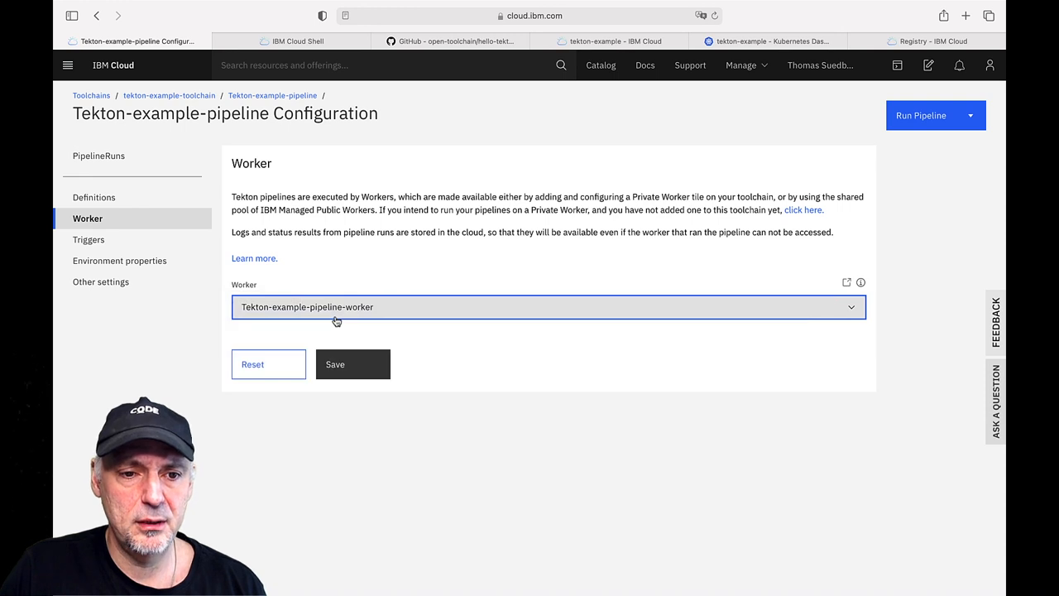
left_click(334, 364)
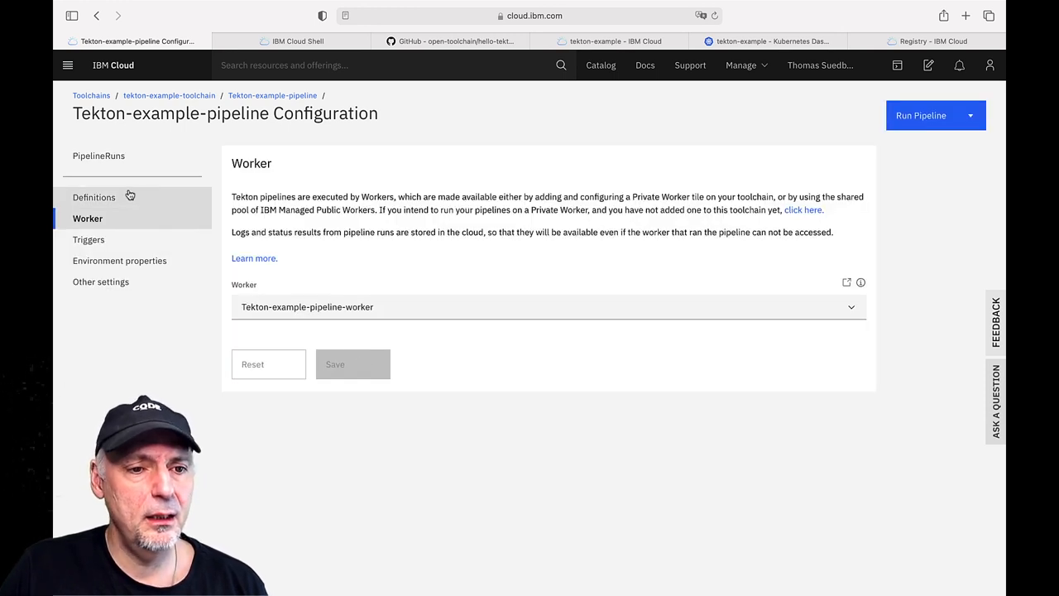
Add a Git trigger on hello-tekton master firing when a commit is pushed, with EventListener 'listener'.
left_click(89, 238)
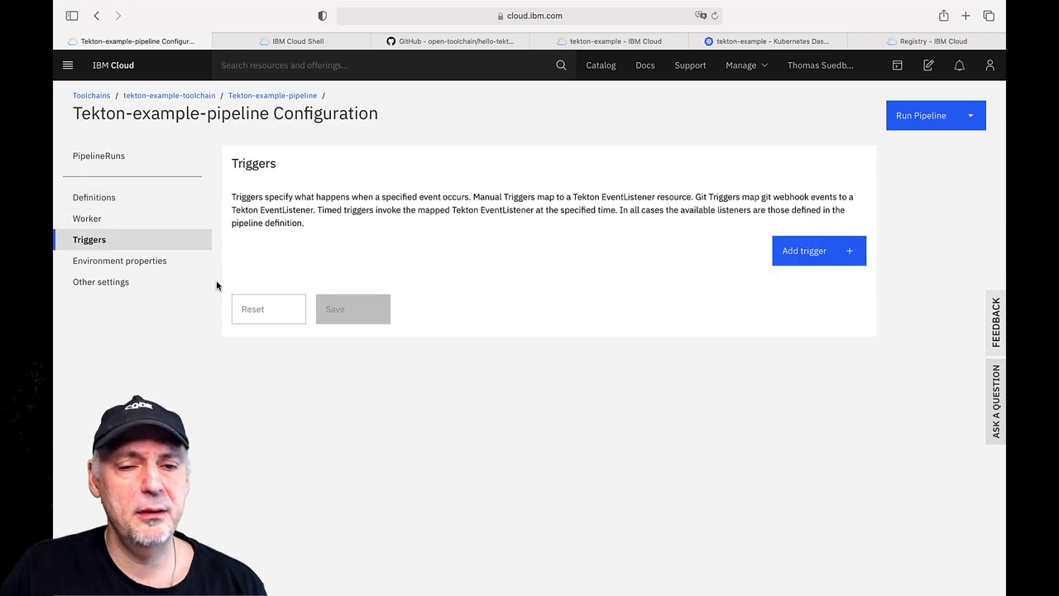
left_click(804, 252)
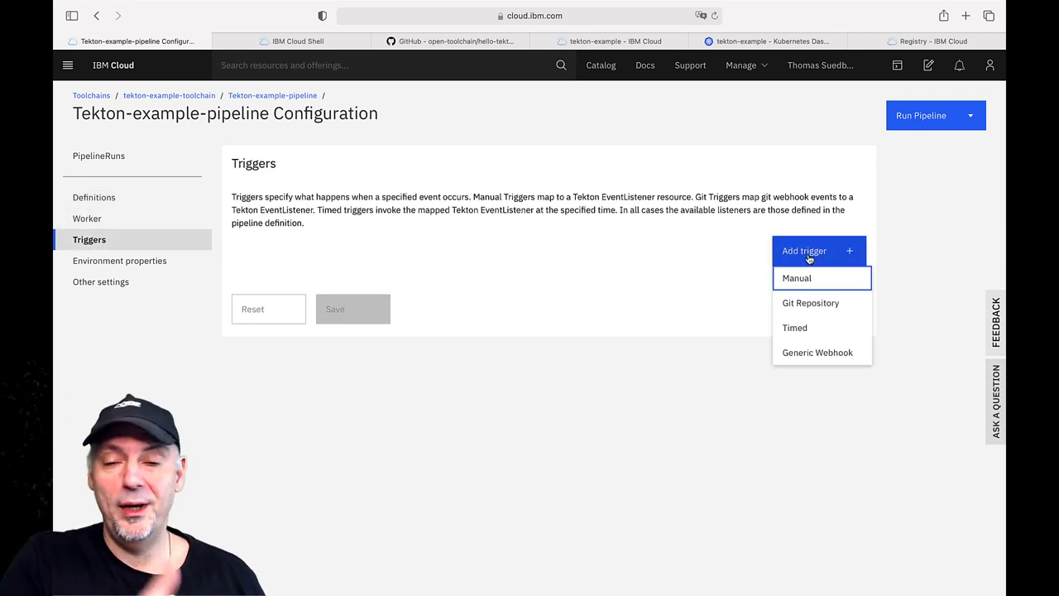
left_click(811, 301)
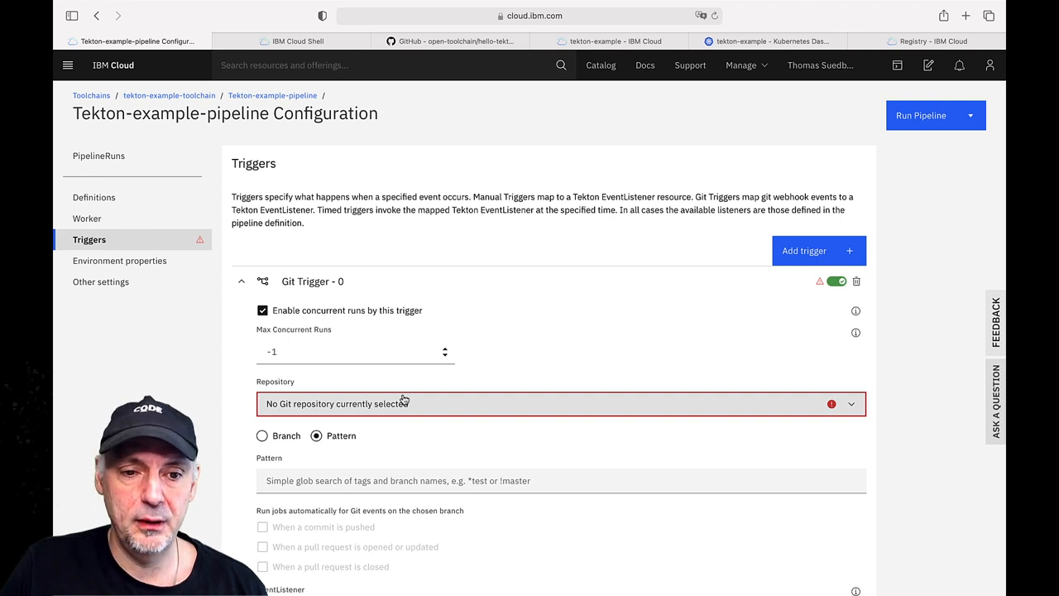
left_click(851, 404)
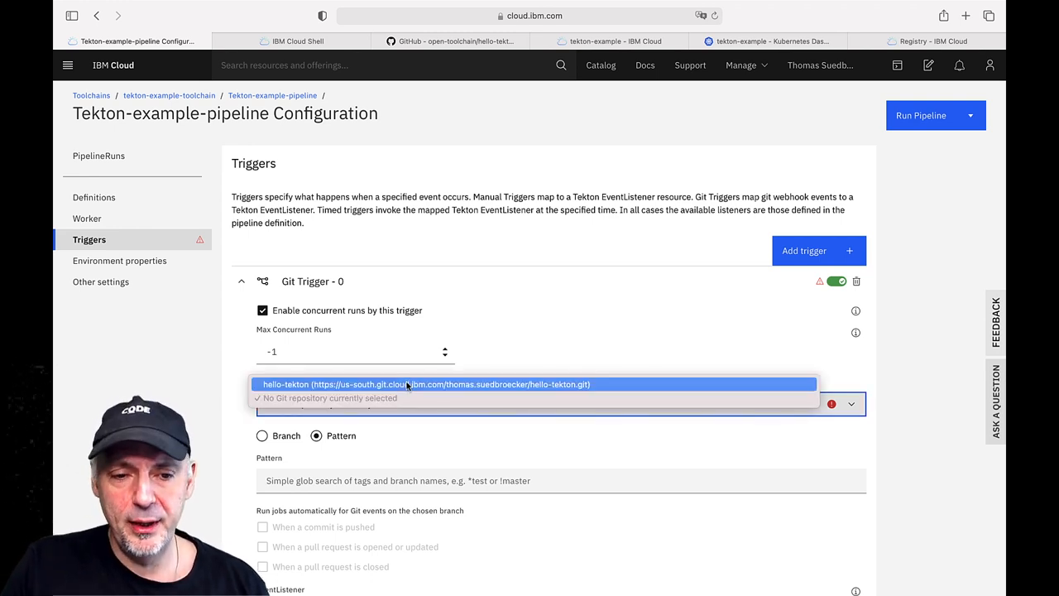
left_click(424, 385)
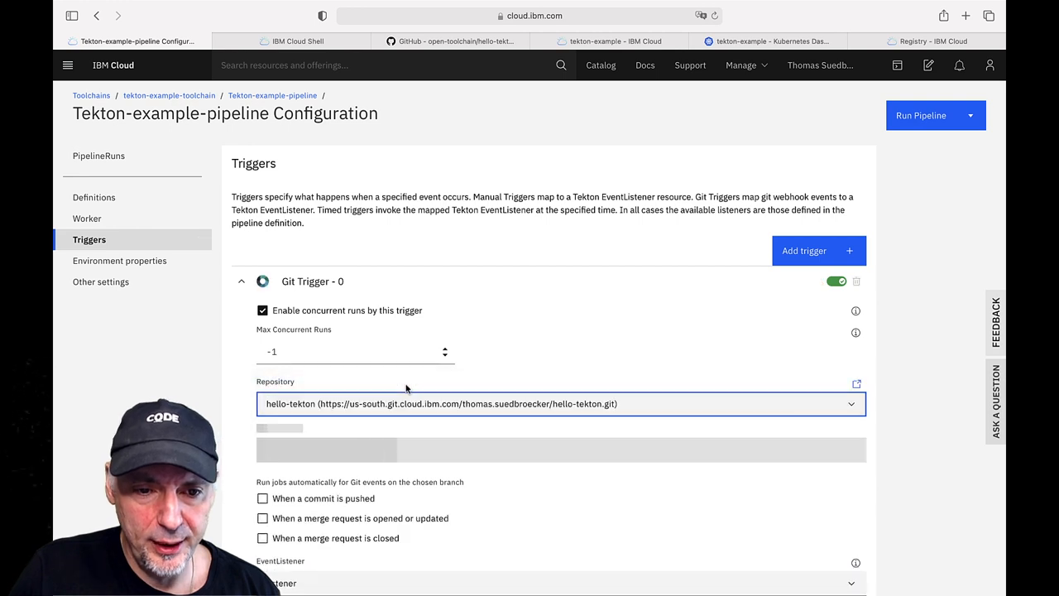
scroll("down", 3)
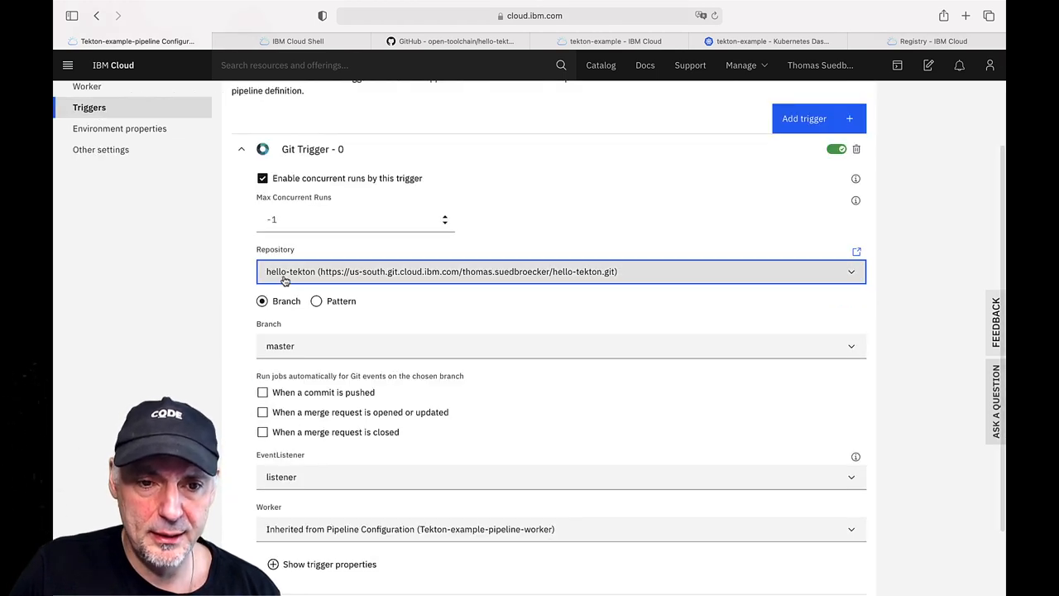
left_click(262, 393)
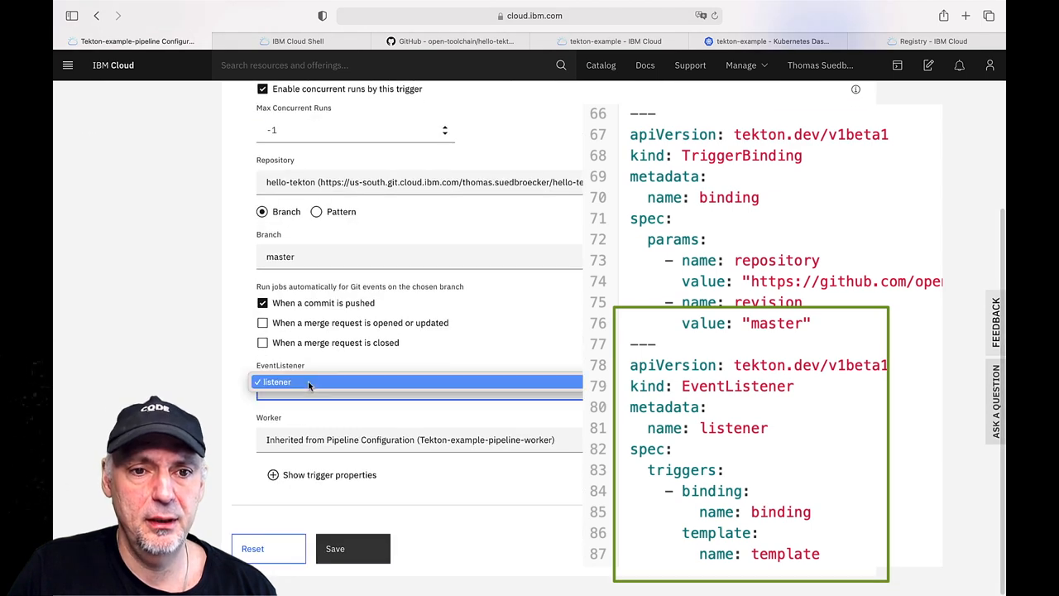
left_click(277, 380)
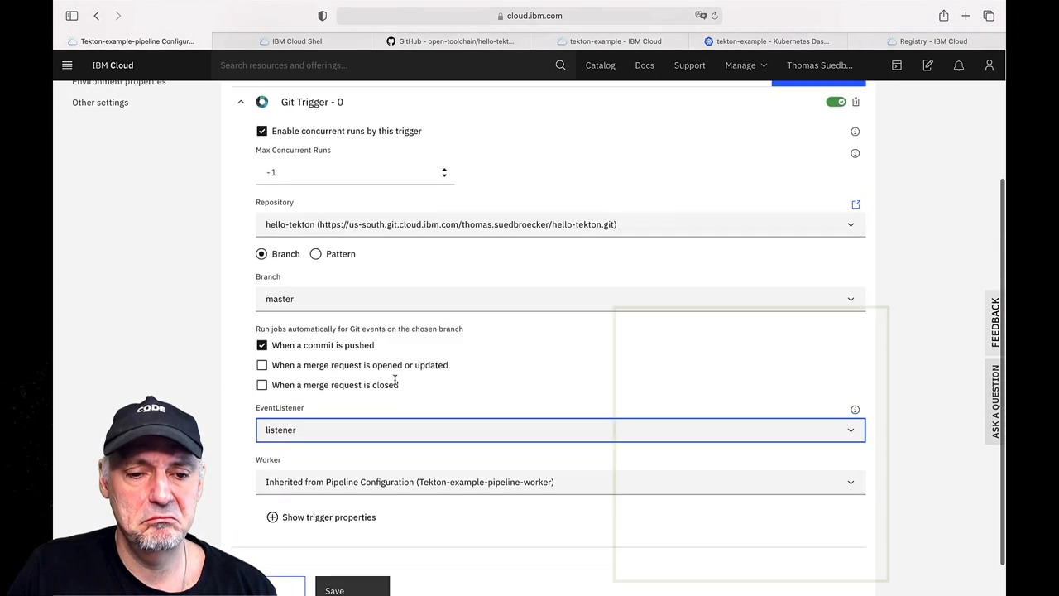
scroll("up", 3)
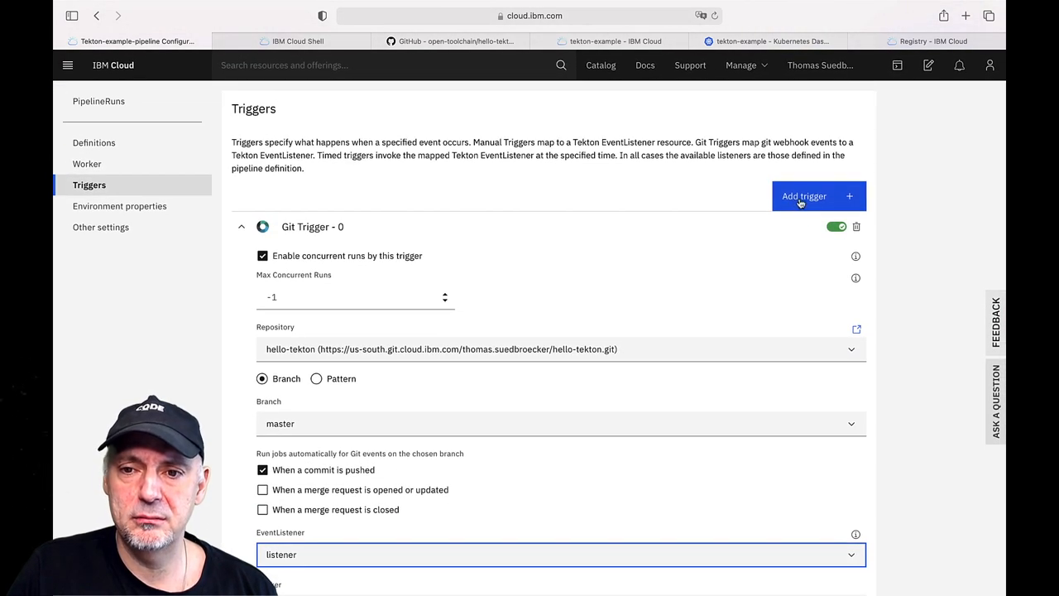
scroll("down", 3)
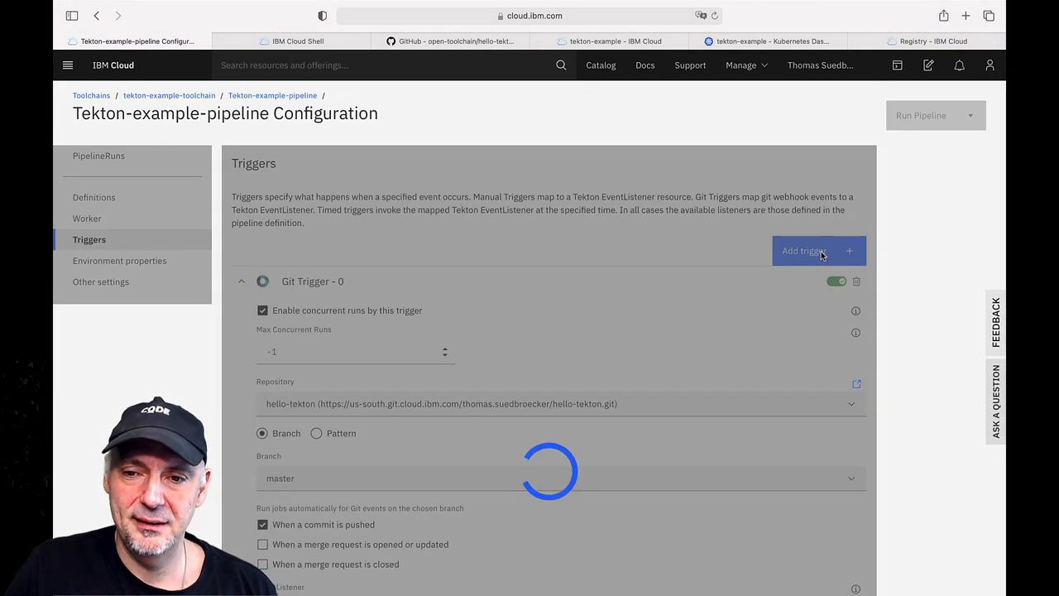
Add a manual trigger (Manual Trigger-0) to the pipeline.
left_click(805, 252)
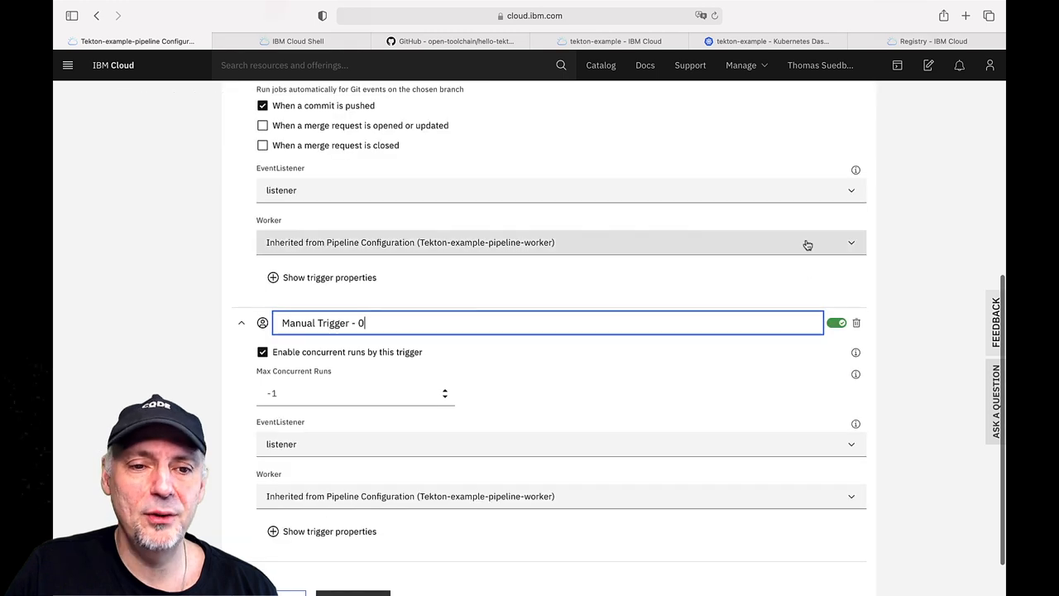
mouse_move(321, 461)
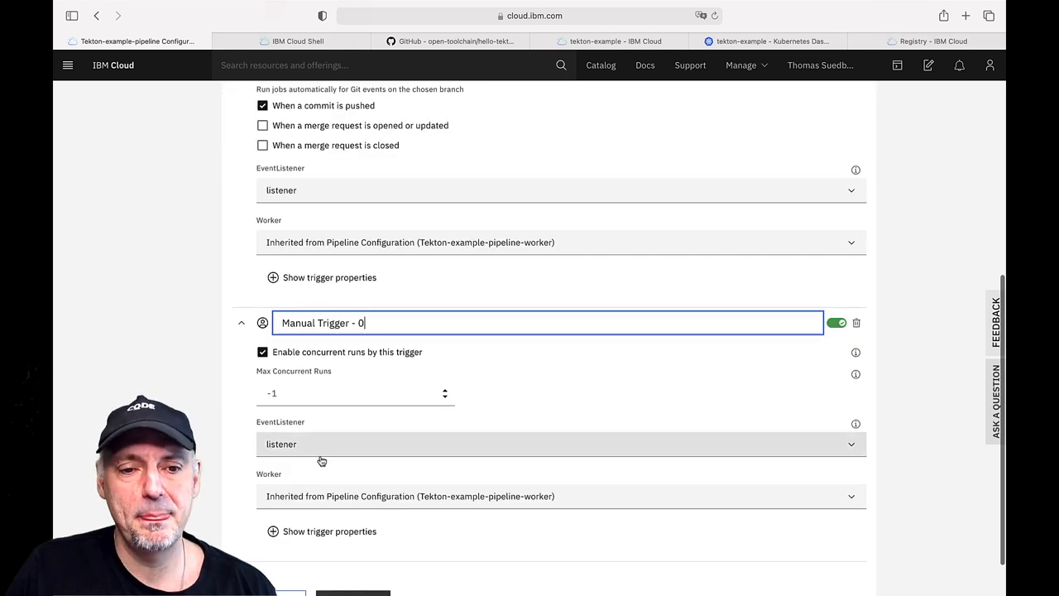
mouse_move(325, 460)
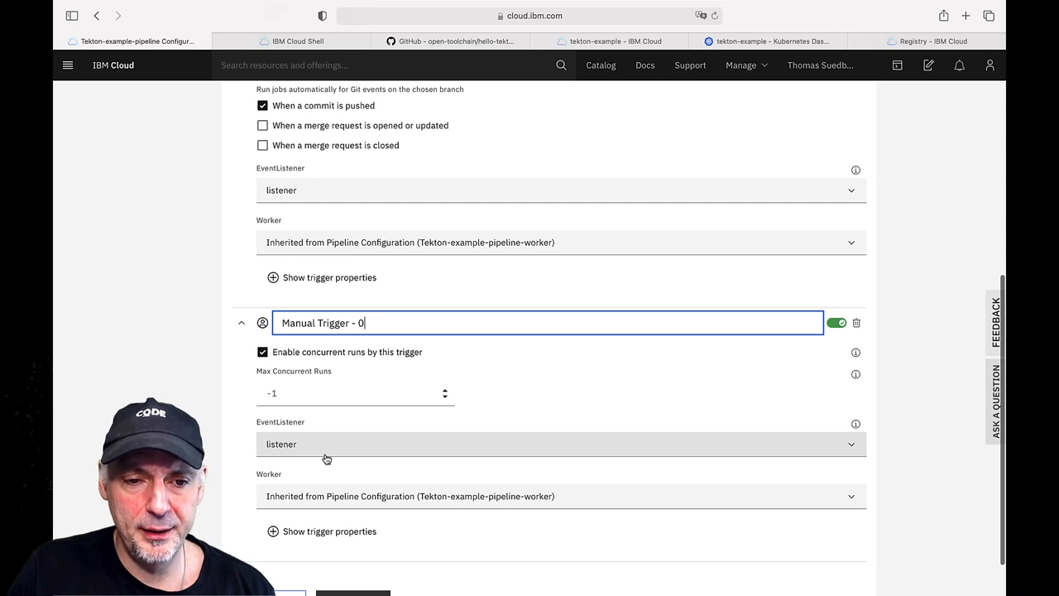
scroll("up", 3)
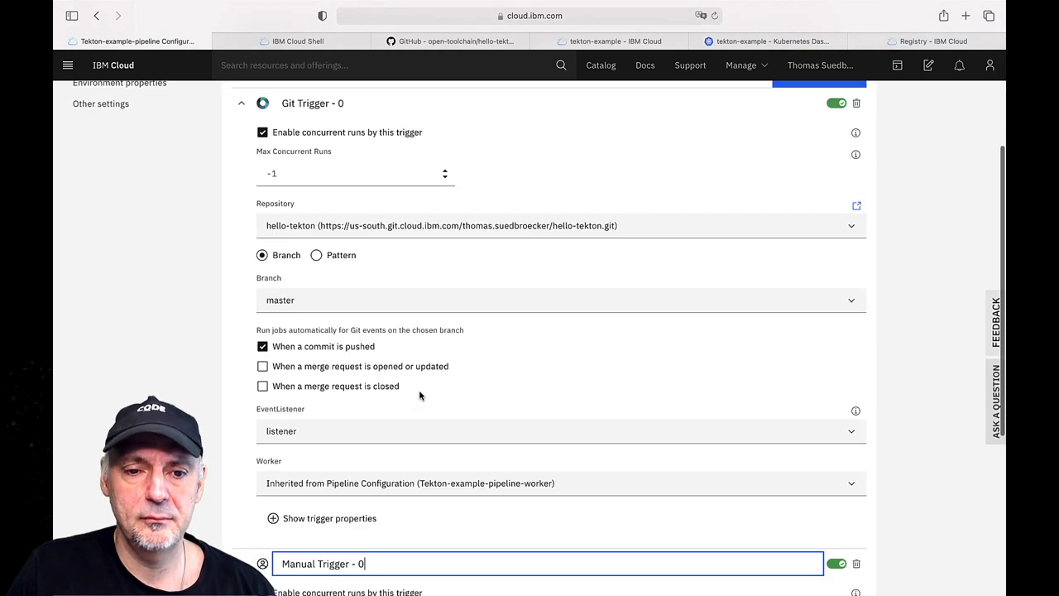
scroll("up", 3)
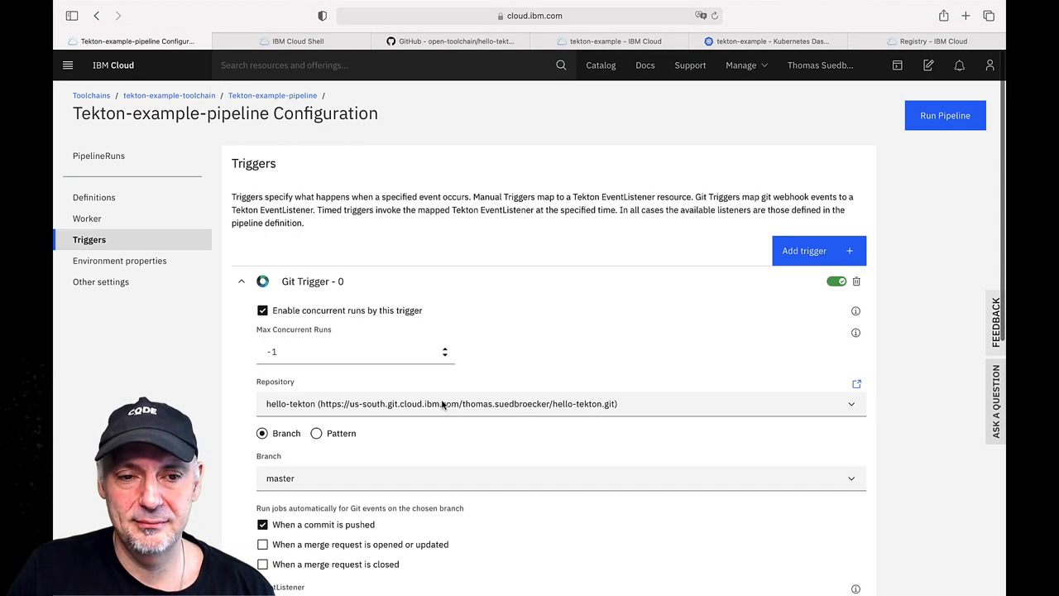
Fill the pipeline's API key property and set the cluster value to tekton-example.
left_click(121, 262)
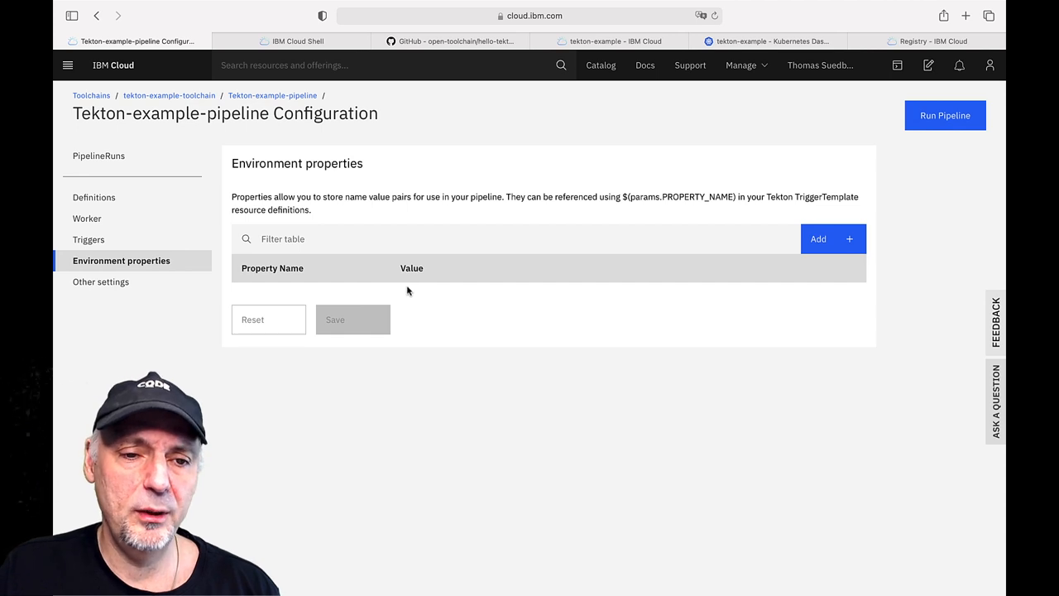
mouse_move(296, 180)
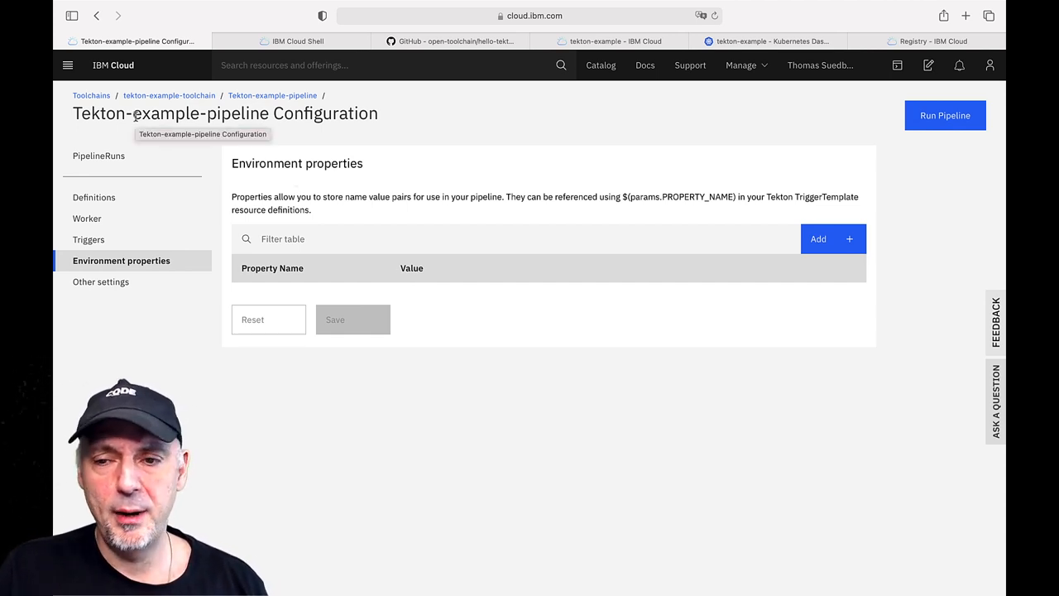
left_click(833, 238)
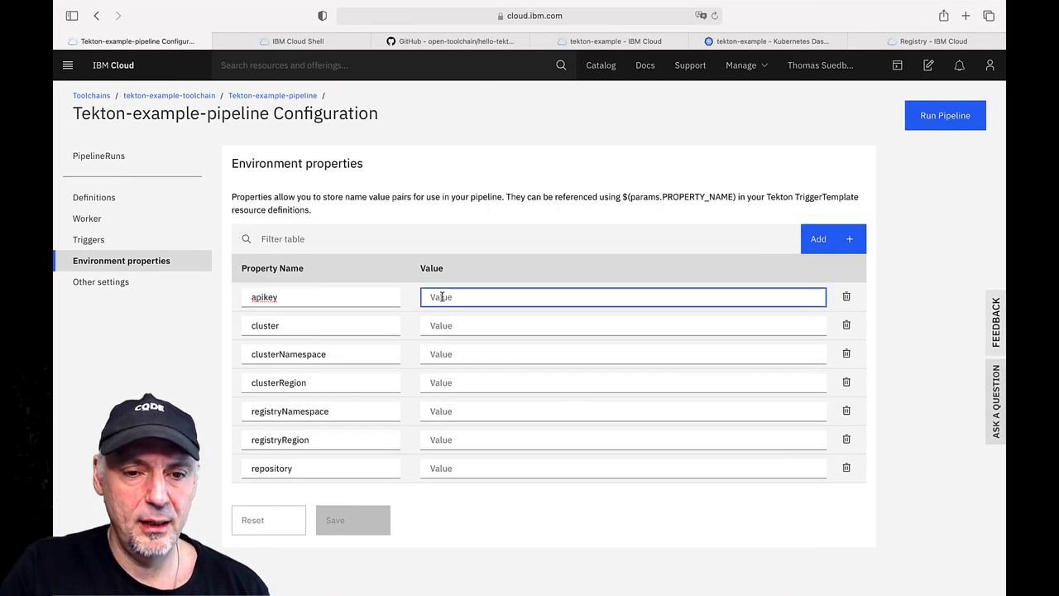
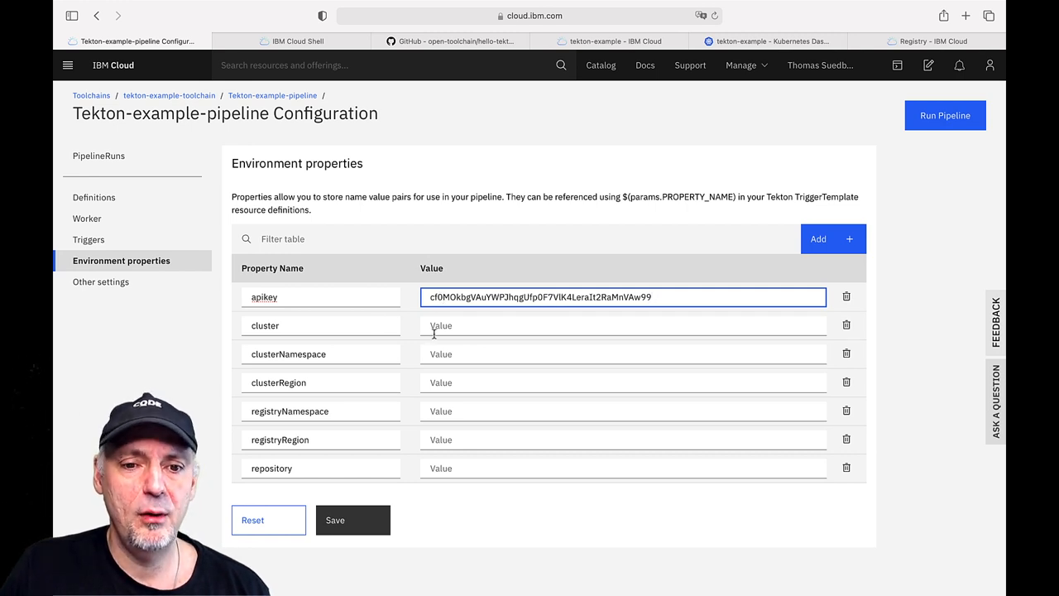
left_click(622, 324)
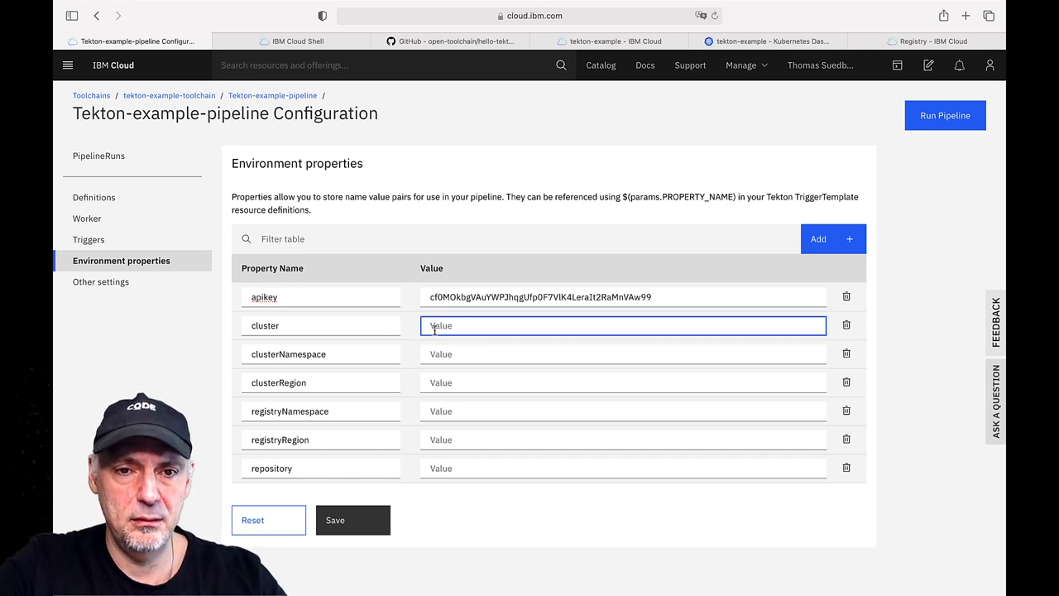
type("te")
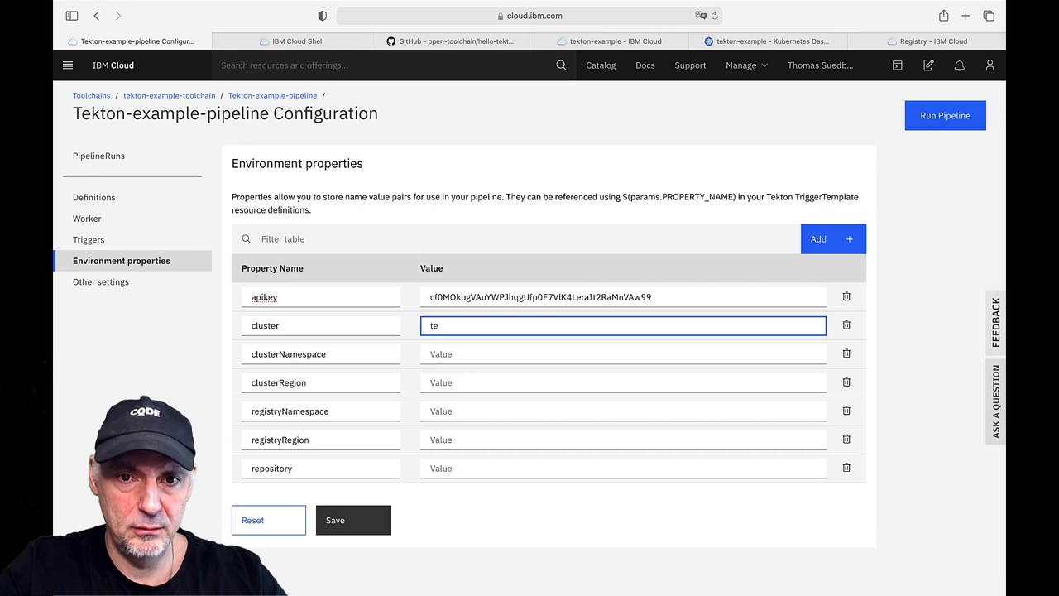
left_click(616, 40)
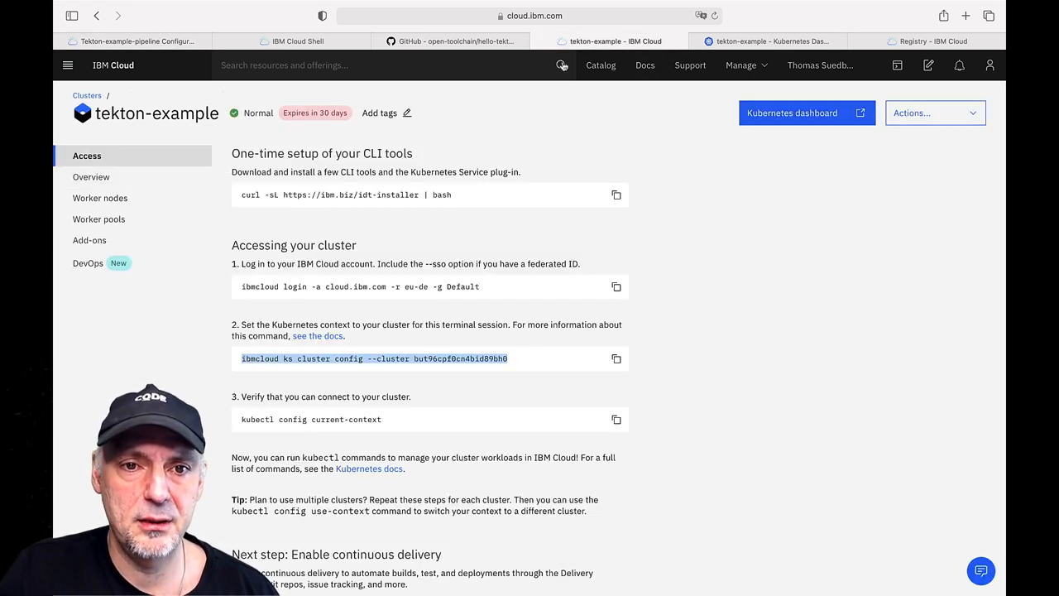
left_click(132, 40)
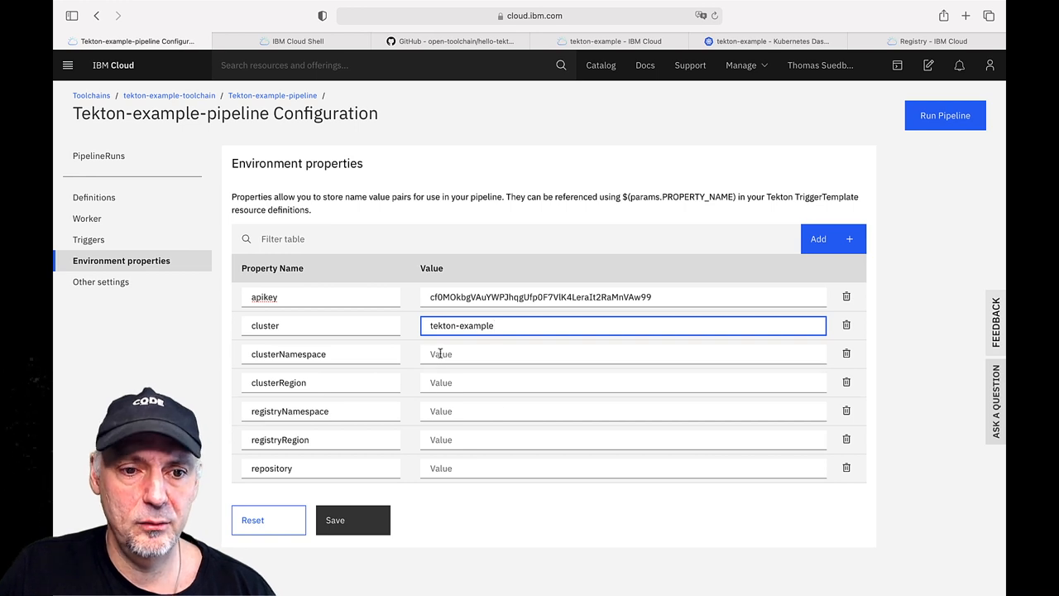
Set clusterNamespace default, region us-south and registryNamespace tekton-example-tsuedbroecker.
left_click(622, 354)
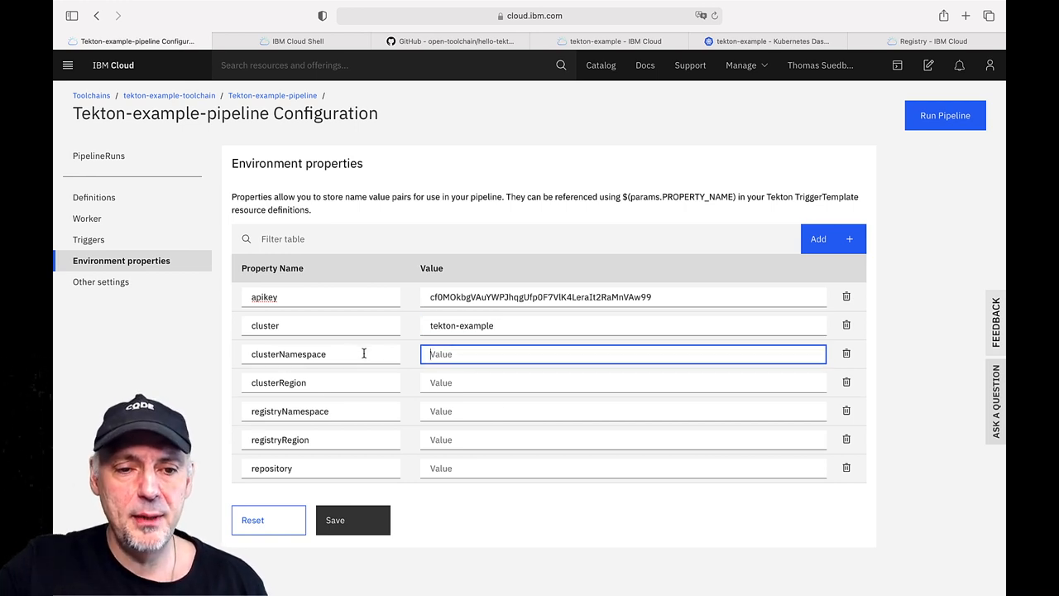
type("default")
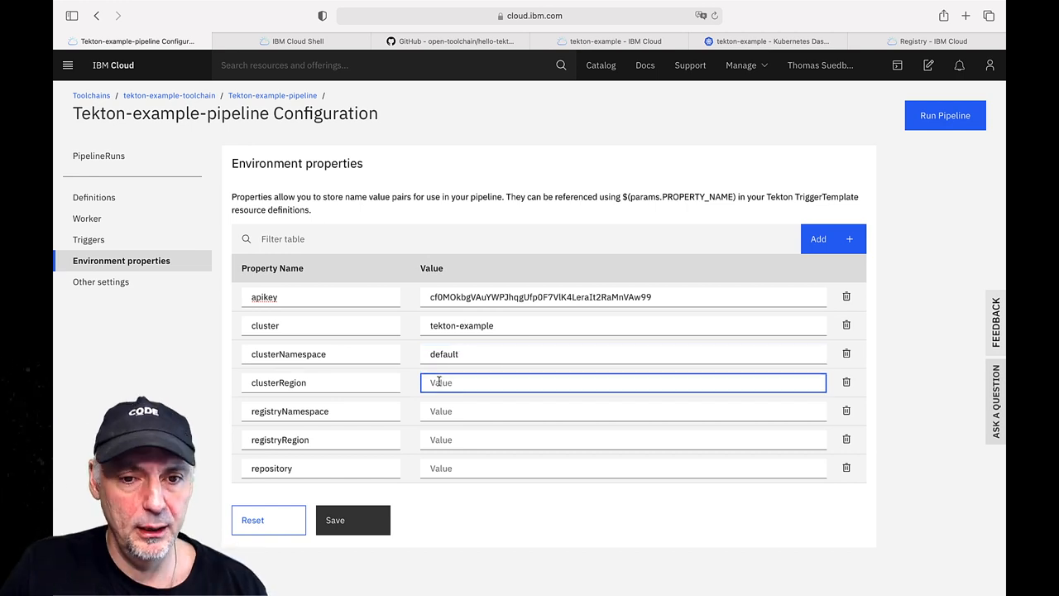
type("us-su")
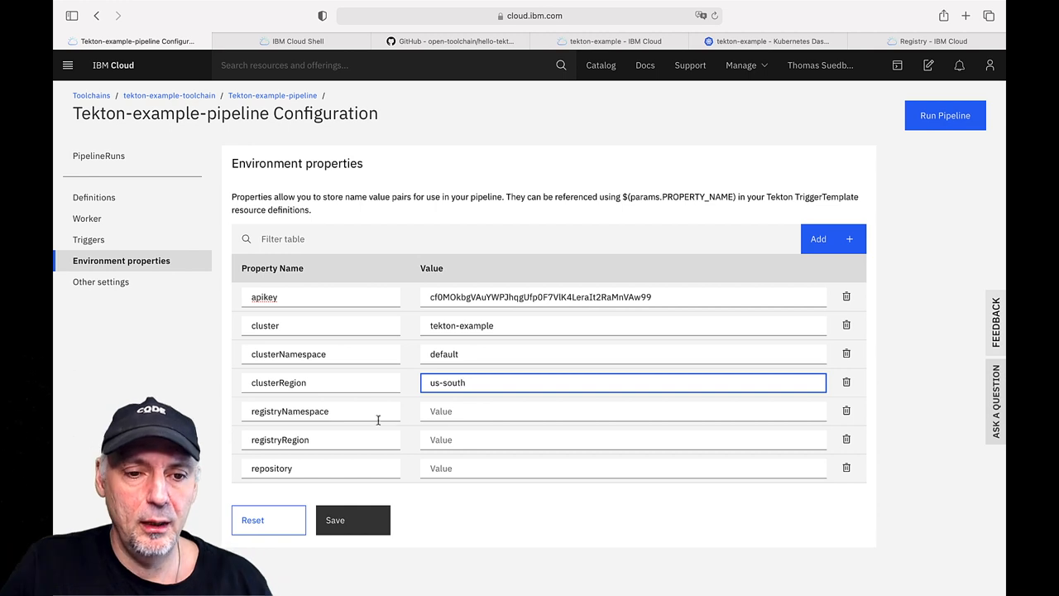
left_click(930, 41)
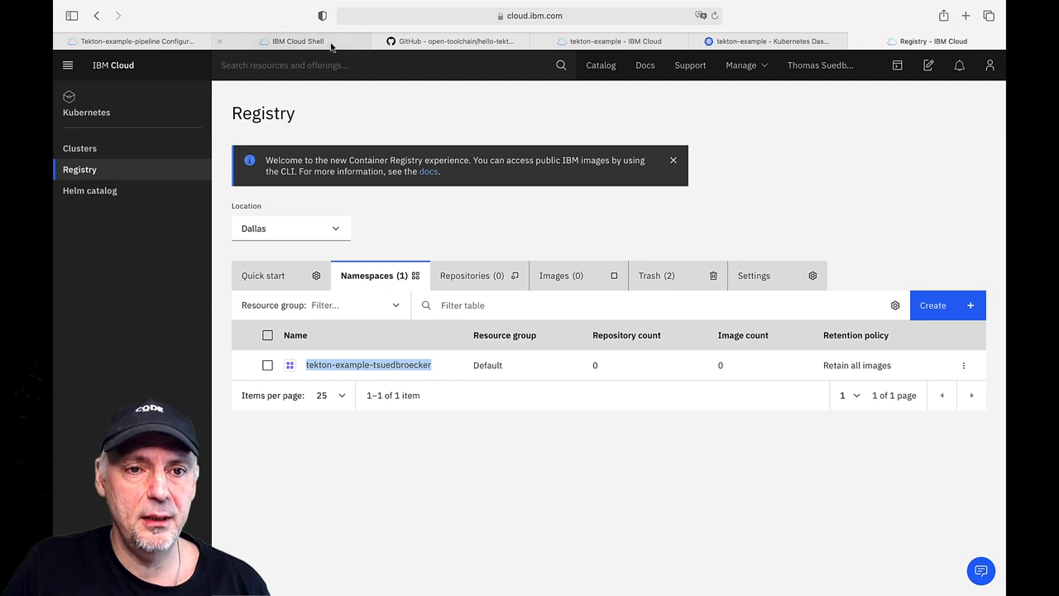
left_click(133, 42)
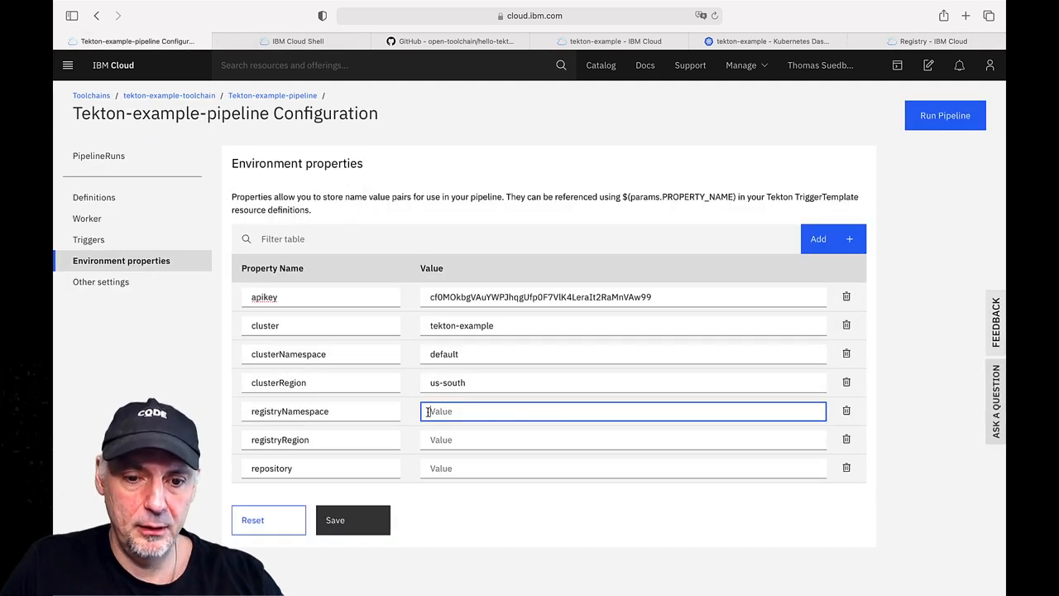
type("tekton-example-tsuedbroecker")
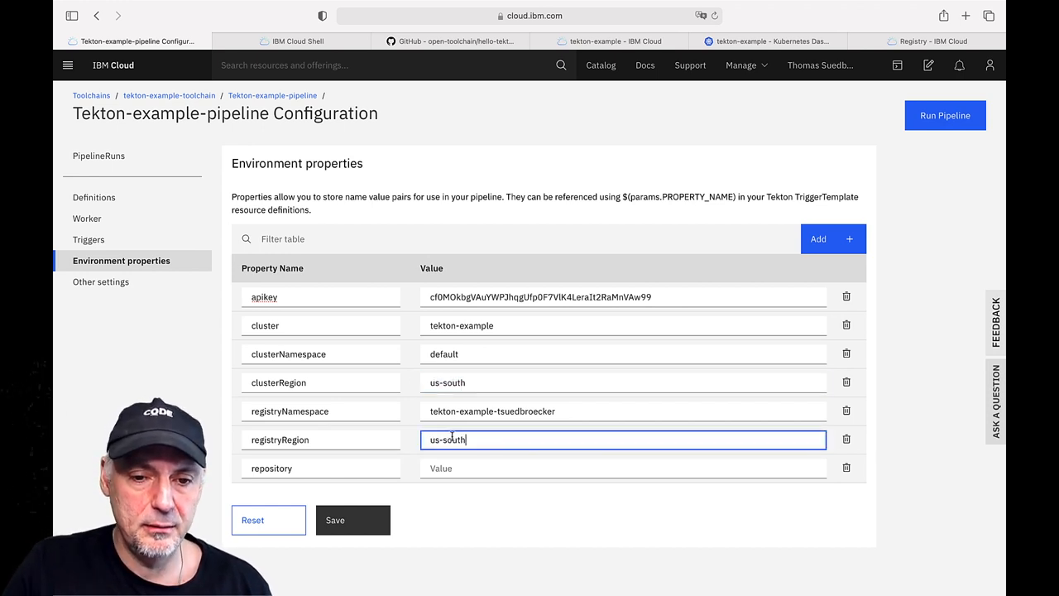
left_click(622, 467)
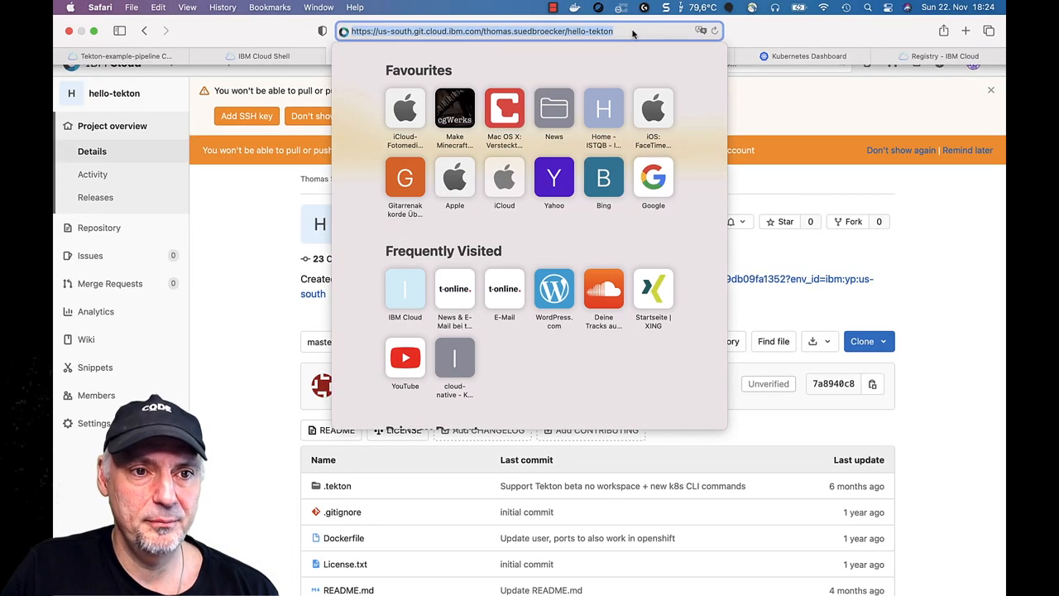
left_click(124, 40)
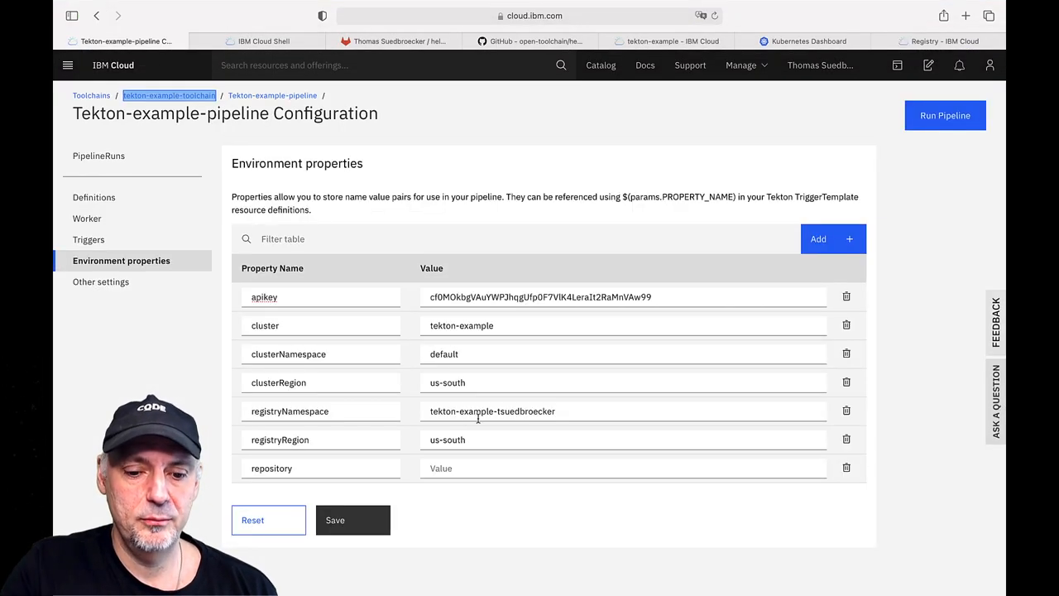
type("https://us-south.git.cloud.ibm.com/thomas.suedbroecker/hello-tekton")
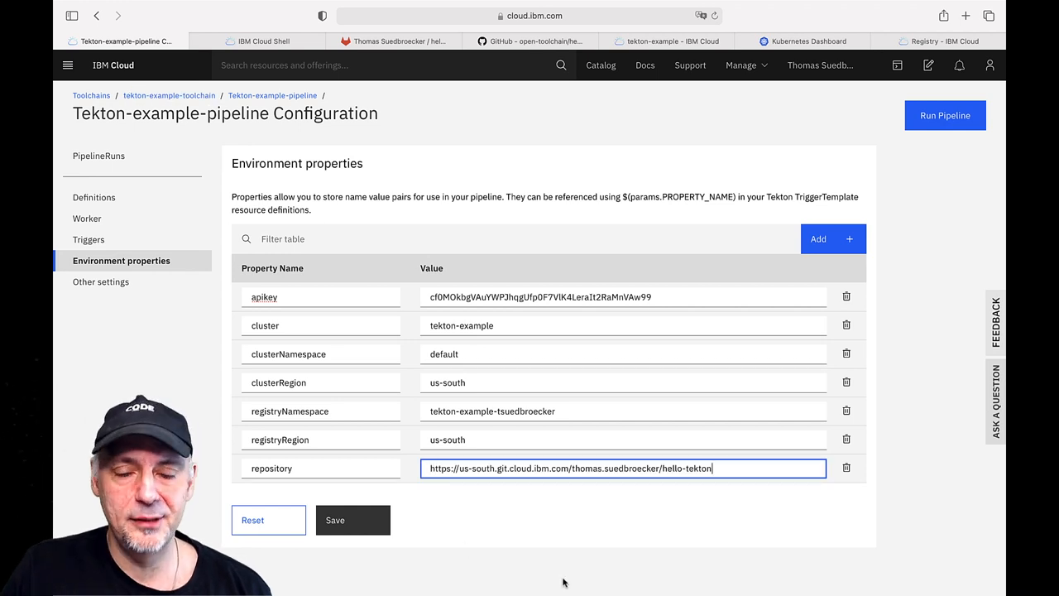
Save the environment properties and return to the PipelineRuns dashboard, which lists no runs yet.
left_click(352, 520)
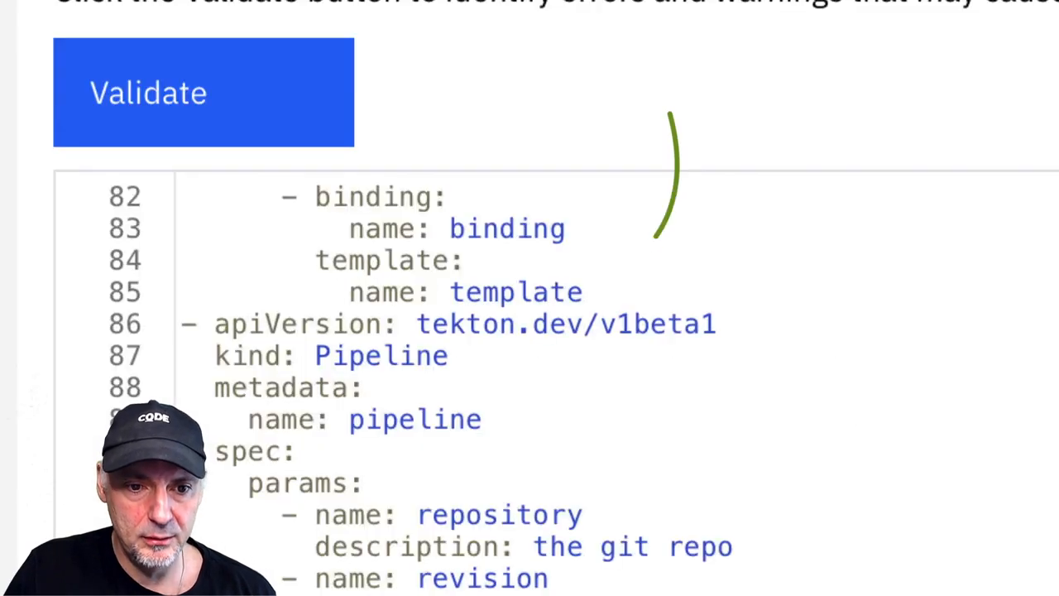
scroll("down", 3)
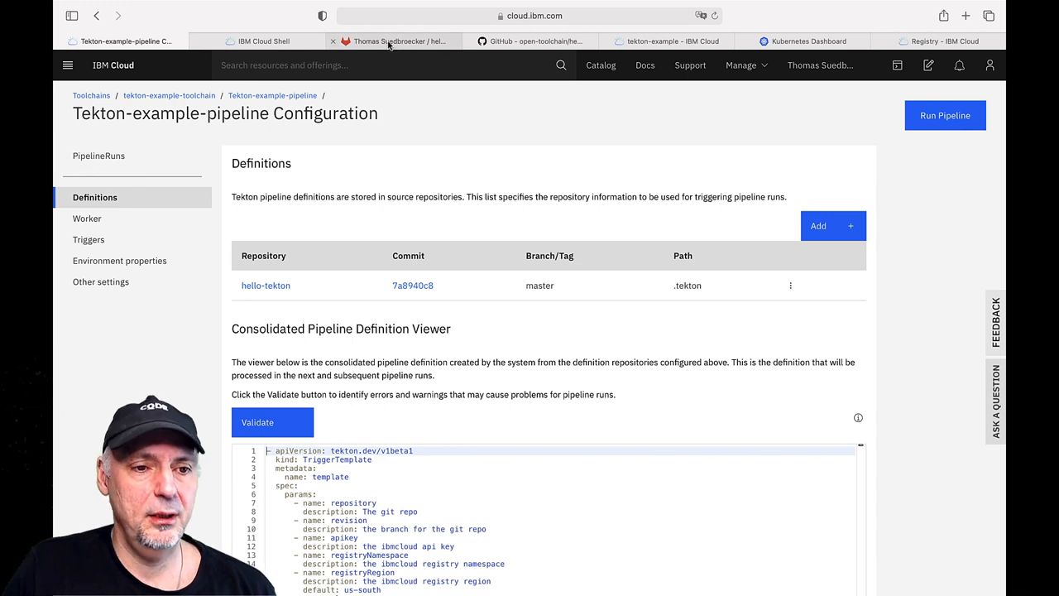
left_click(99, 156)
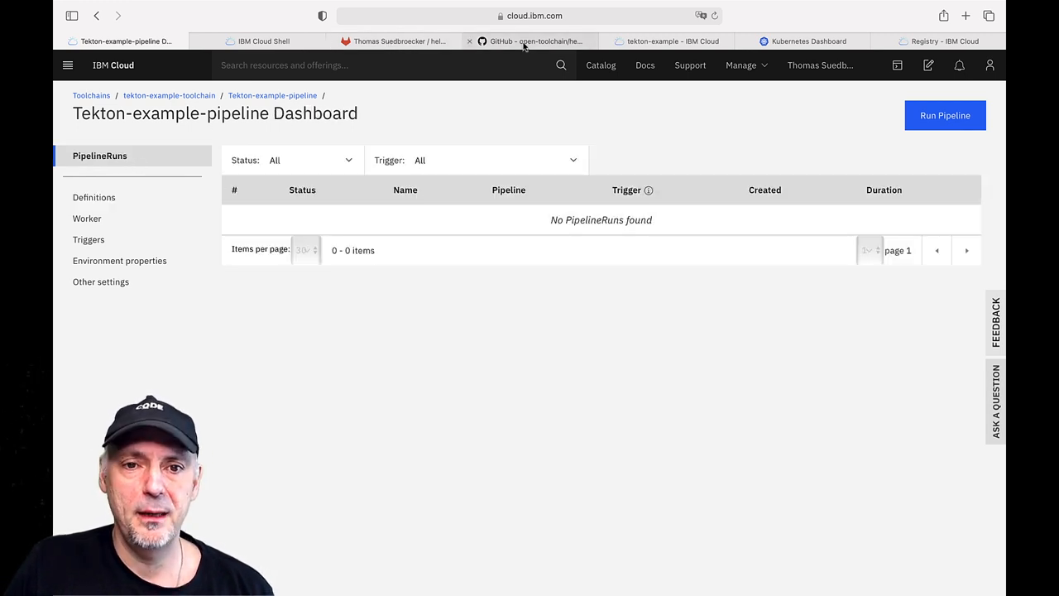
Edit hello-tekton's app.js greeting to end with '- example run' and commit it to master.
left_click(394, 40)
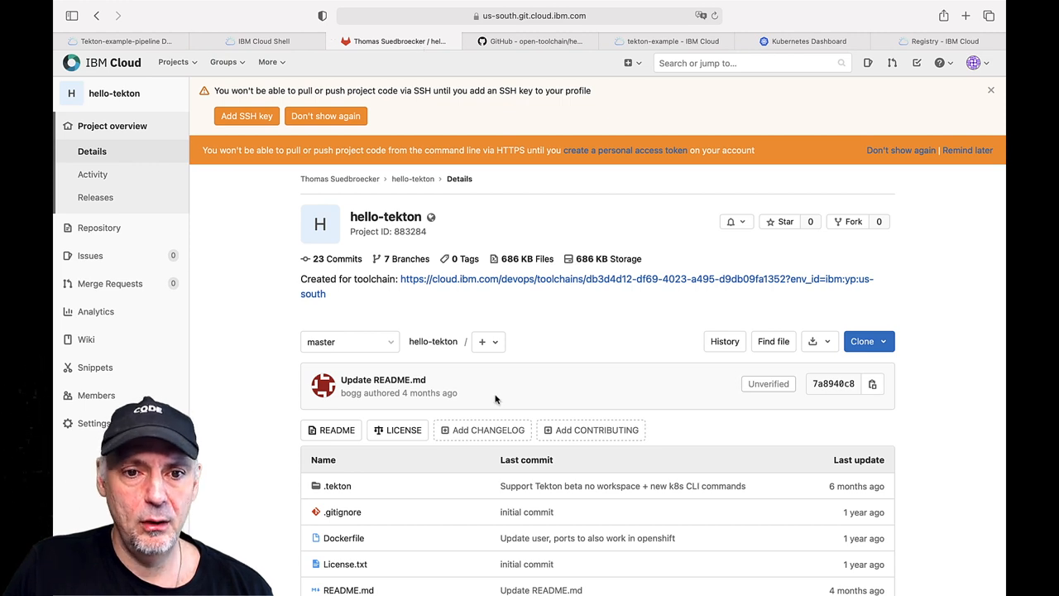
scroll("down", 3)
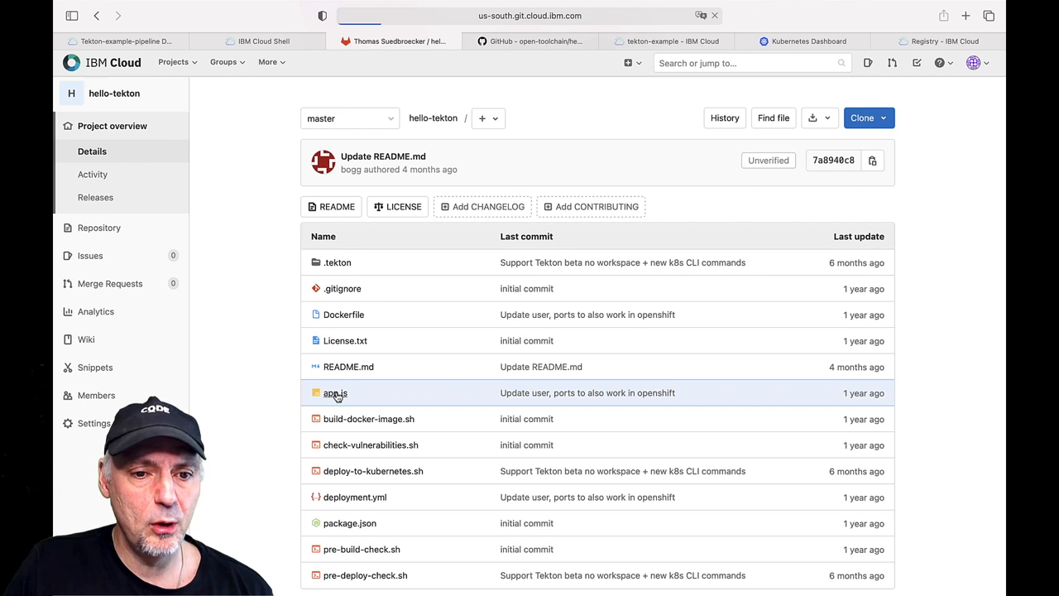
left_click(335, 392)
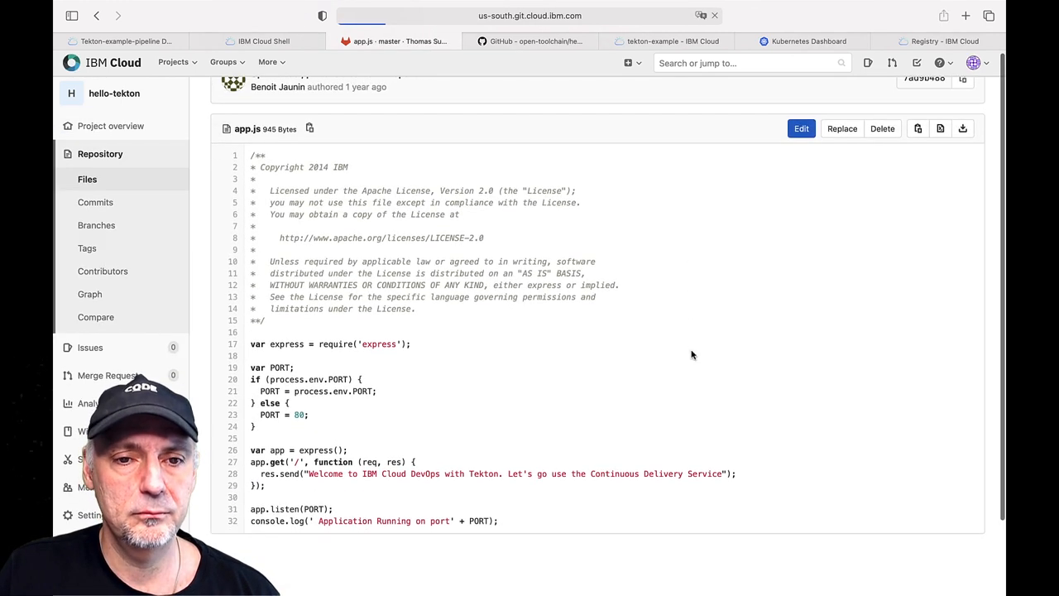
left_click(802, 129)
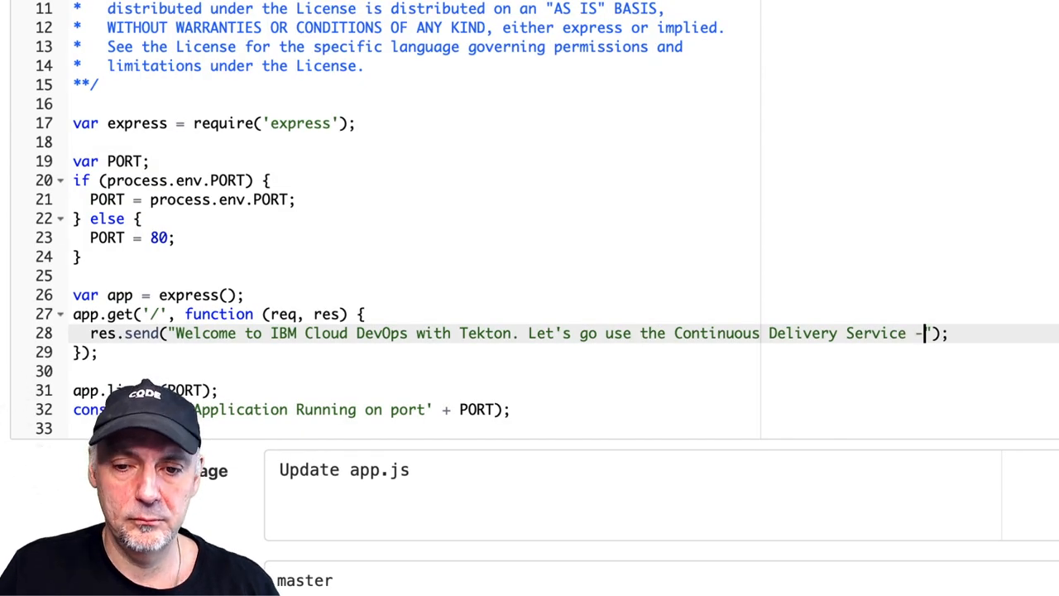
type("exampl")
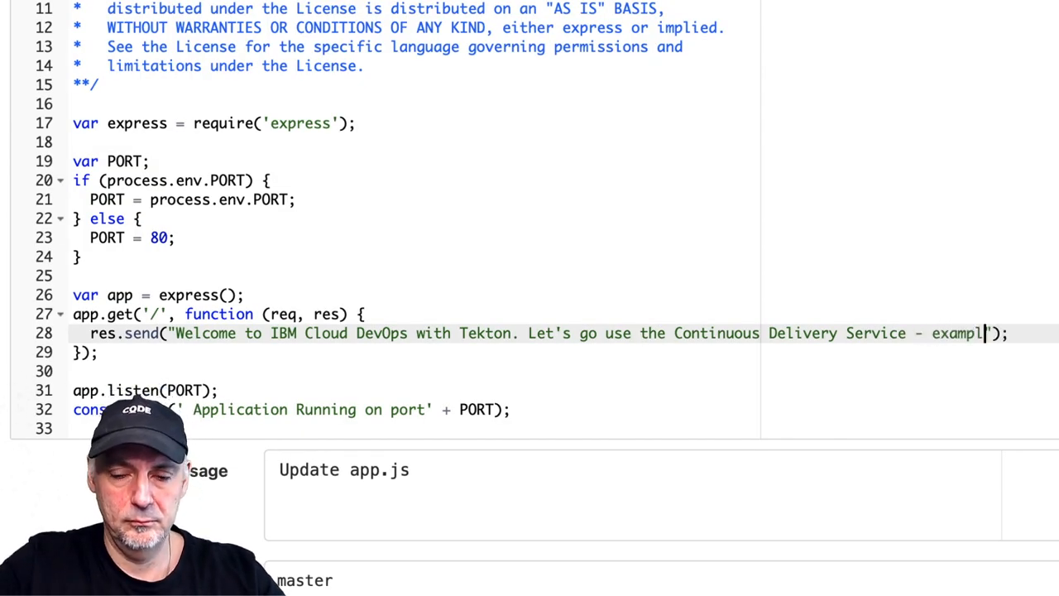
type("run")
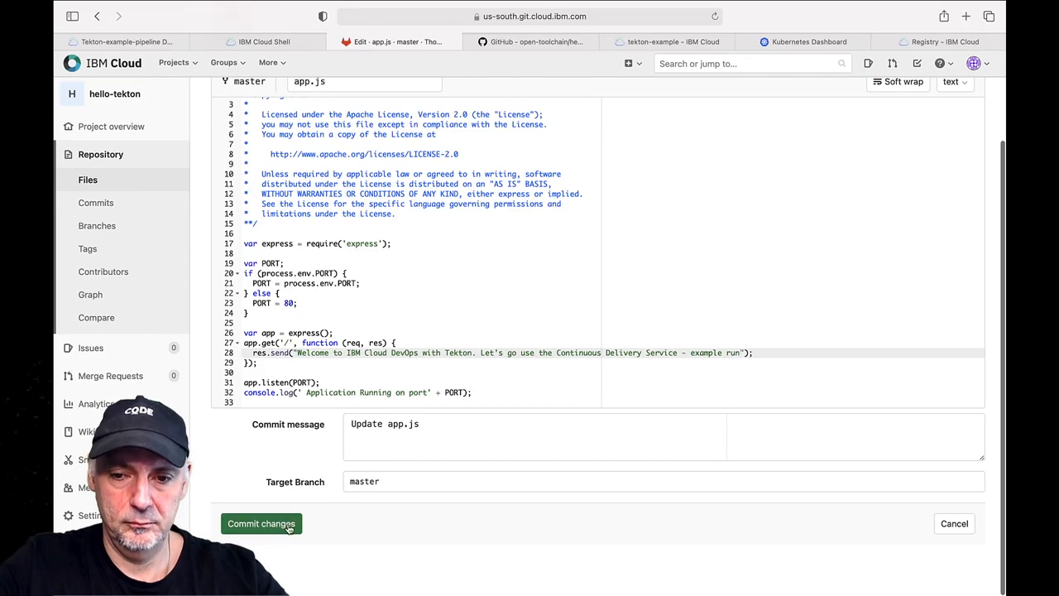
left_click(262, 523)
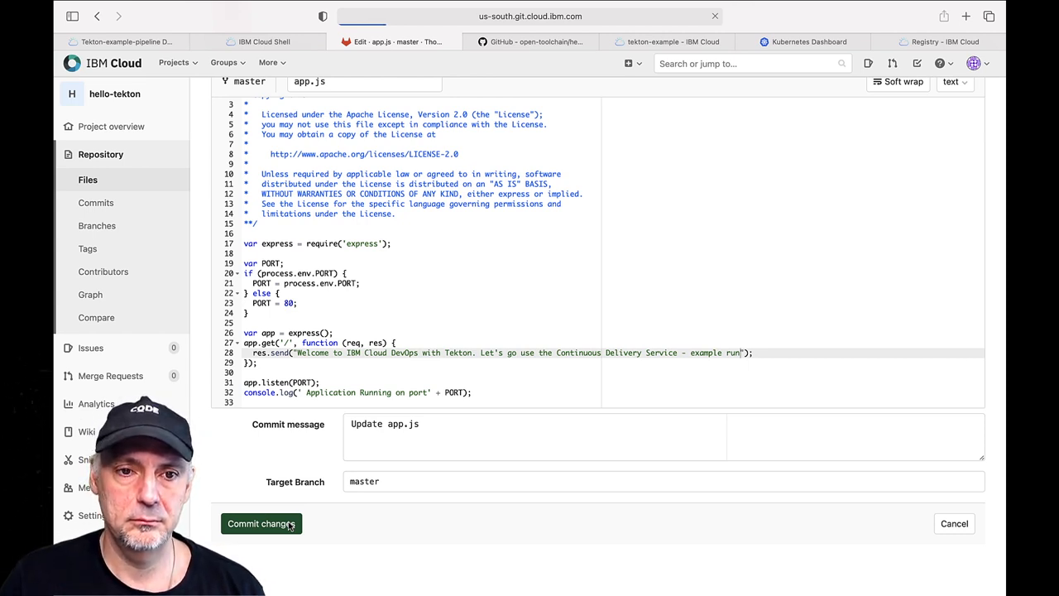
left_click(261, 523)
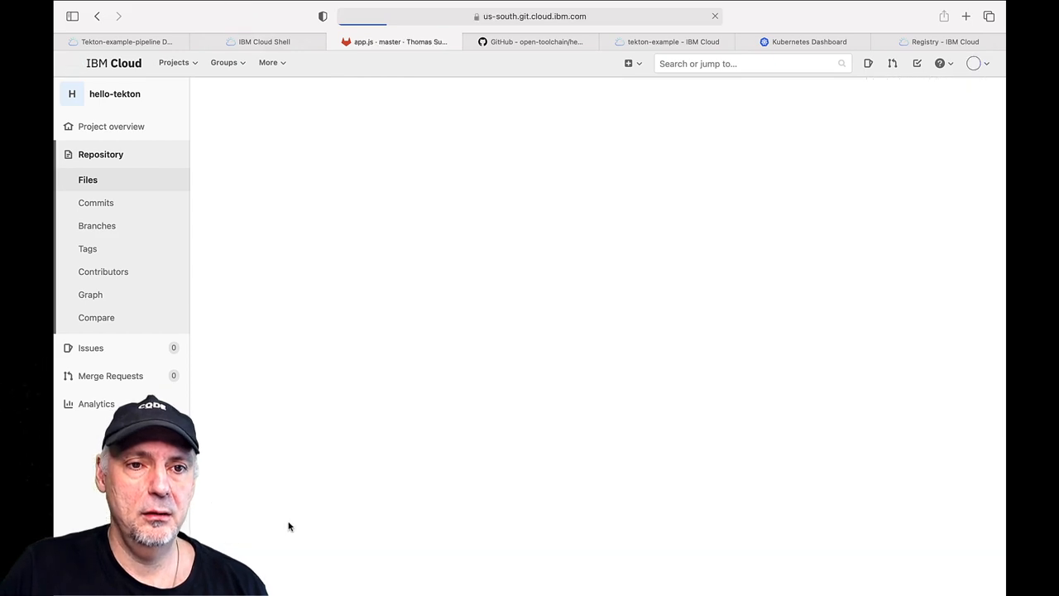
Inspect the commit-triggered pipeline run: build-docker-image completed, check-vulnerabilities in pipeline-validate-task failed.
left_click(126, 42)
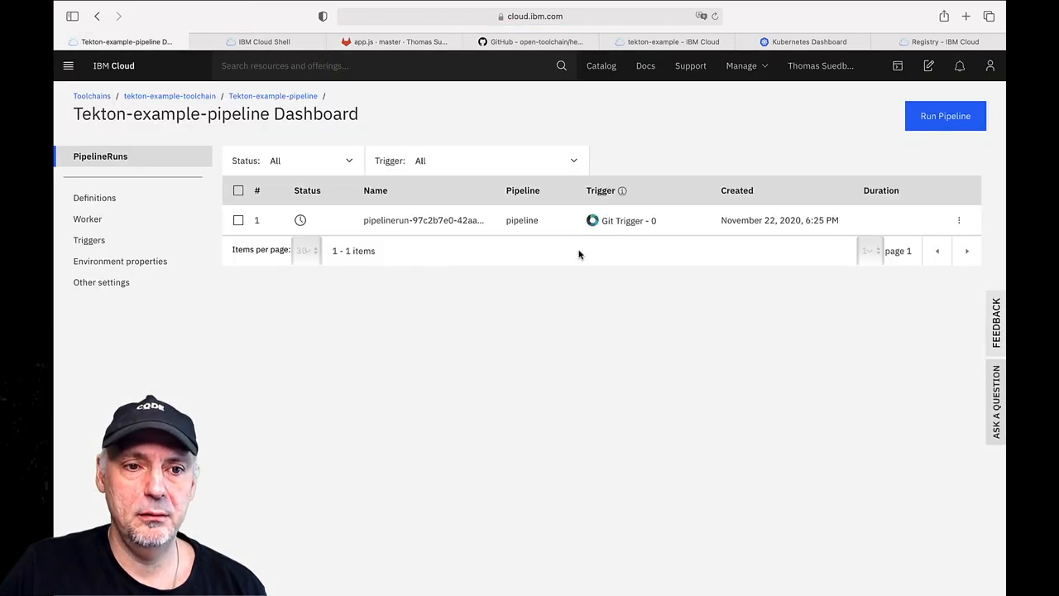
left_click(424, 220)
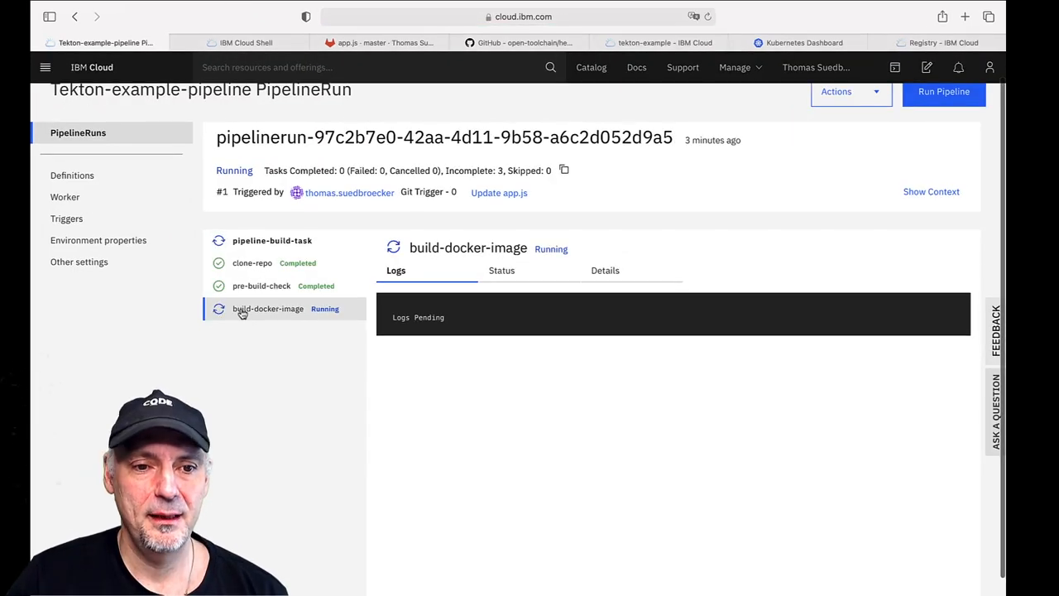
mouse_move(268, 309)
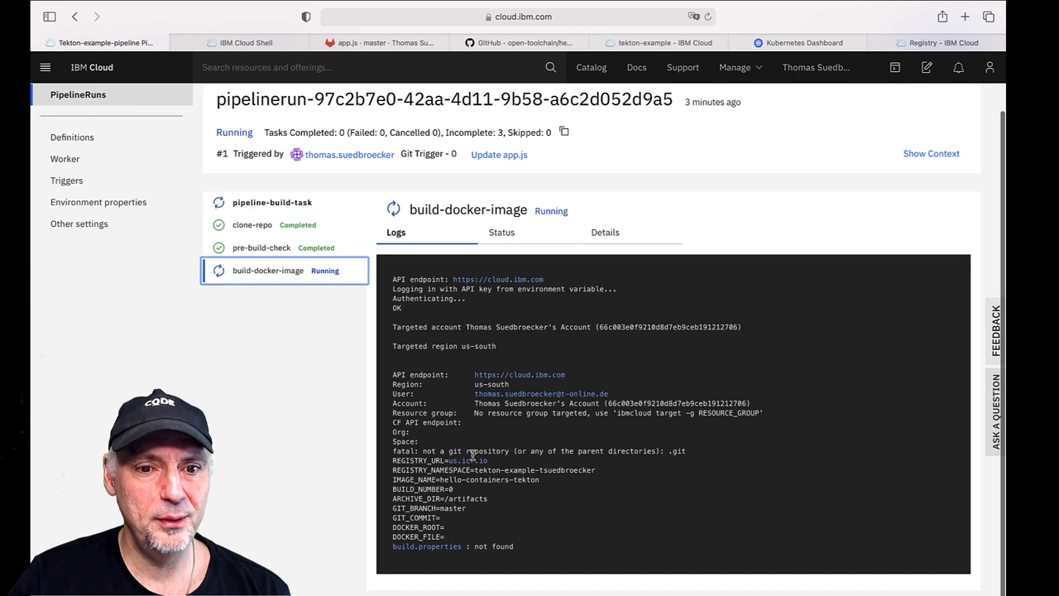
scroll("down", 3)
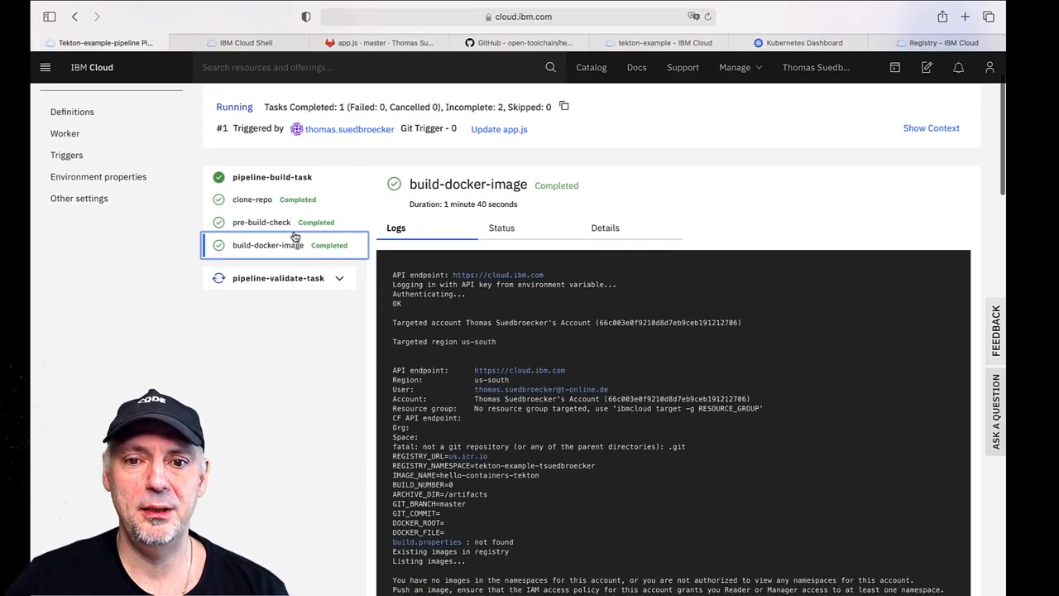
left_click(943, 43)
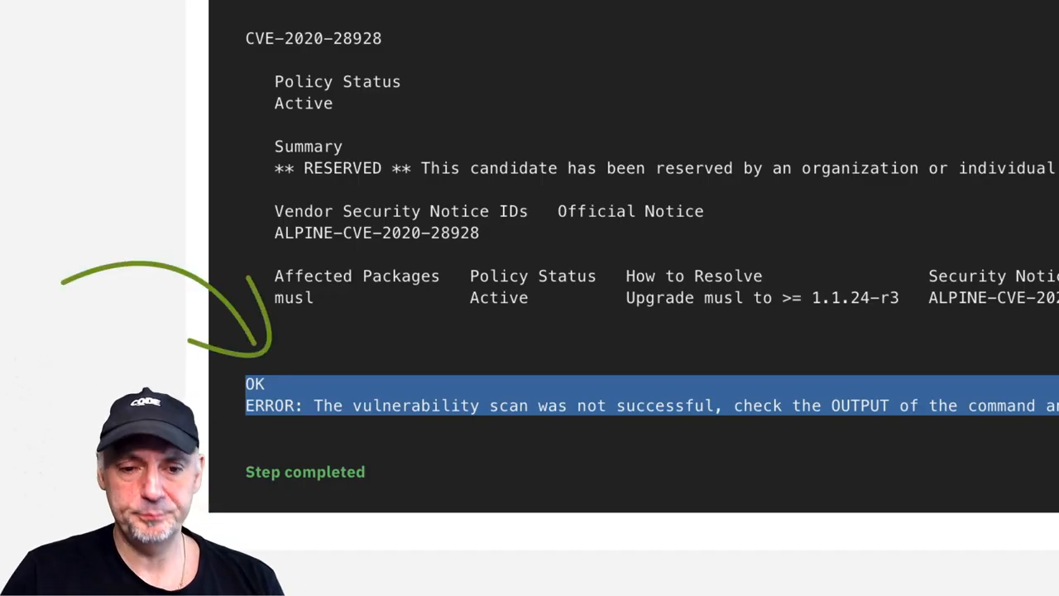
left_click(371, 41)
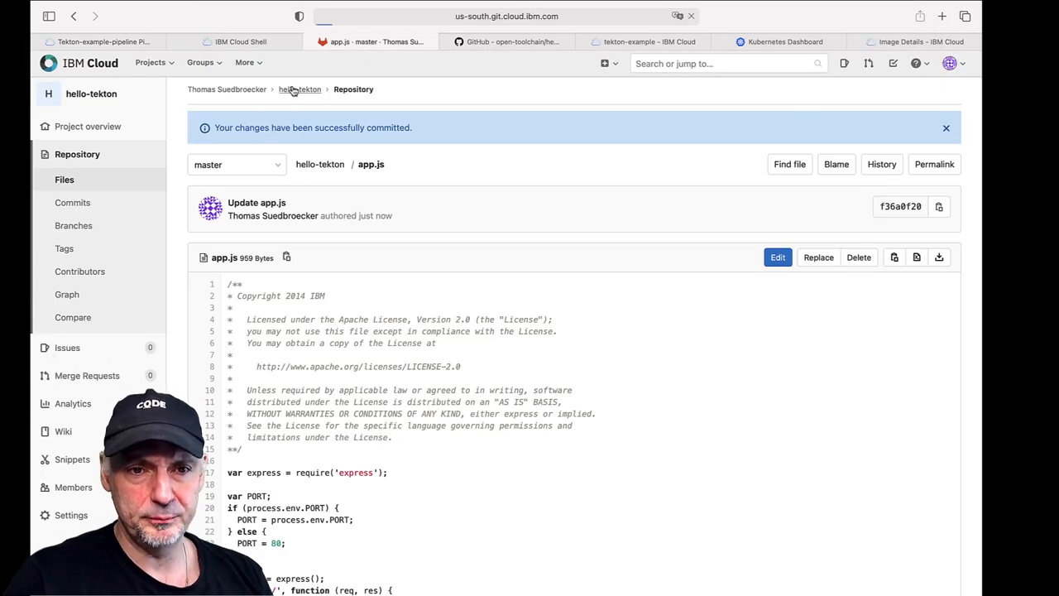
Navigate from the hello-tekton overview into the .tekton folder and view task.yaml's validate-task definition.
left_click(300, 90)
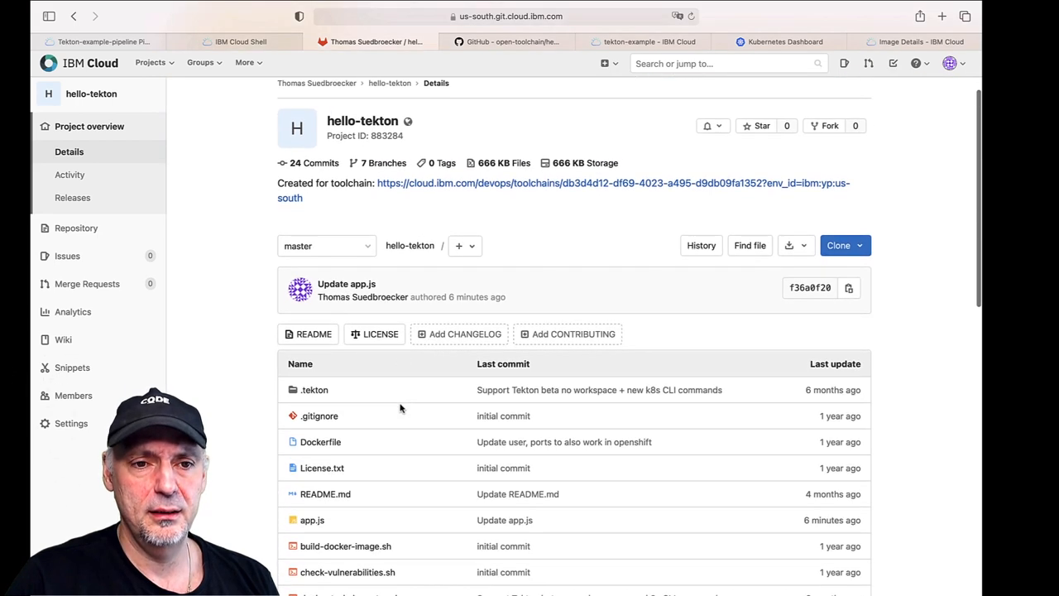
left_click(315, 390)
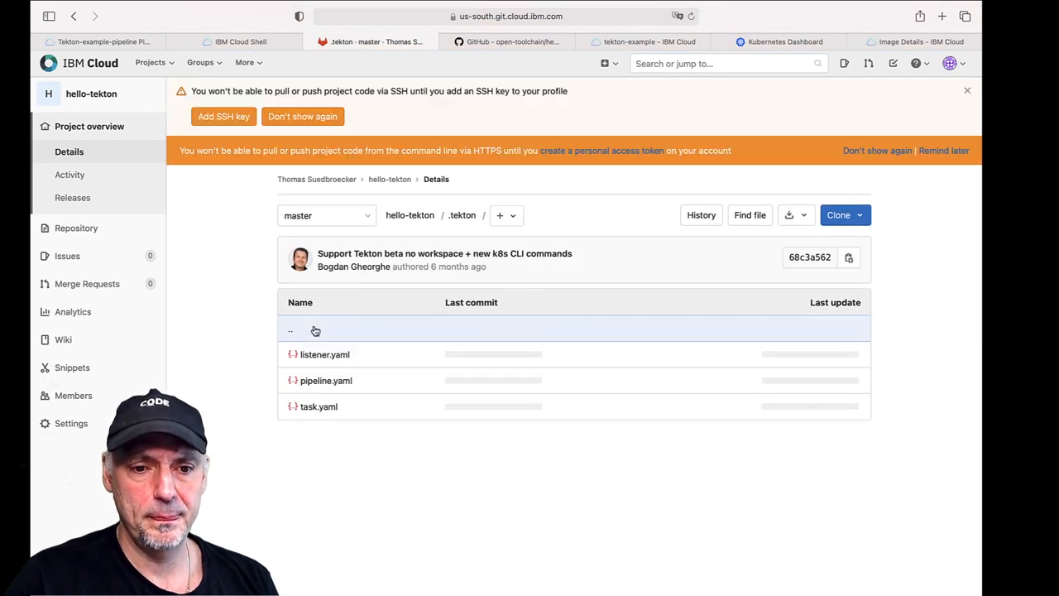
left_click(318, 407)
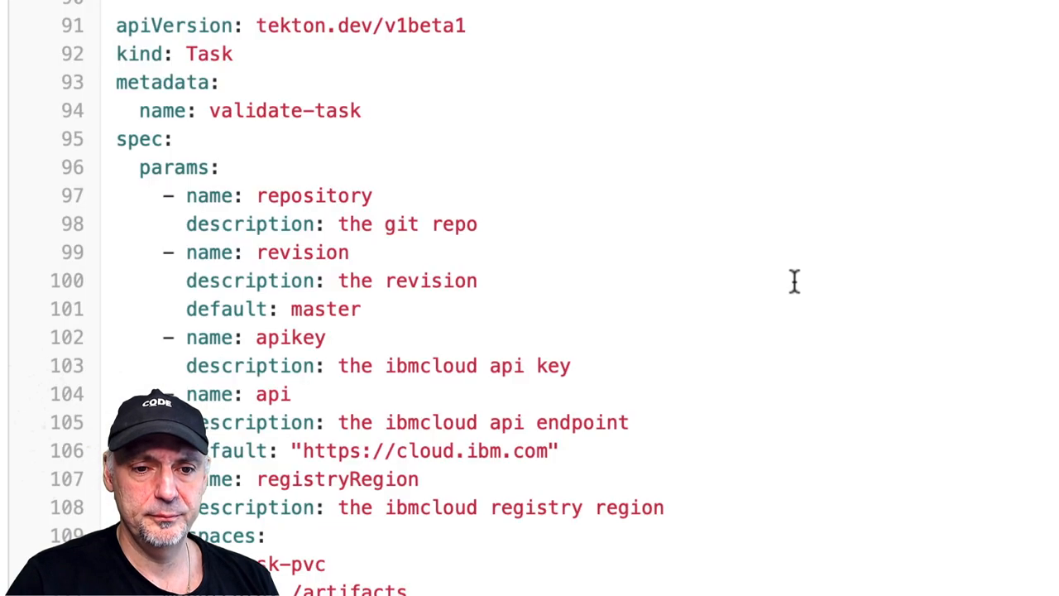
mouse_move(798, 291)
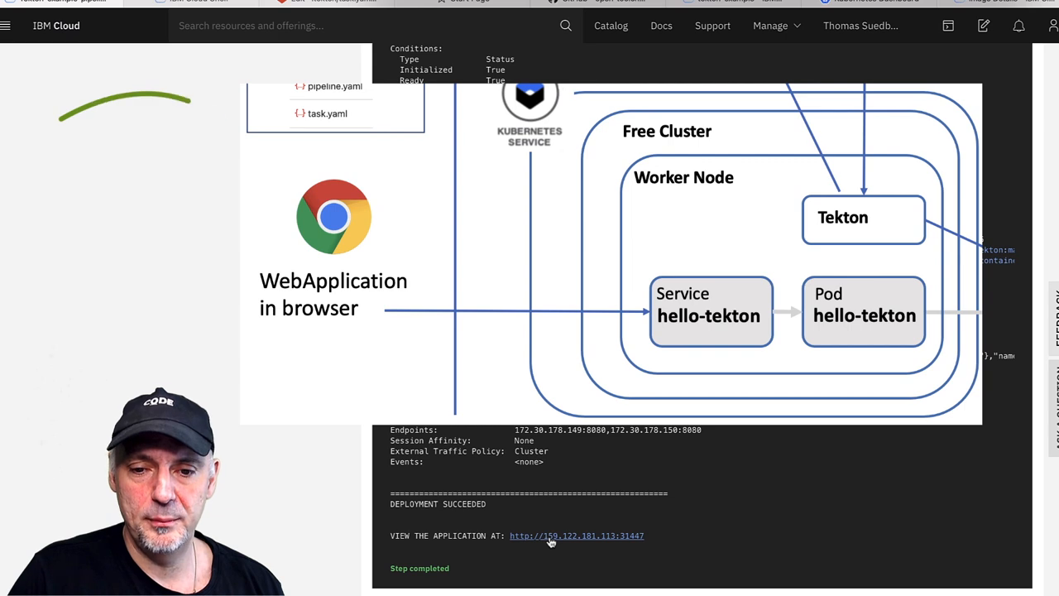
Check the deployed app's address, then edit task.yaml with commit message 'Update task.yaml remove true'.
left_click(576, 536)
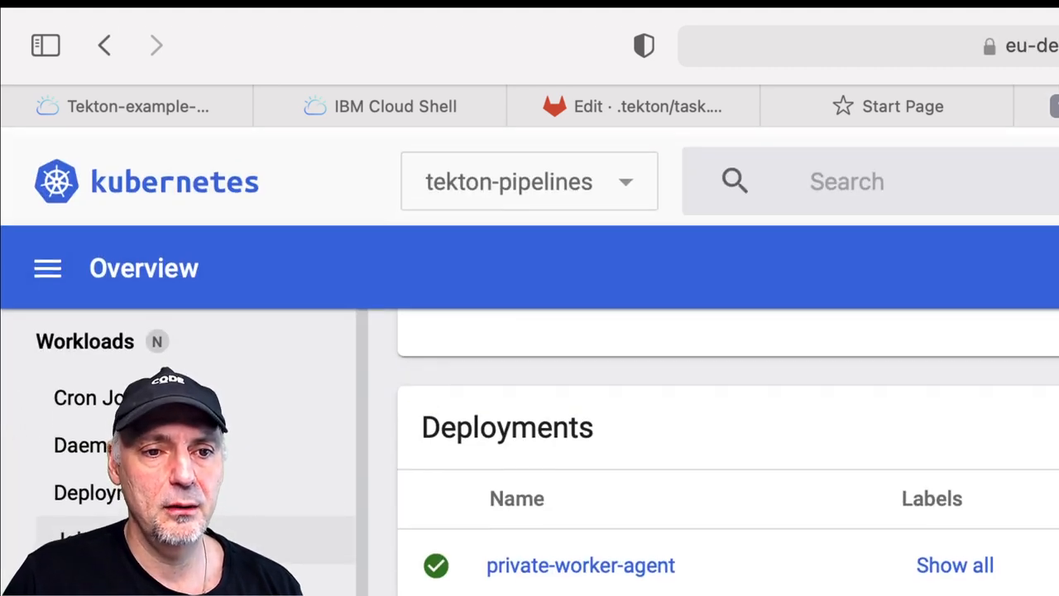
left_click(528, 181)
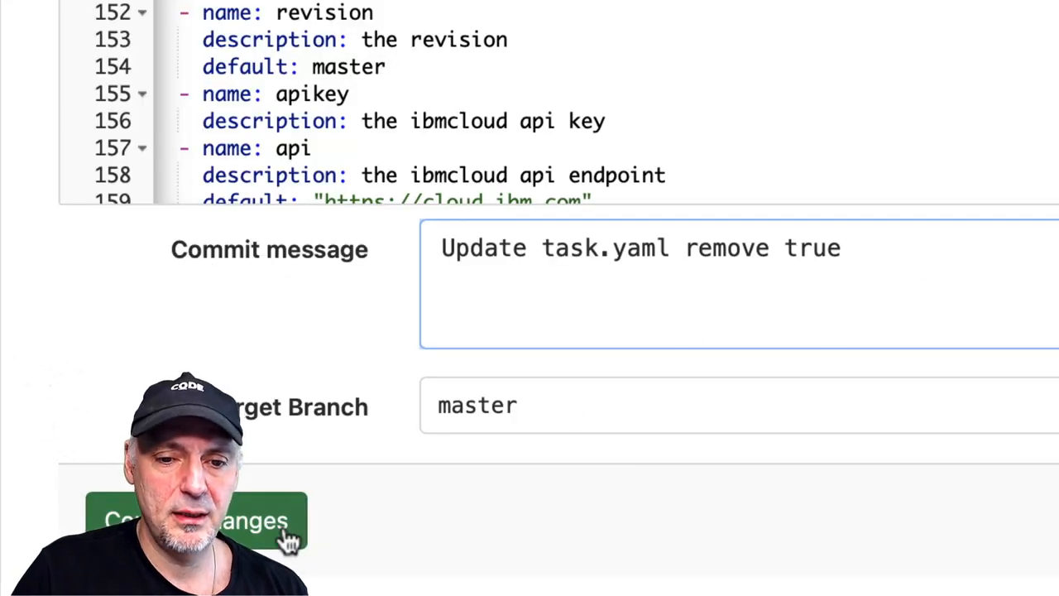
Commit the task.yaml change to master and follow PipelineRun #2 into its validate-task vulnerability checks.
left_click(197, 520)
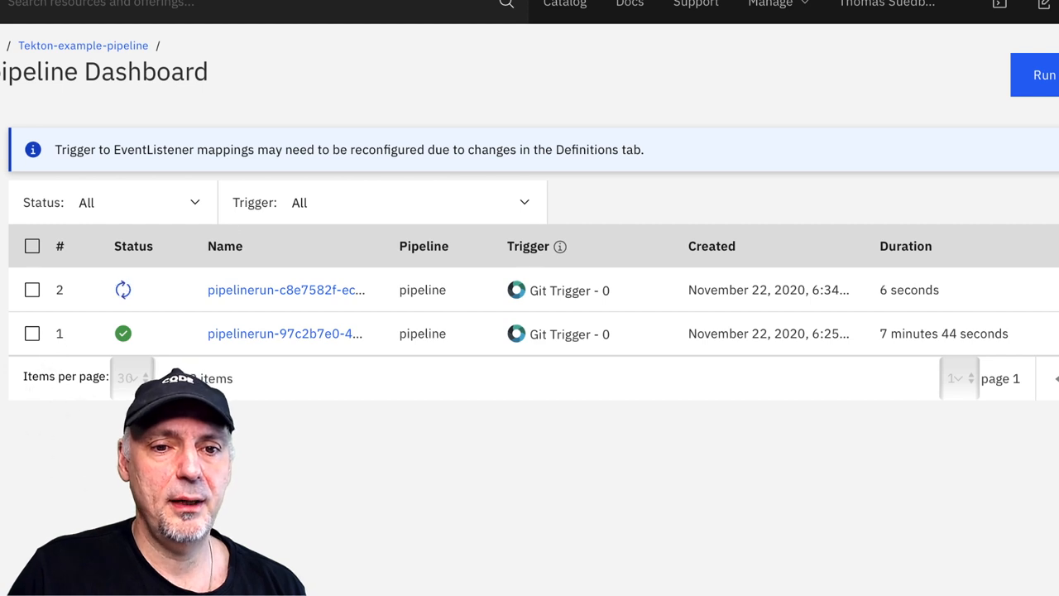
left_click(284, 289)
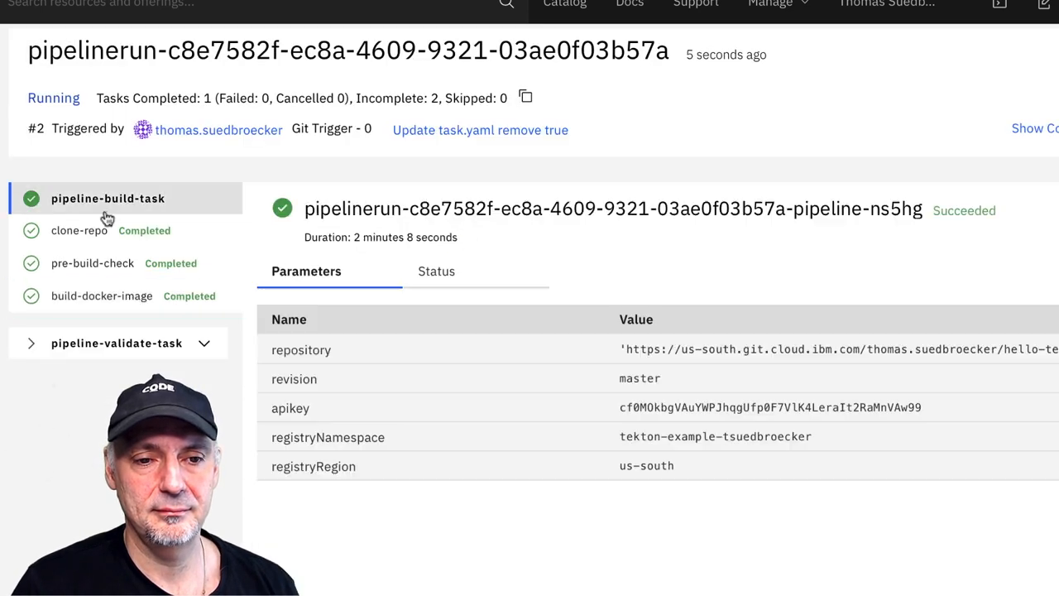
left_click(115, 342)
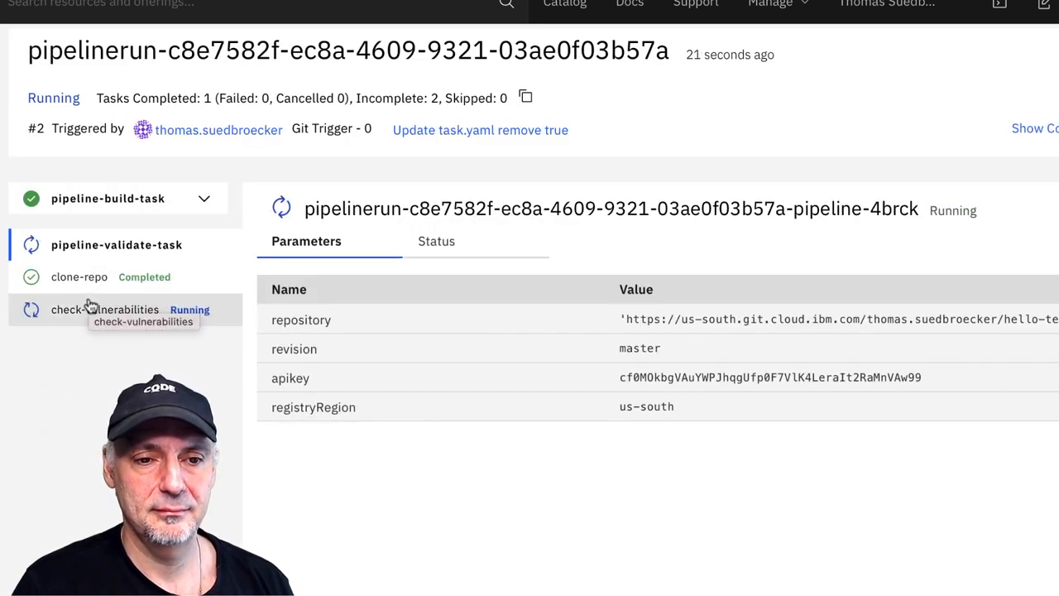